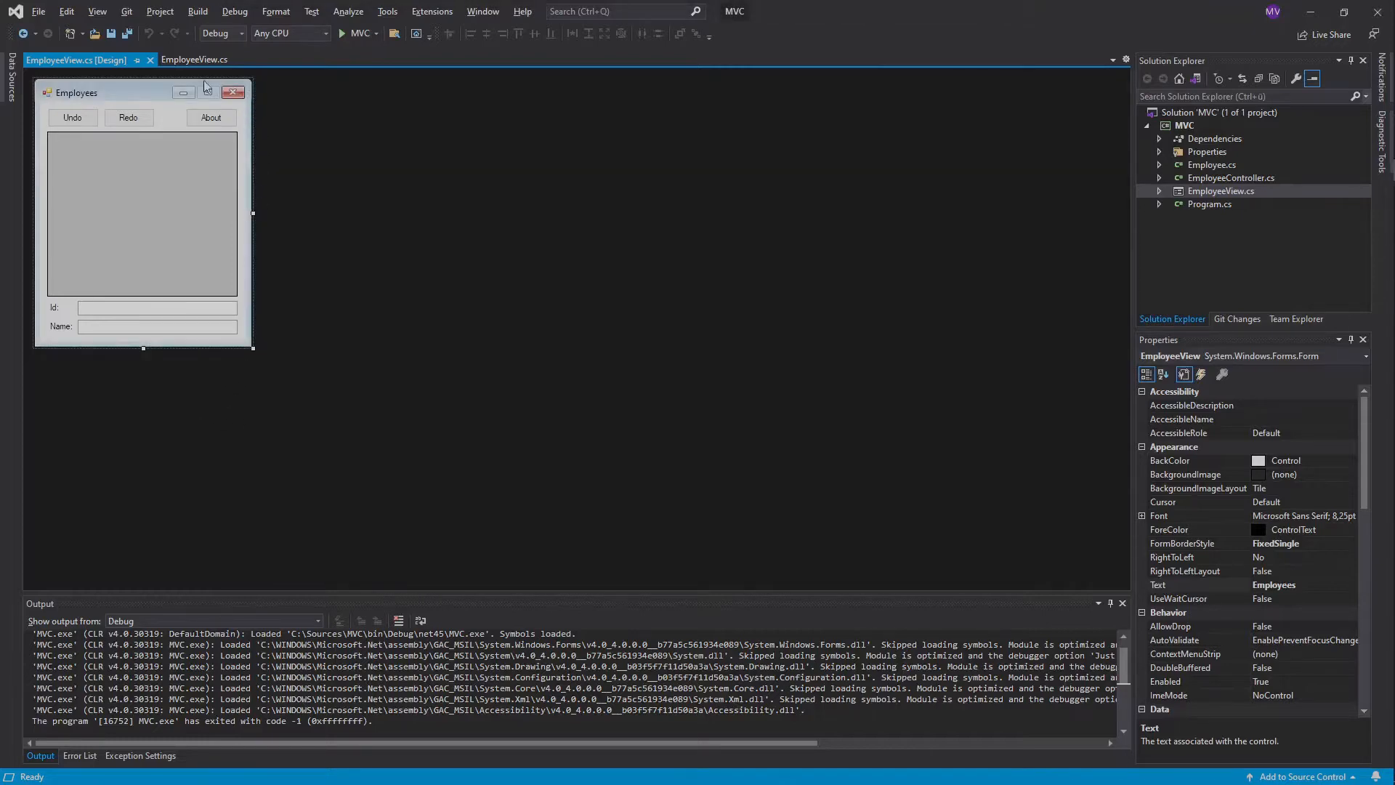
# Debug the Employees app, undo the edited records, and view then dismiss the About details
pyautogui.click(193, 60)
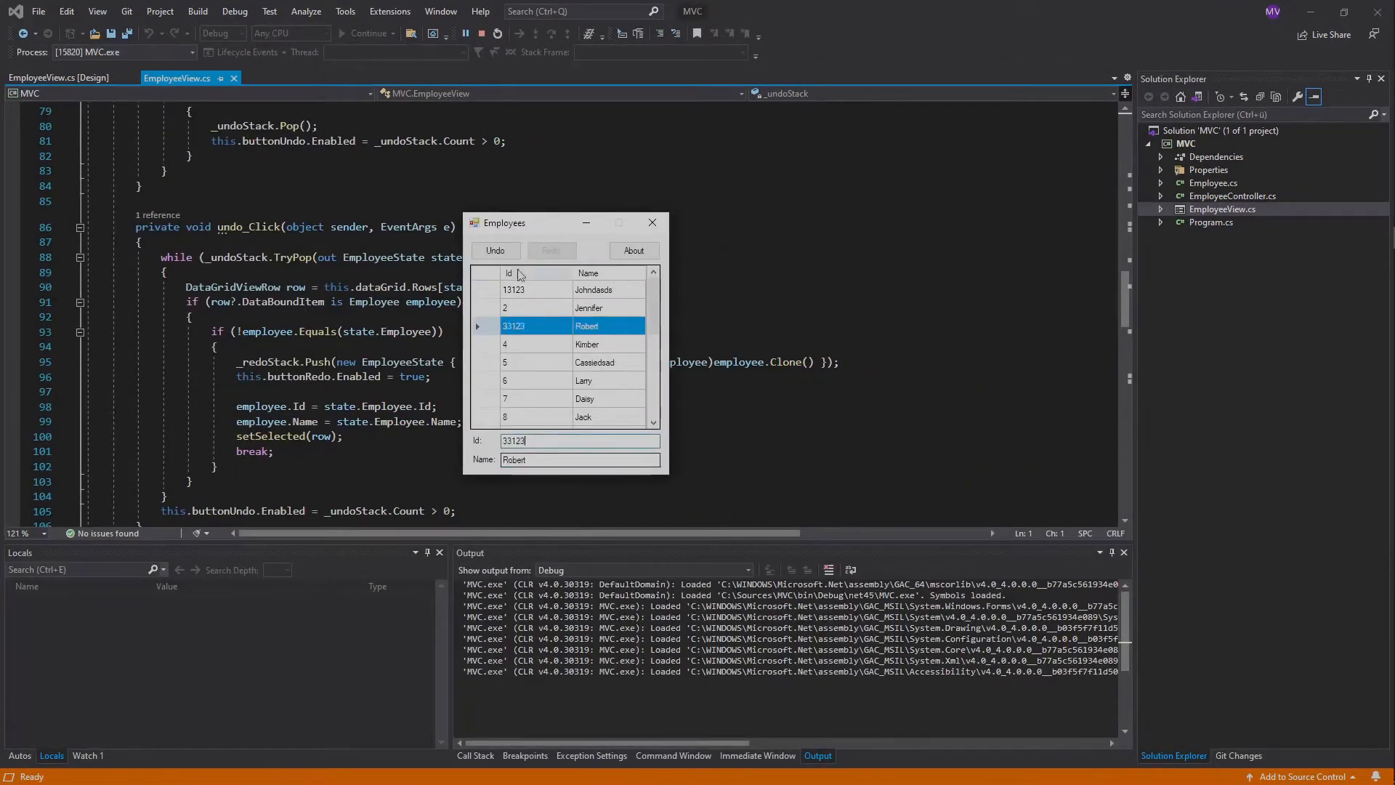
pyautogui.click(495, 250)
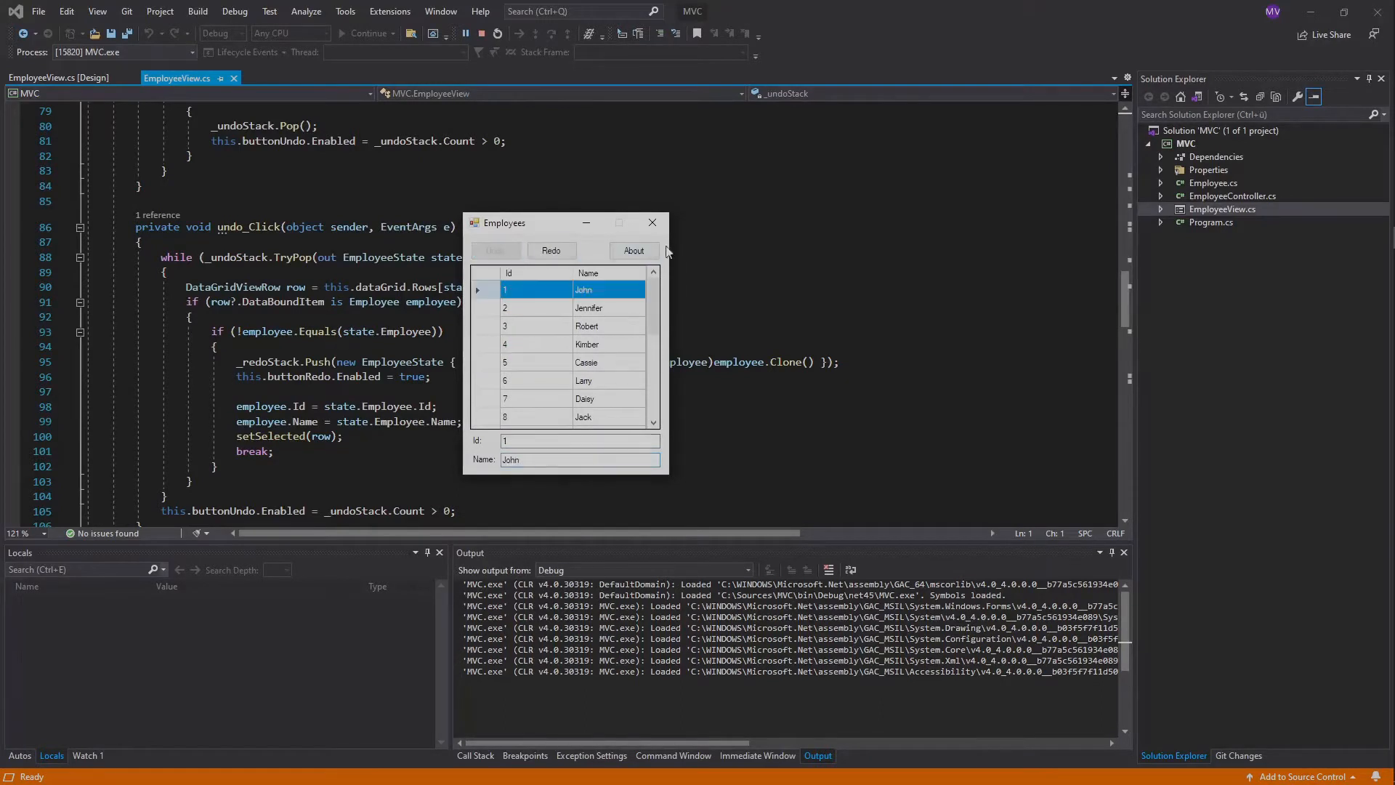
pyautogui.click(633, 250)
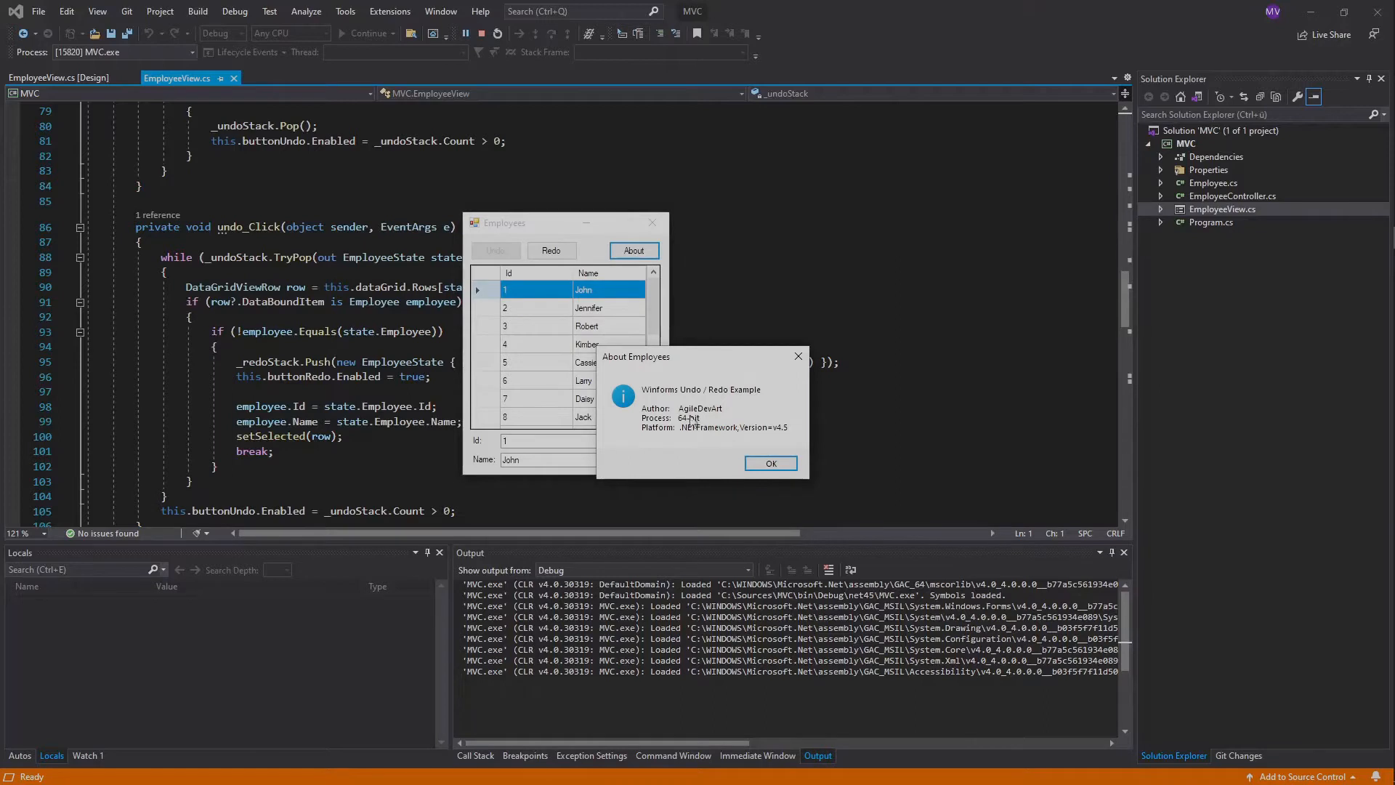
pyautogui.moveTo(789, 441)
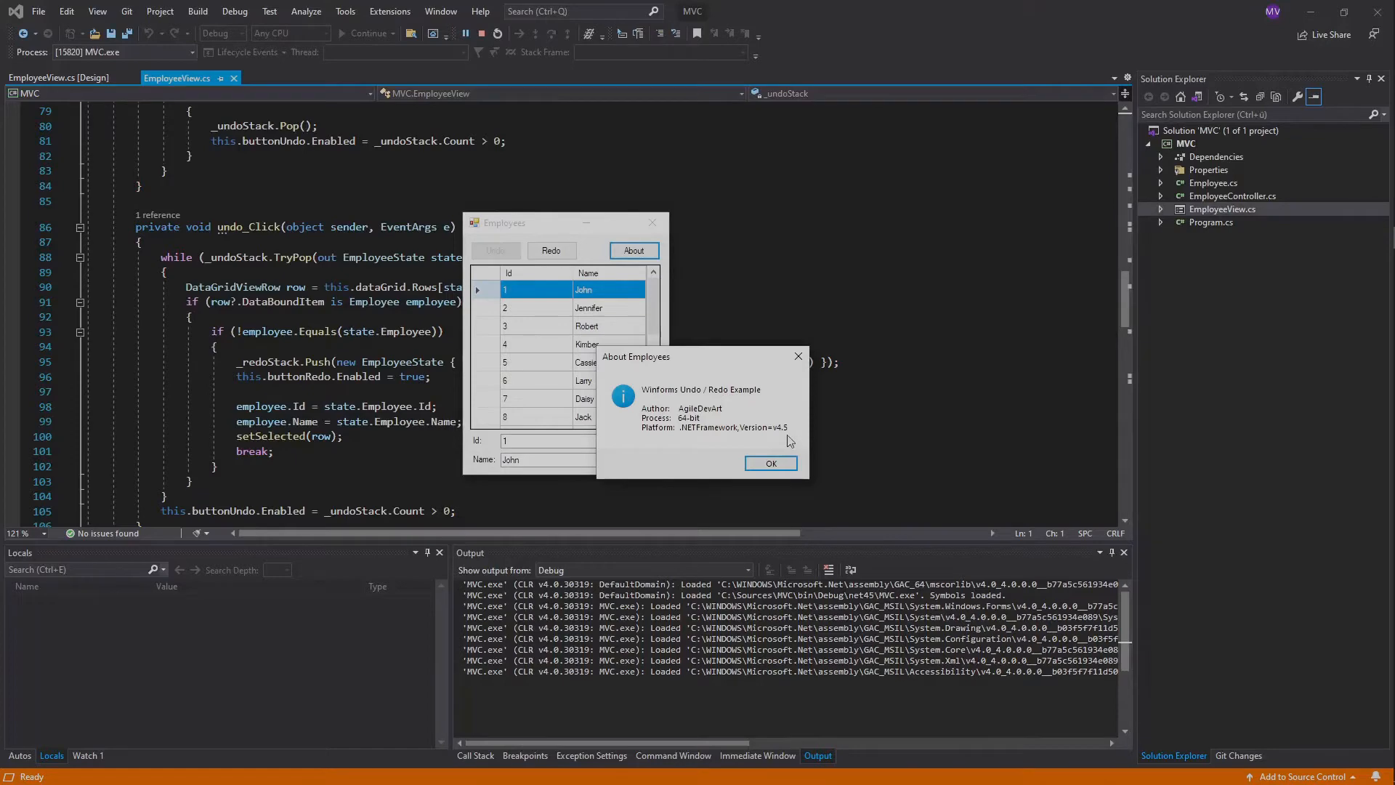
pyautogui.click(770, 462)
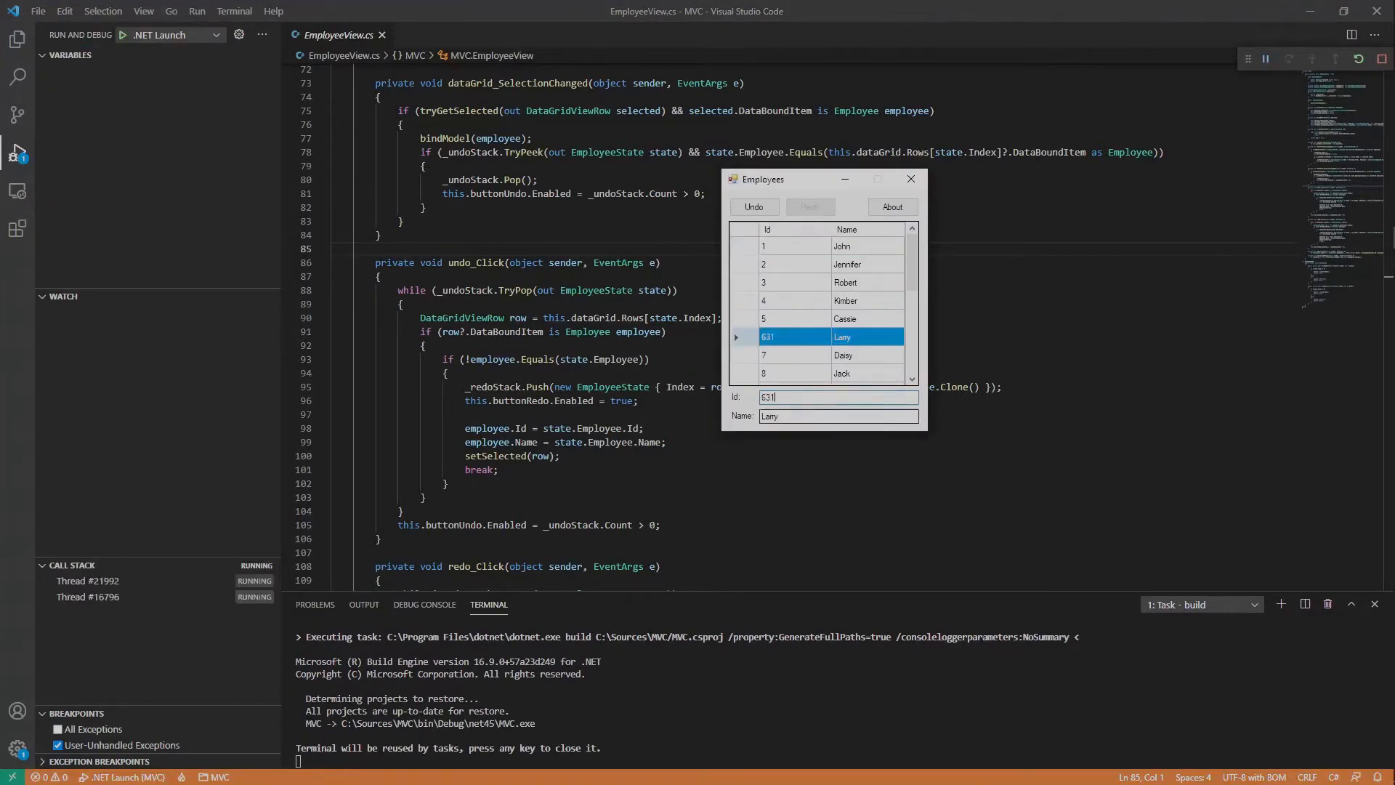
# Run the Employees app under the VS Code debugger and edit Larry's Id in the grid
pyautogui.click(890, 207)
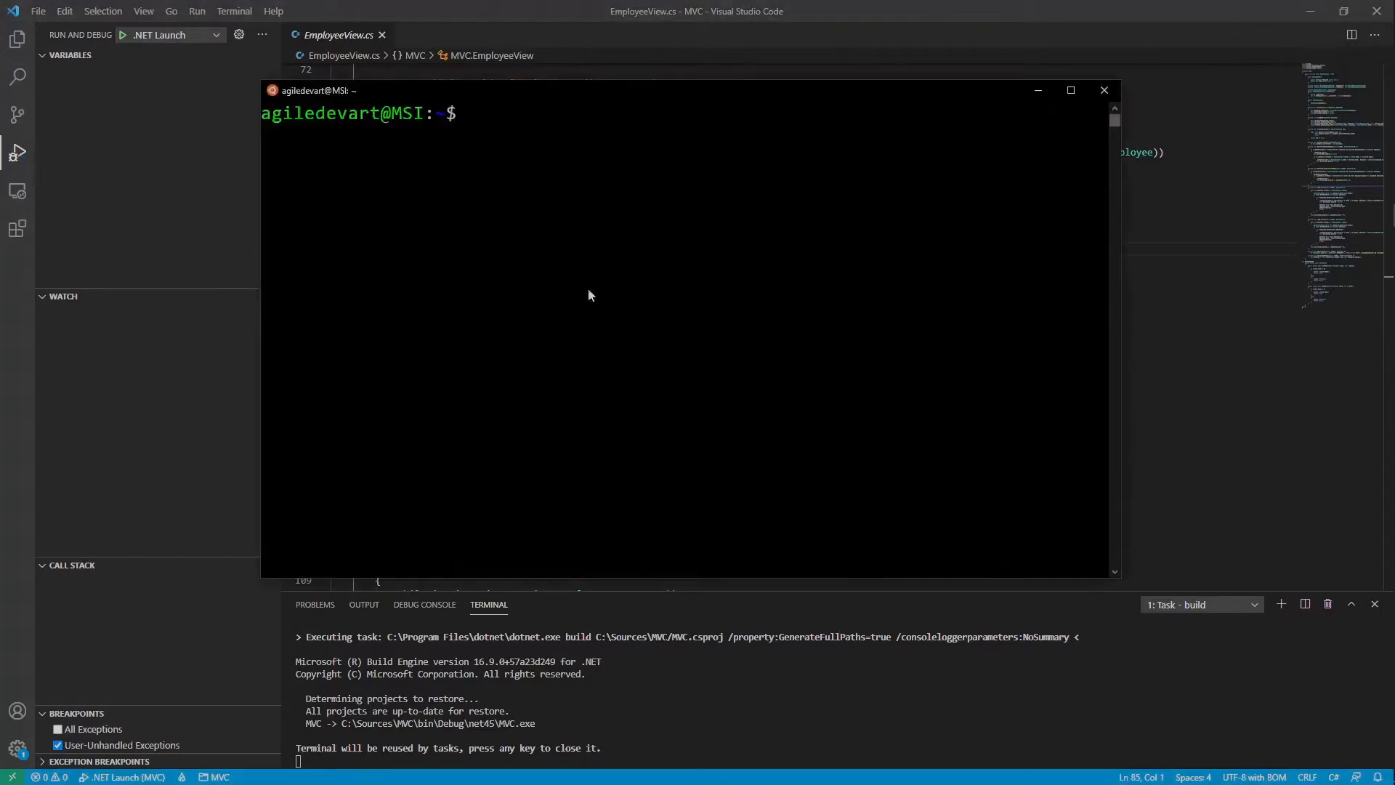
pyautogui.moveTo(652, 279)
pyautogui.write('lsb_release -a')
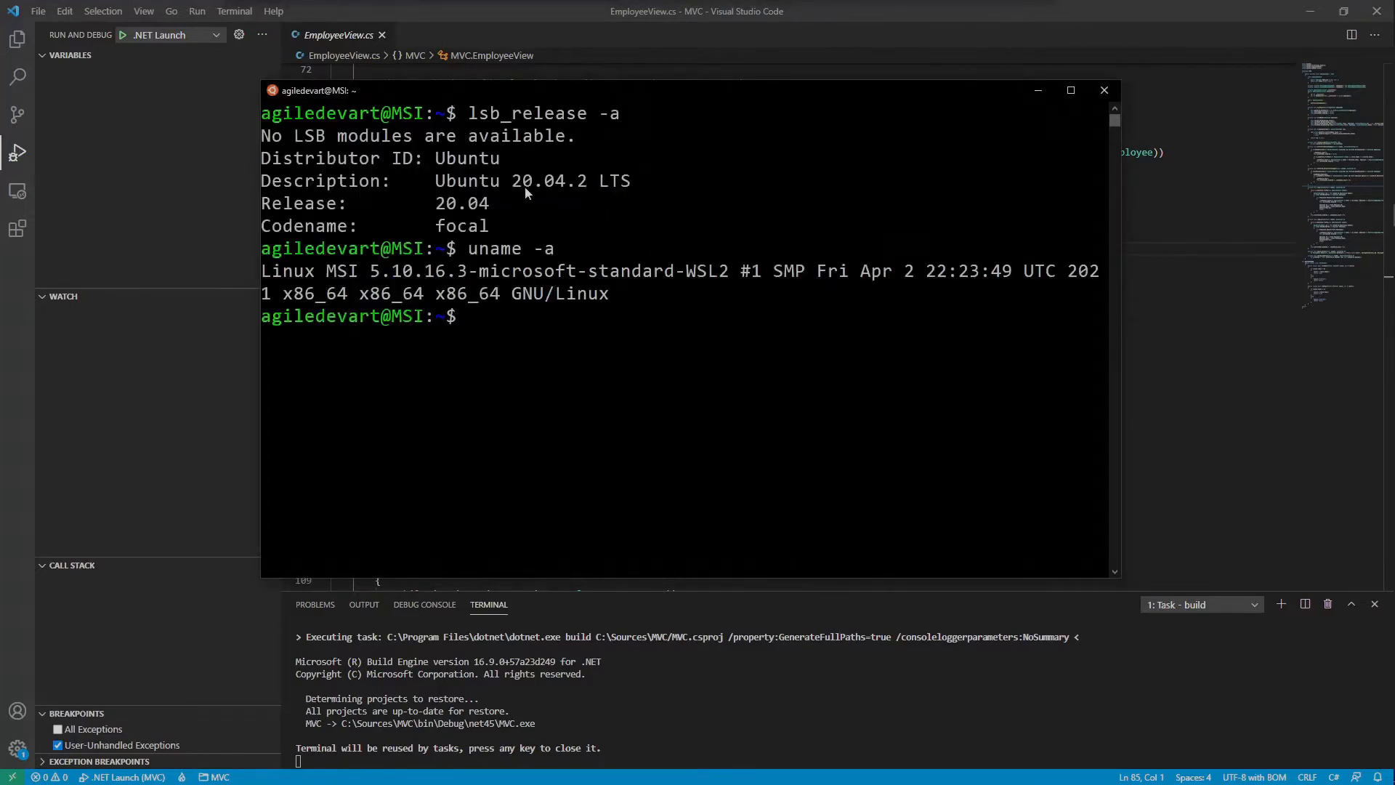
pyautogui.moveTo(650, 197)
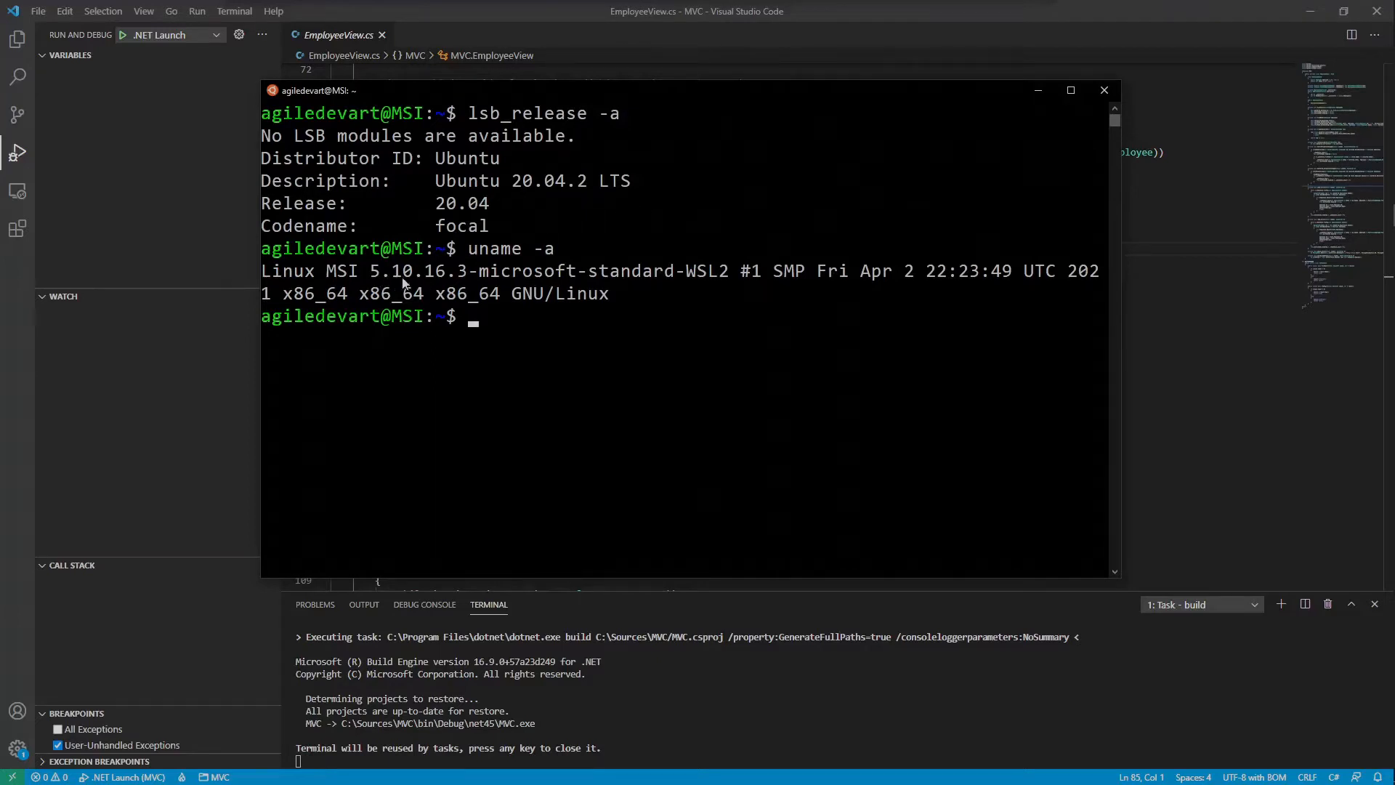
pyautogui.moveTo(548, 347)
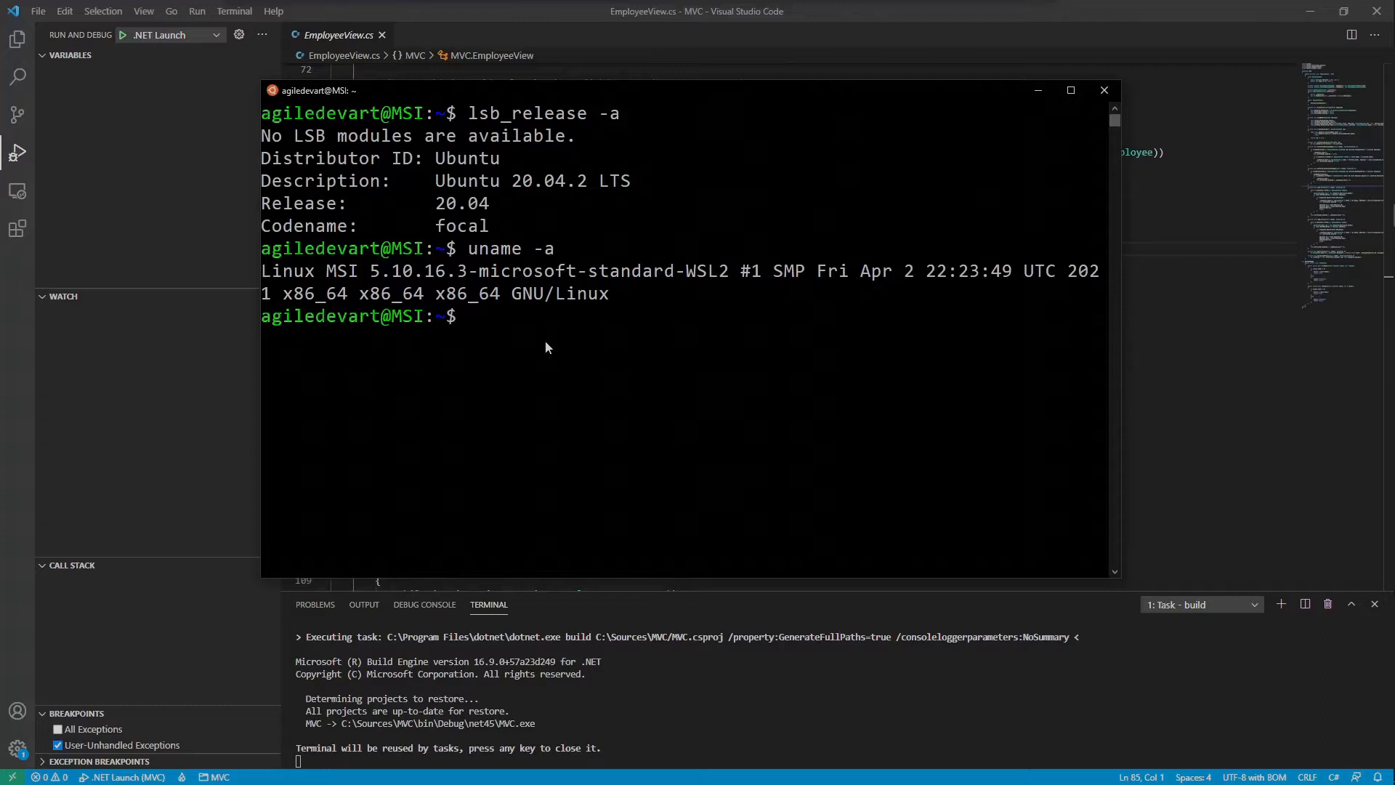
# Enable the i386 architecture with sudo dpkg and check the installed Wine version
pyautogui.write('sudo dpkg --add-architecture i3')
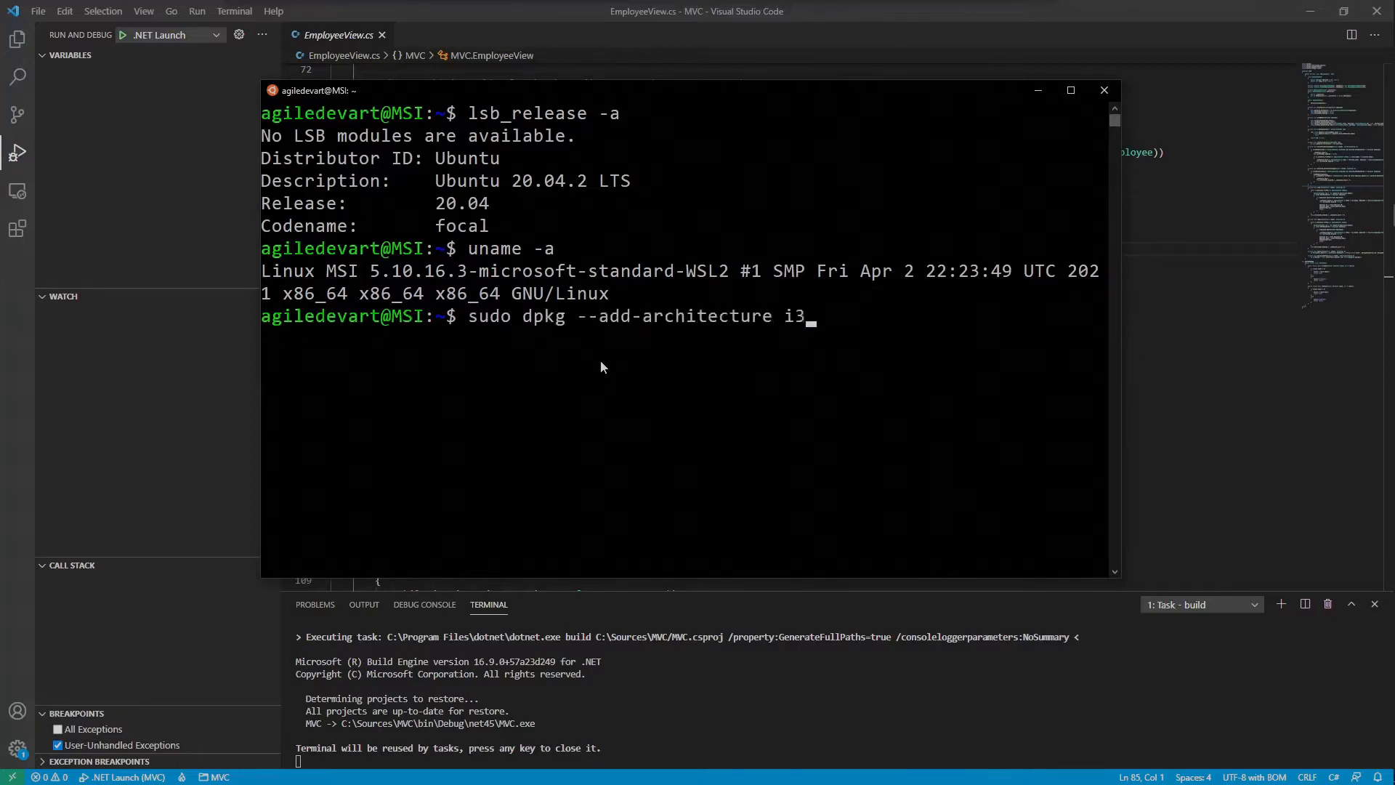
pyautogui.press('Return')
pyautogui.write('wine --versio')
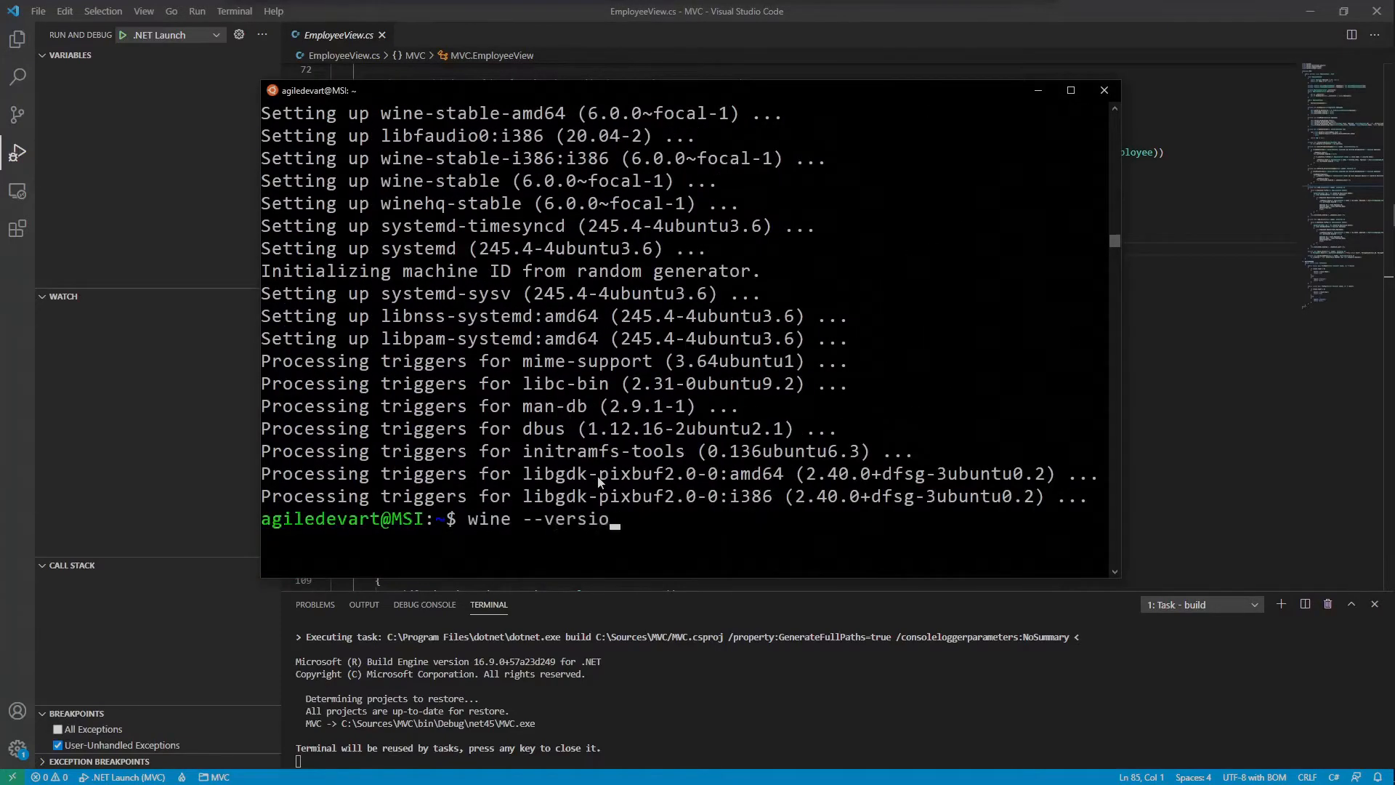
pyautogui.press('Return')
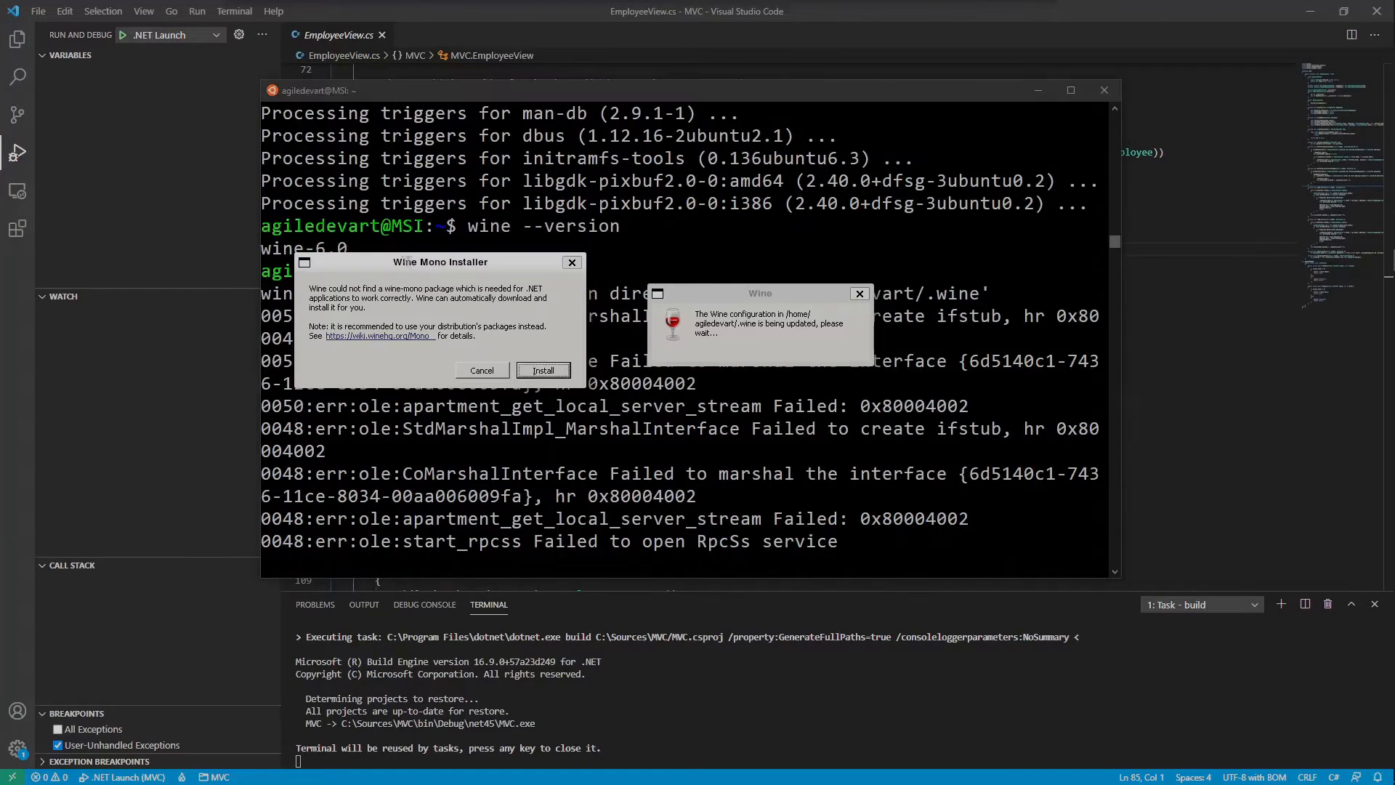
pyautogui.moveTo(553, 305)
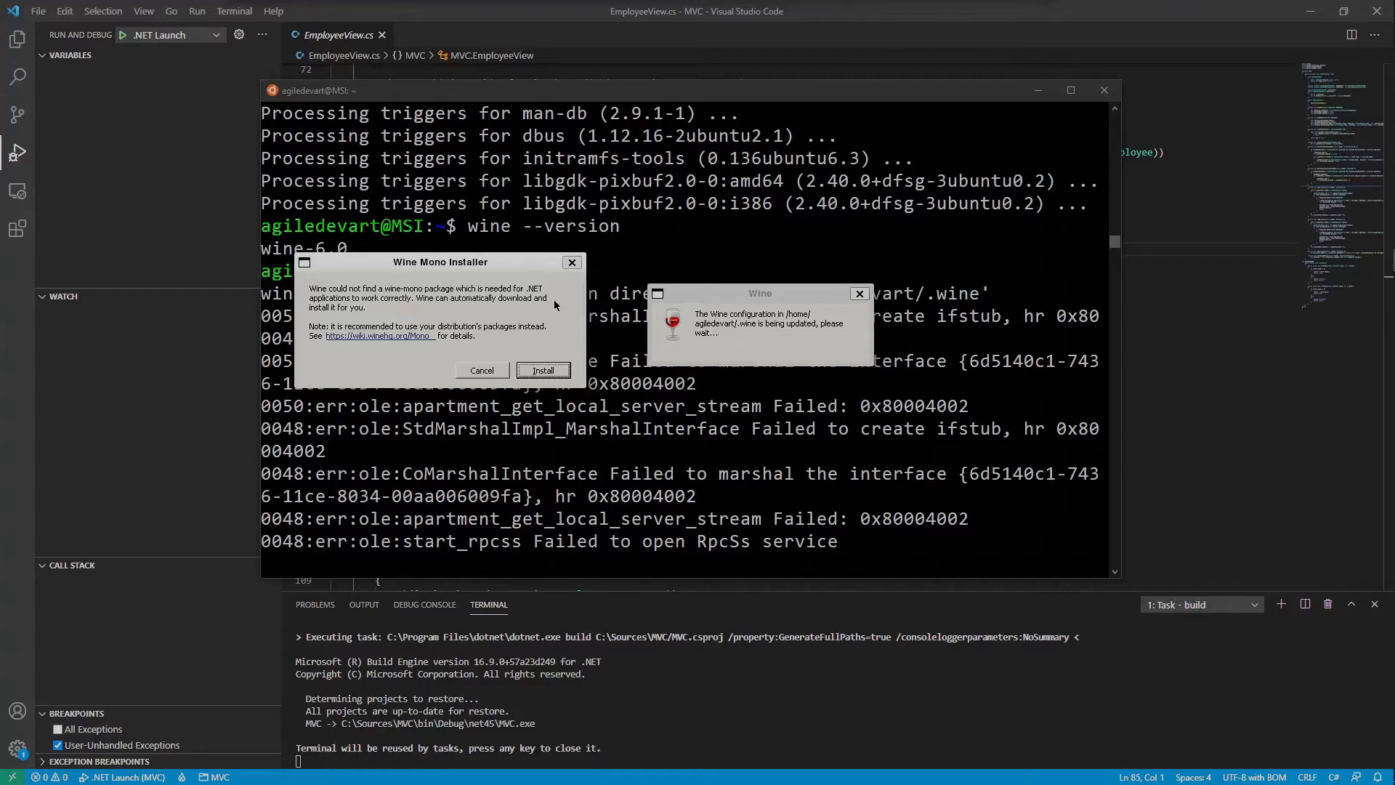
# Answer the Wine Mono Installer prompt during Wine's first-run configuration
pyautogui.click(542, 370)
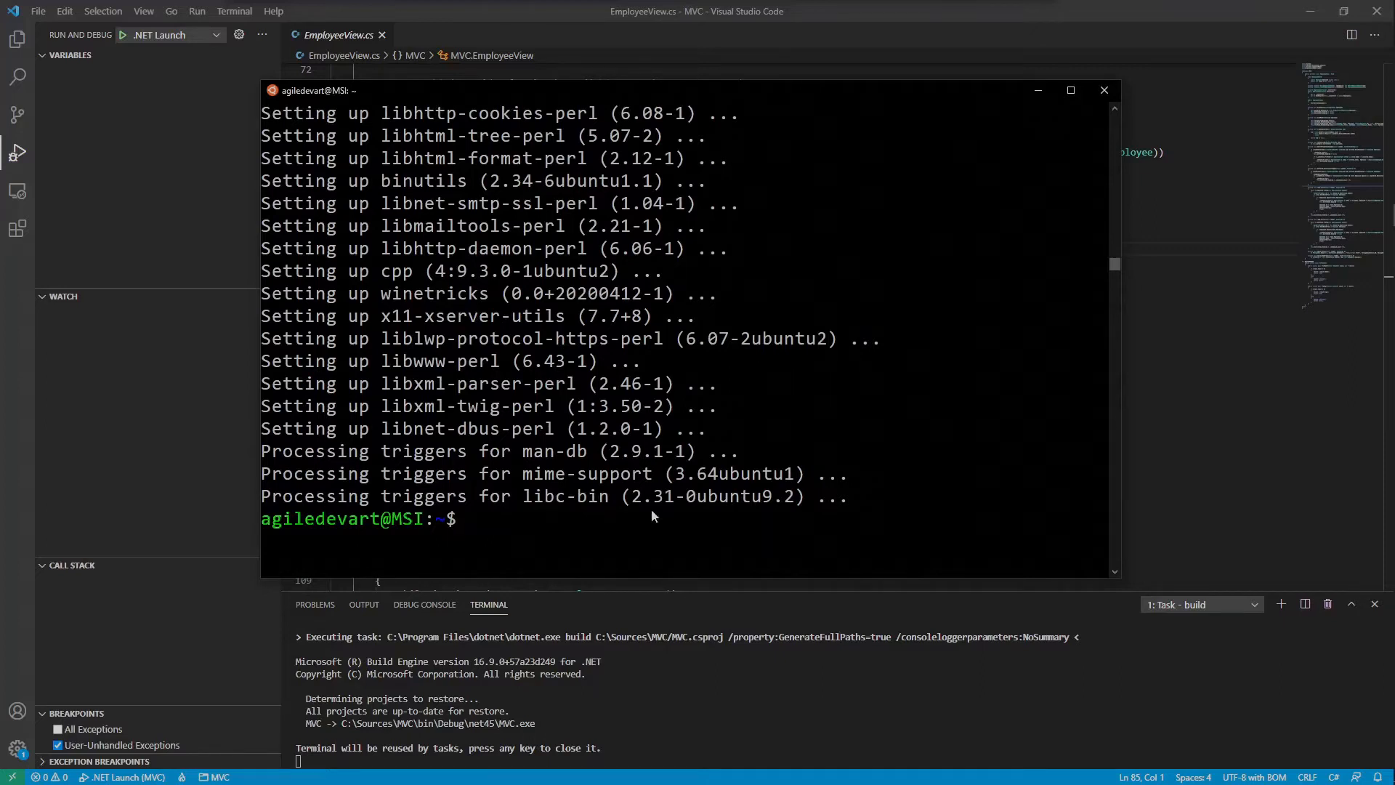
# Install .NET Framework 4.5 into Wine with winetricks dotnet45, accepting the license
pyautogui.write('winetricks dotnet45')
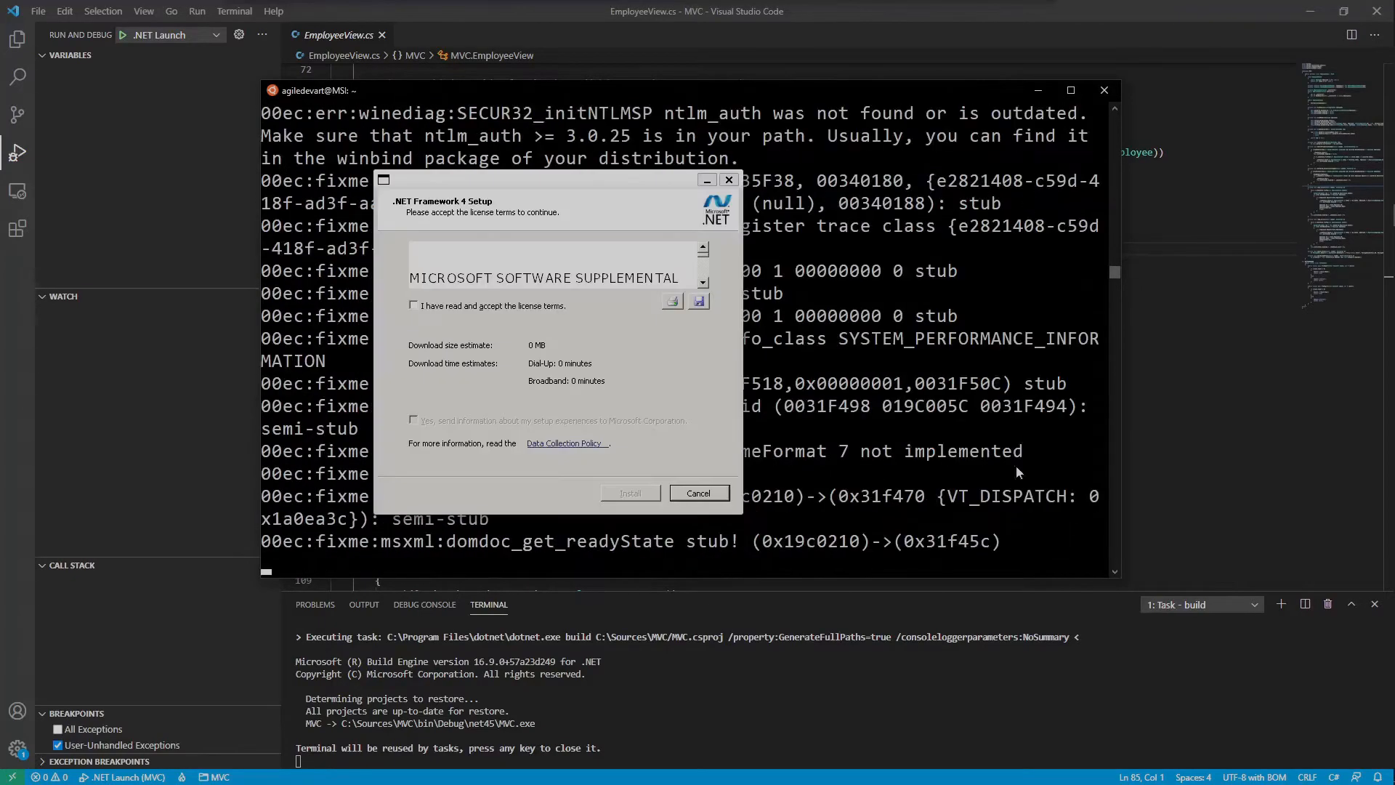
pyautogui.click(699, 492)
pyautogui.write('winetricks list-installed')
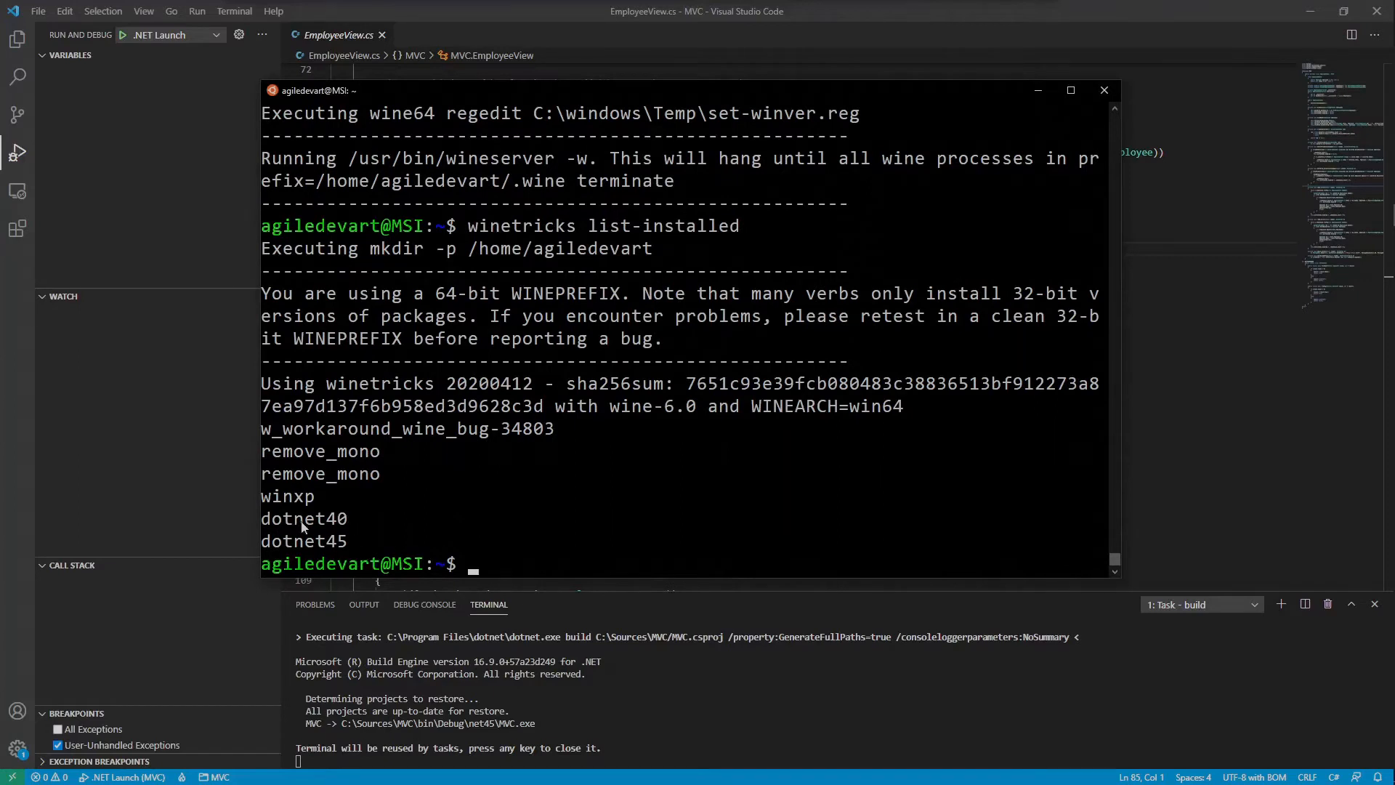
pyautogui.moveTo(371, 546)
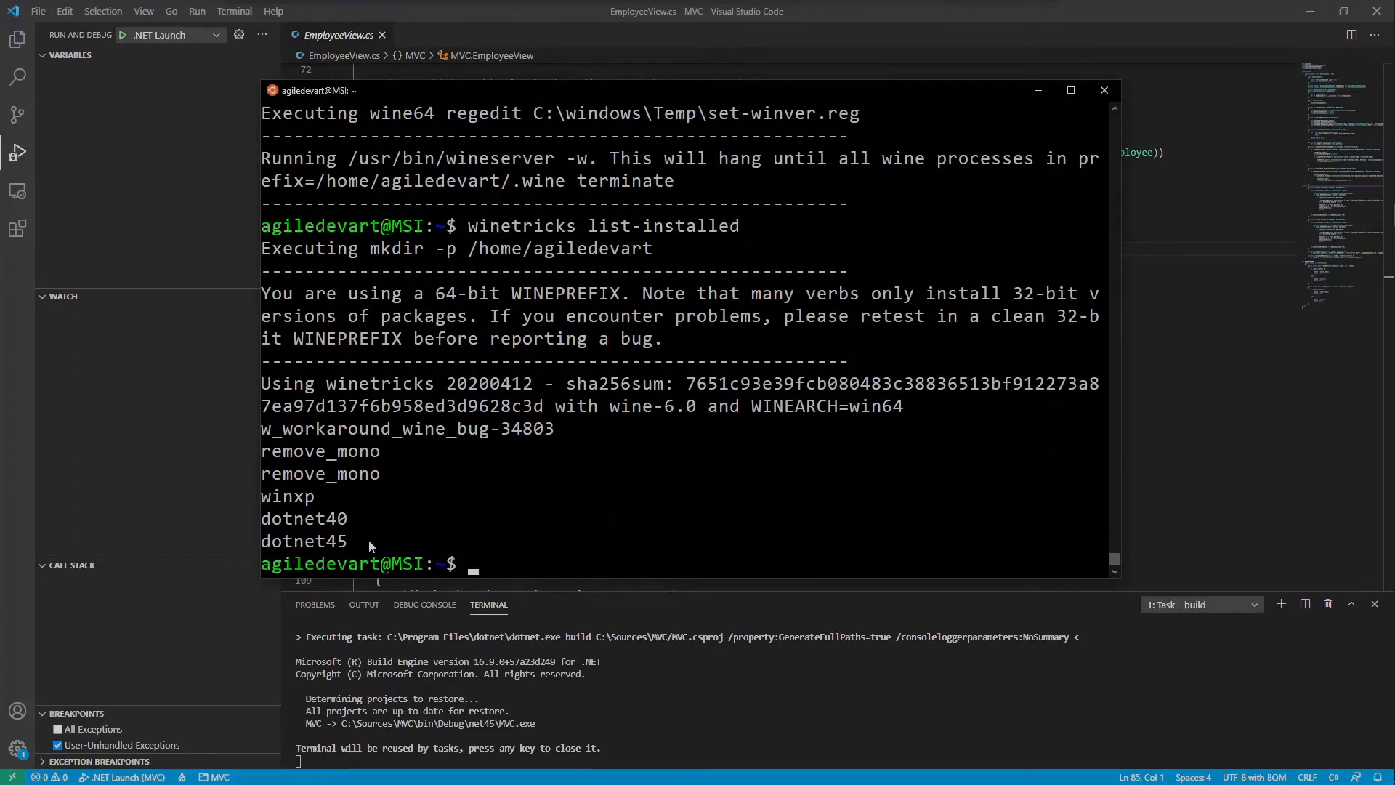
pyautogui.moveTo(424, 547)
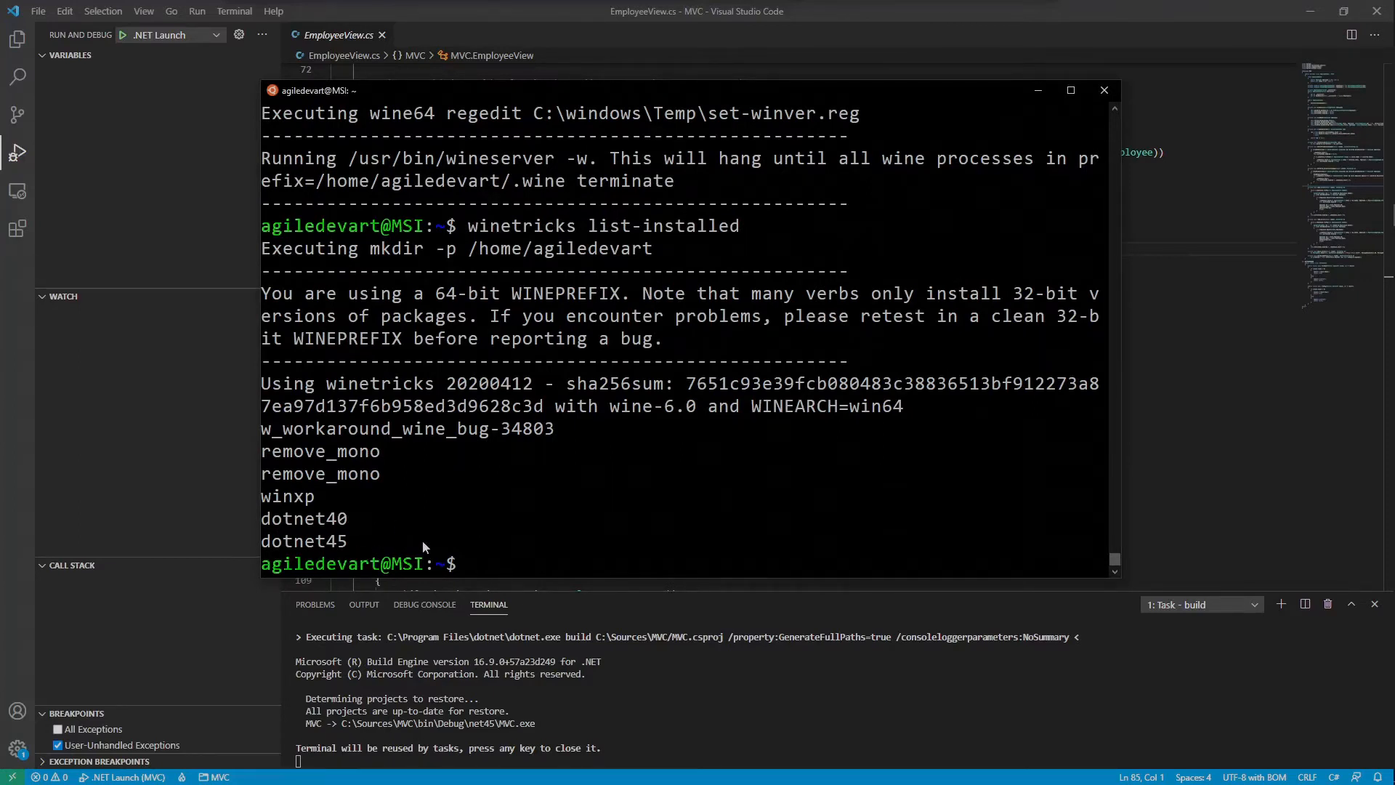
# Run winecfg and set the emulated Windows version to Windows 7
pyautogui.write('winec')
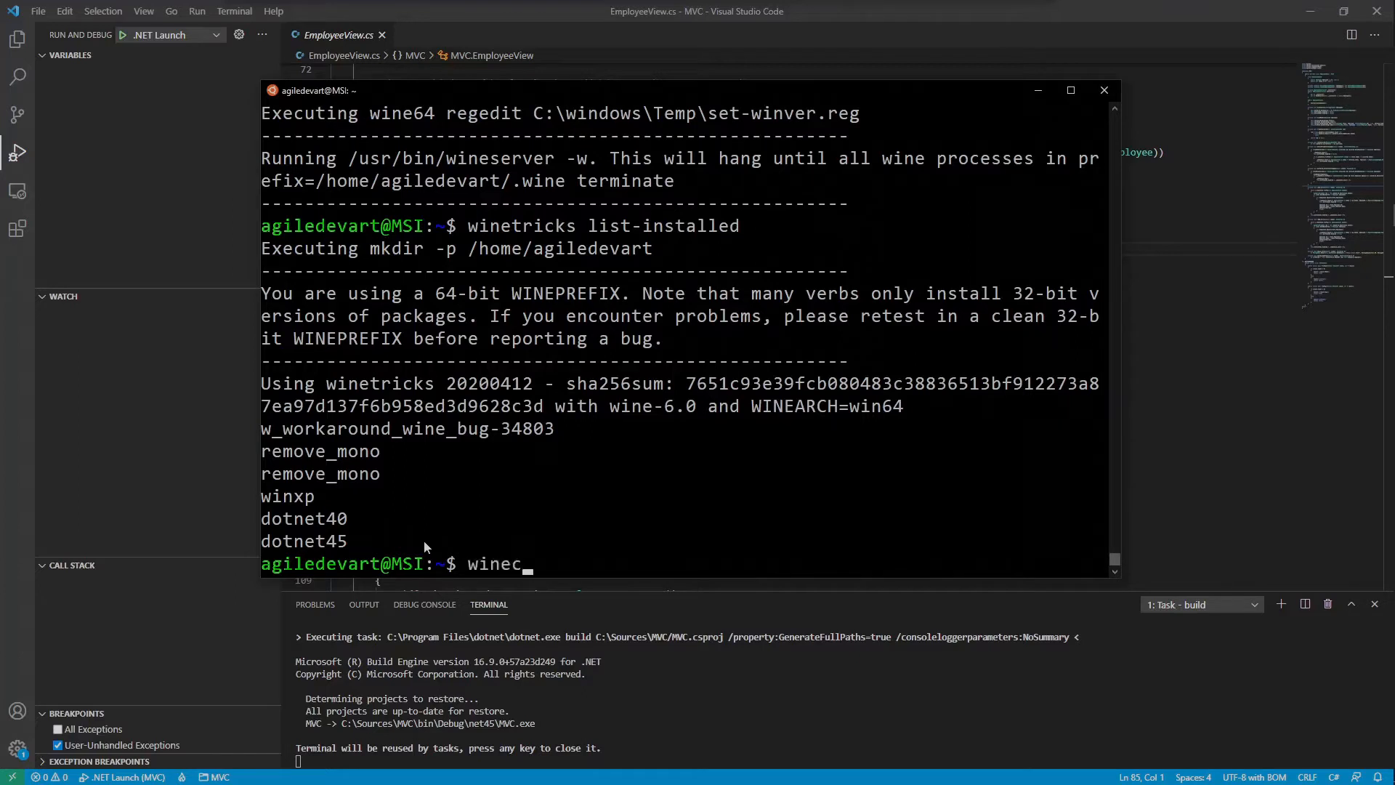
pyautogui.press('Return')
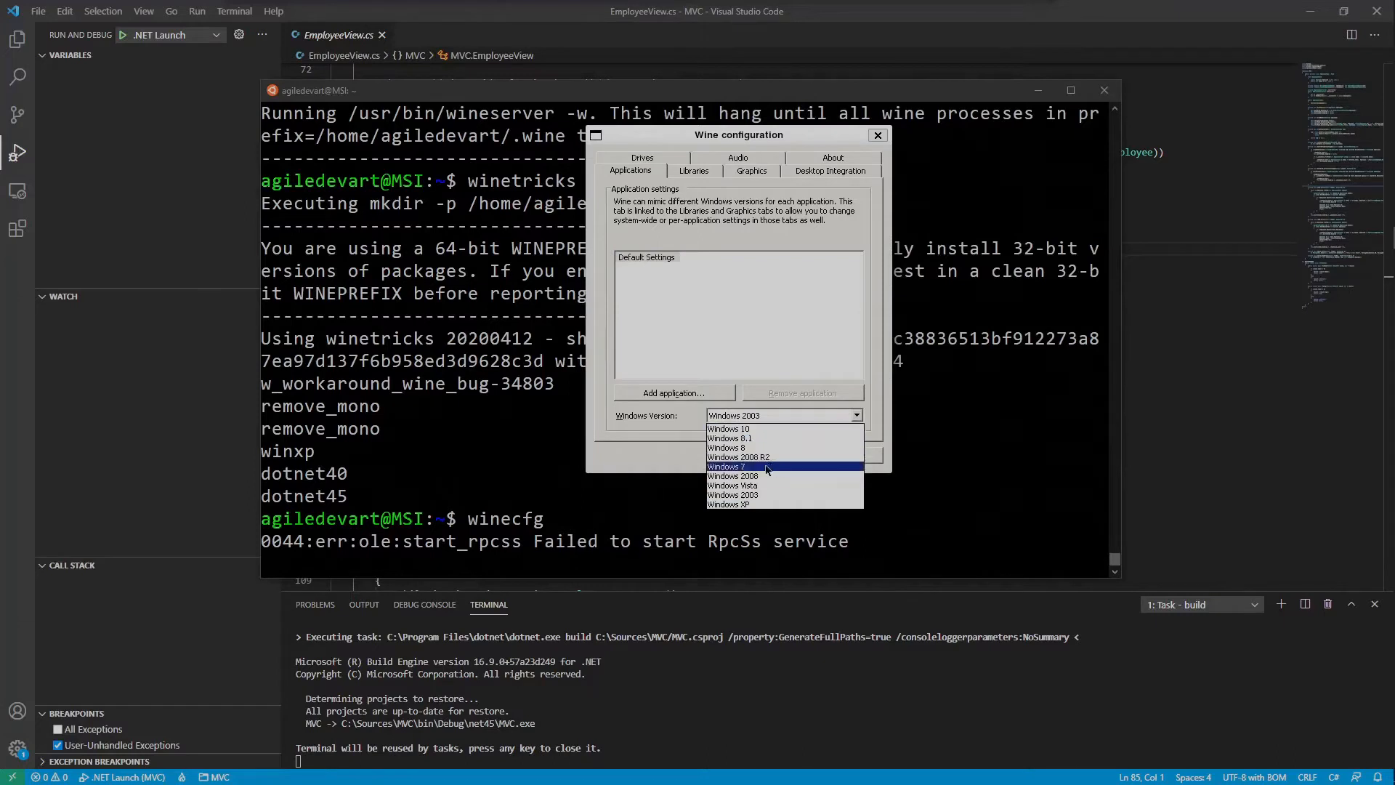
pyautogui.click(727, 466)
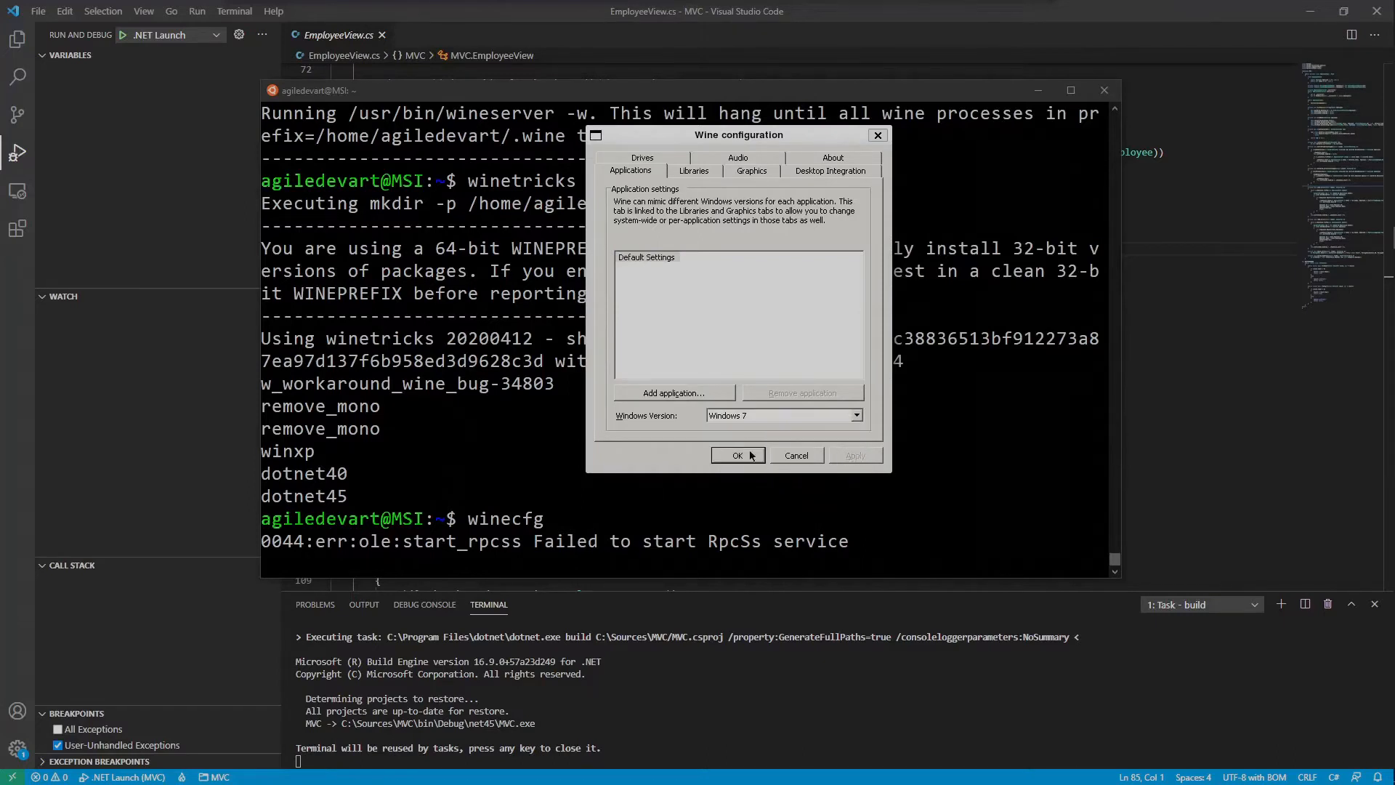
pyautogui.click(738, 455)
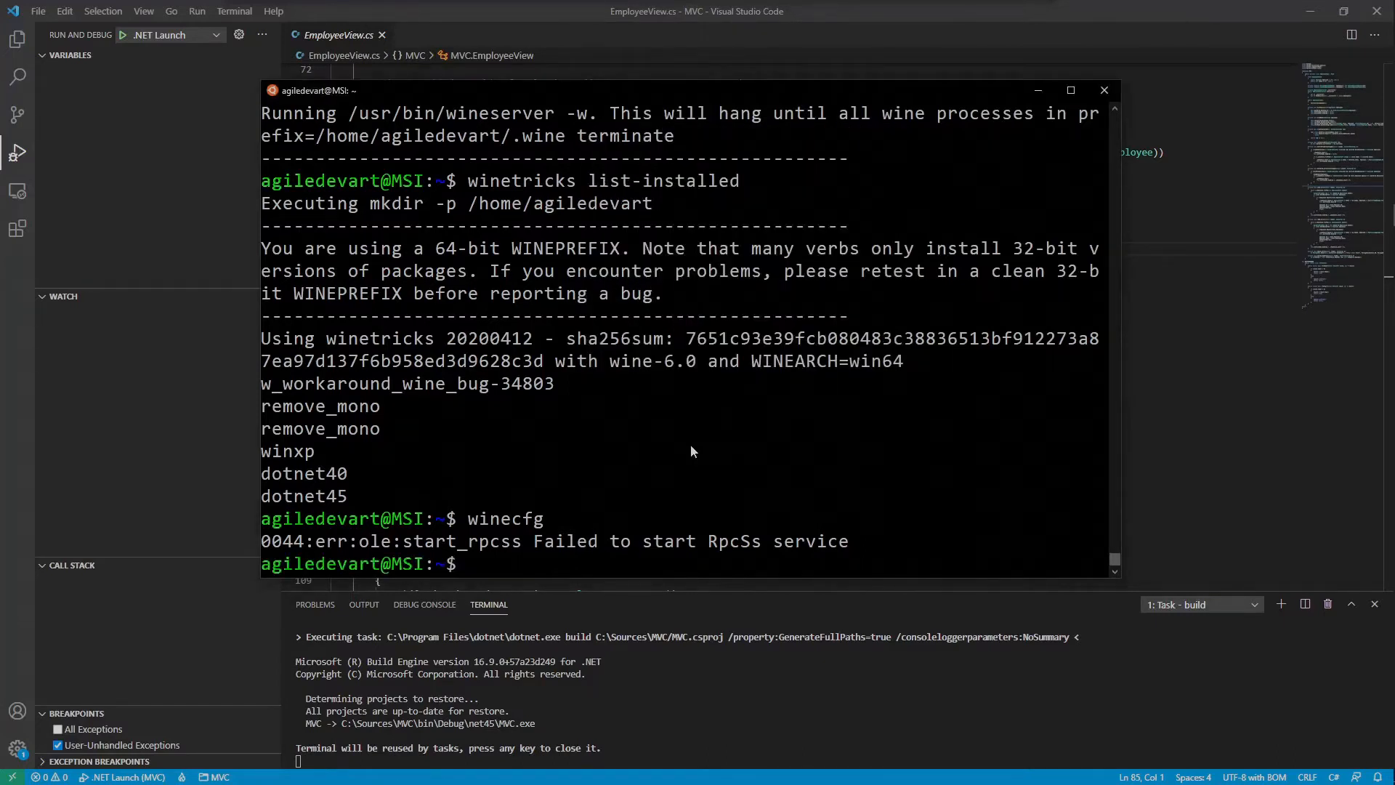
# Launch /mnt/c/Sources/MVC/bin/Debug/net45/MVC.exe under Wine, use the Employees window, then close it
pyautogui.write('wine')
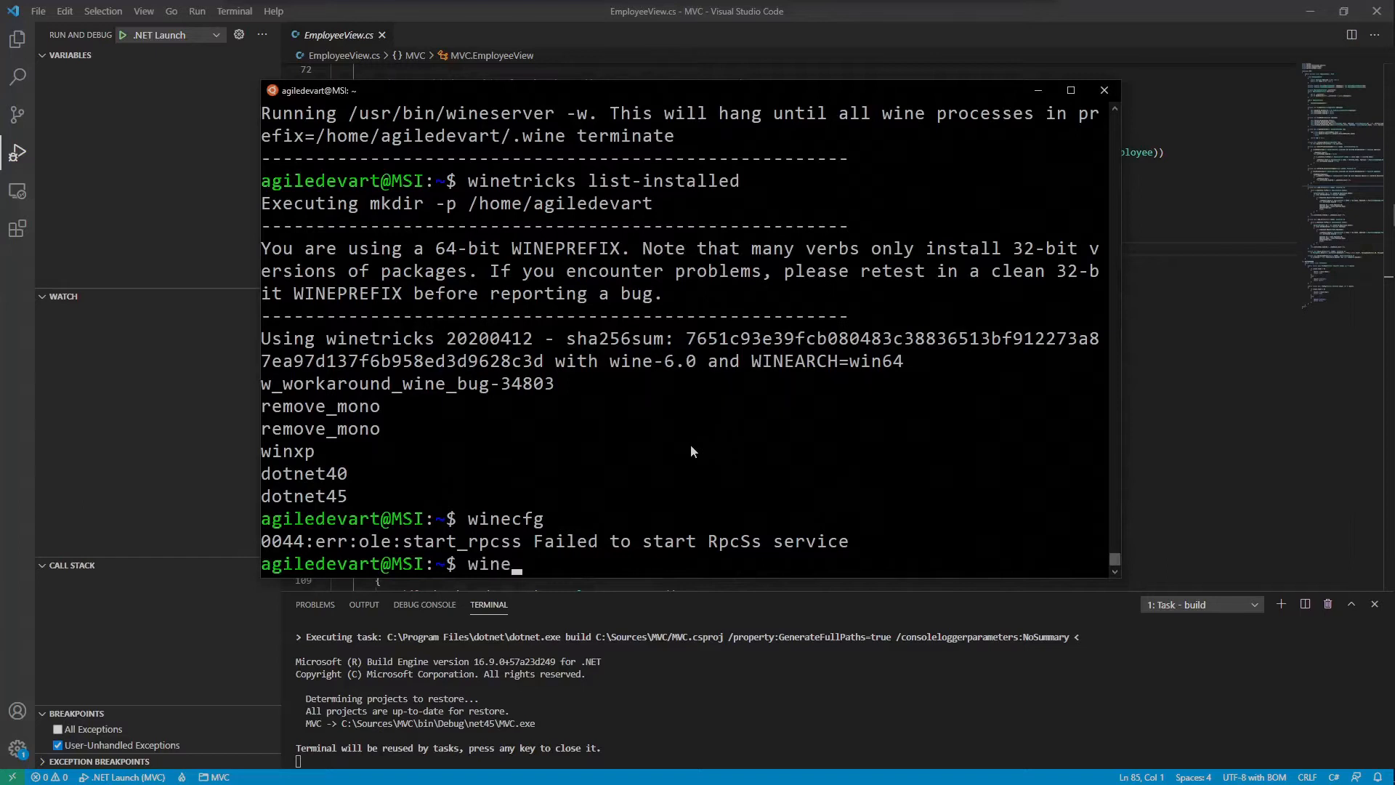
pyautogui.write('/mnt/c/')
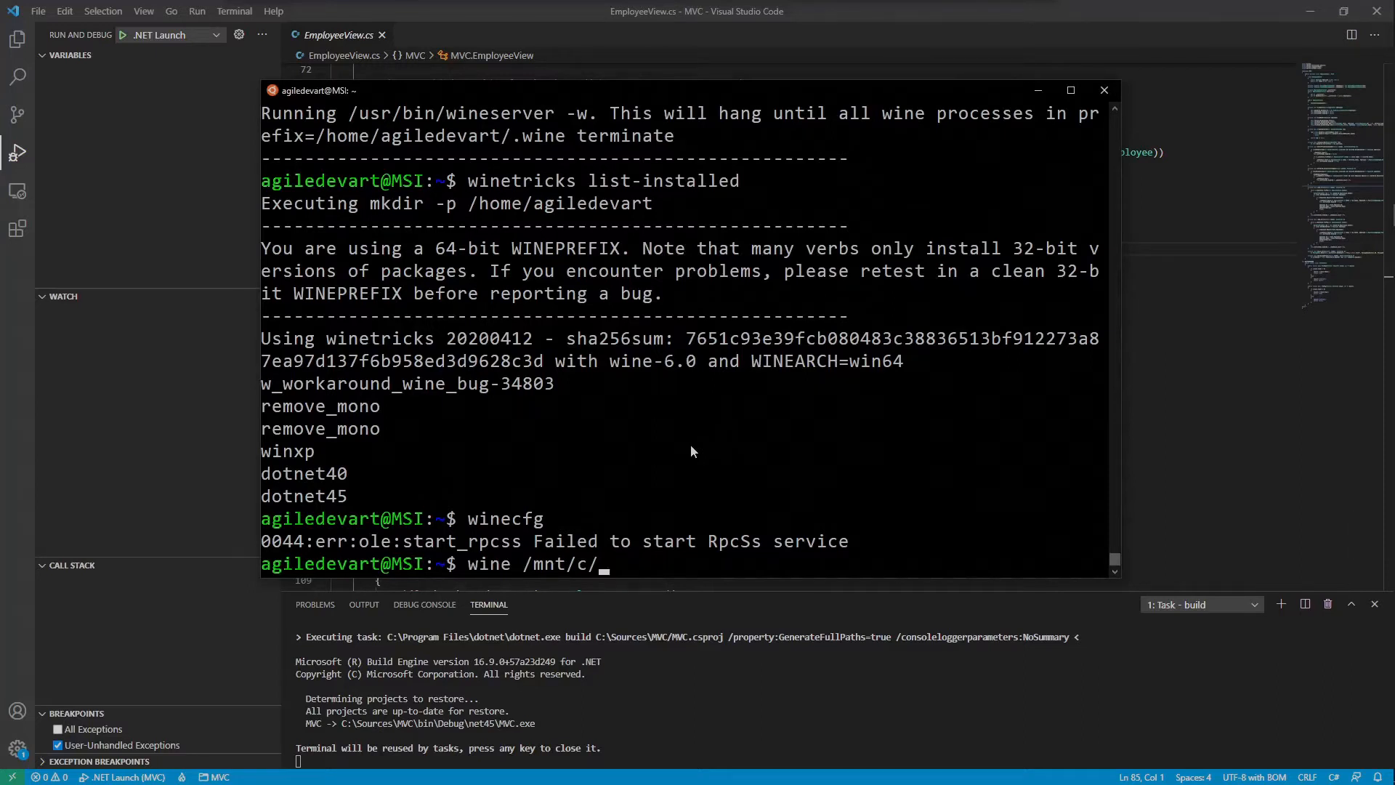
pyautogui.write('Sources/MVC')
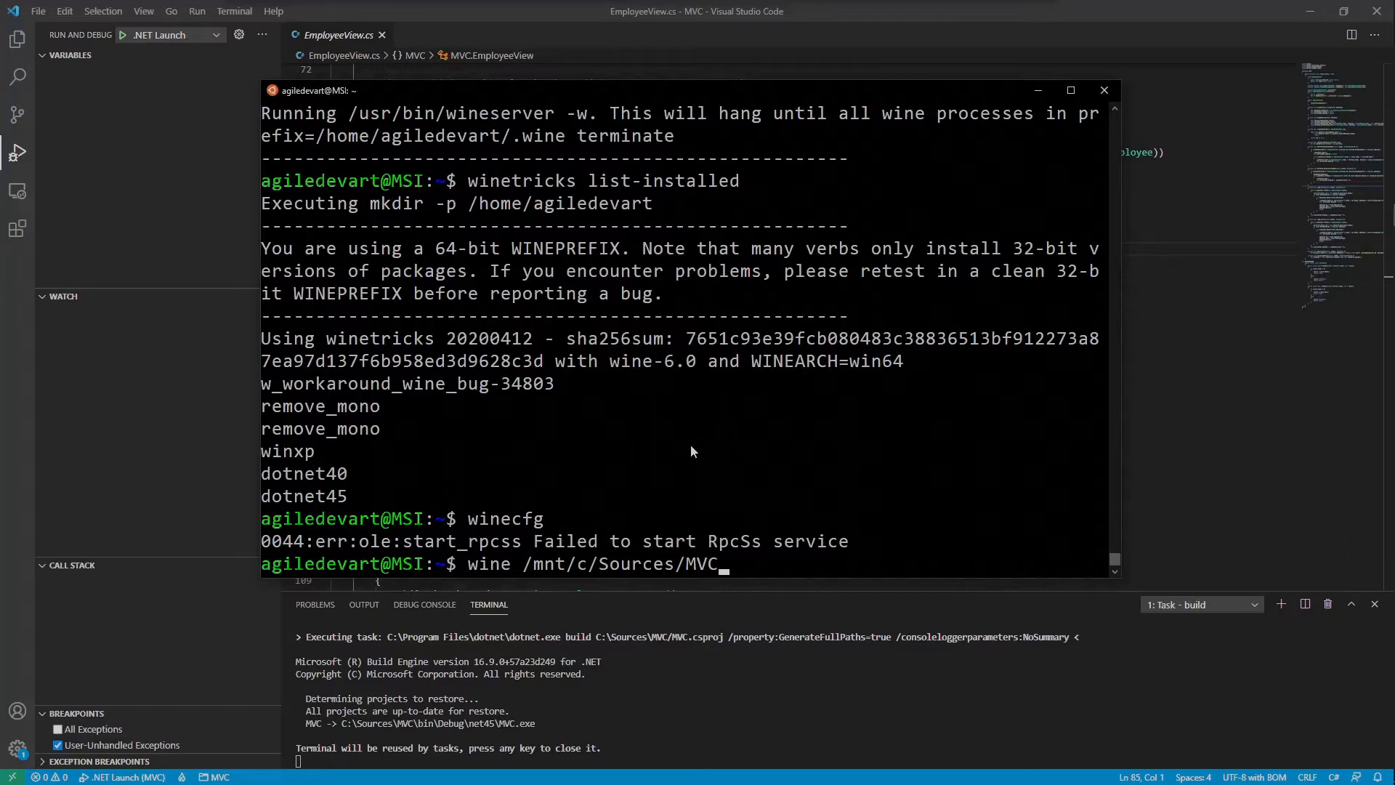
pyautogui.write('bin/Debug/net45/')
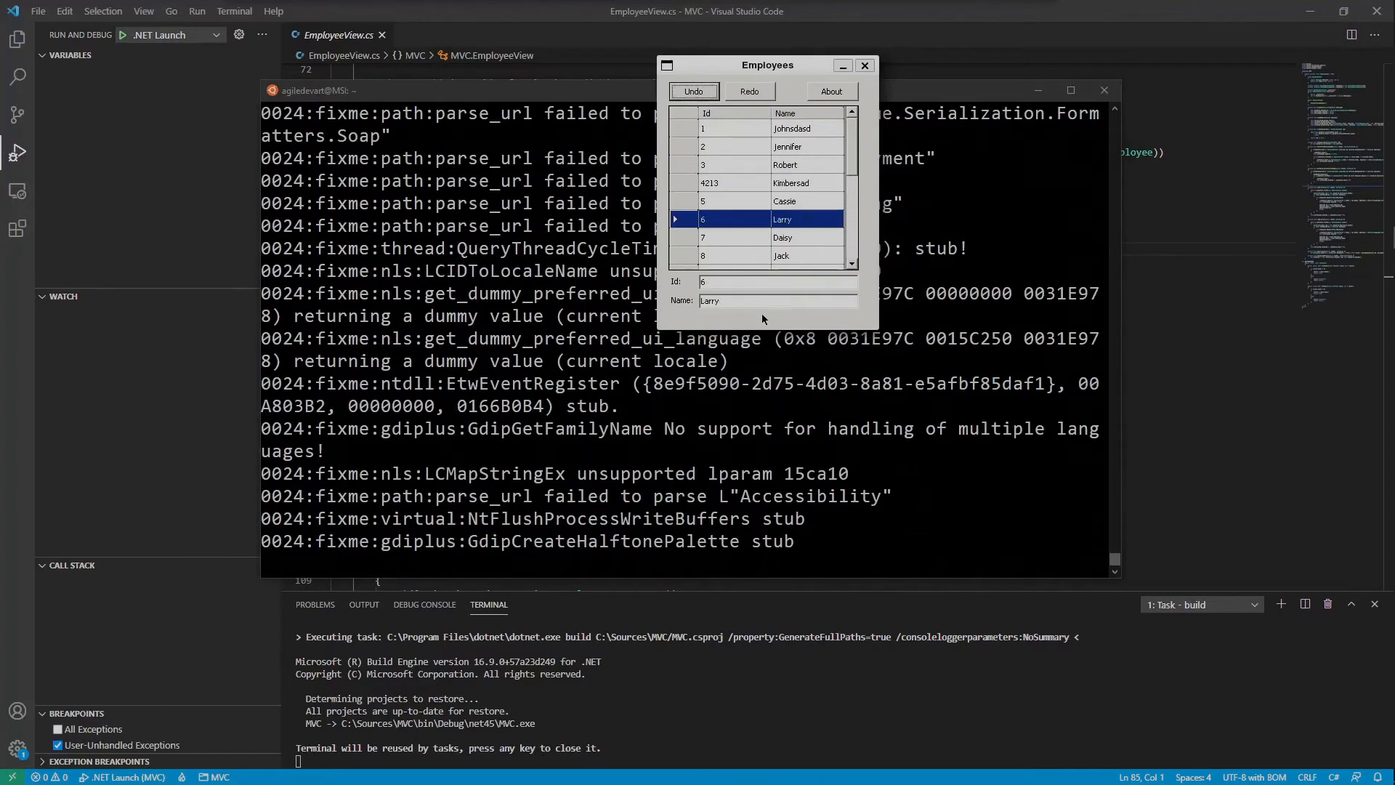
pyautogui.click(828, 90)
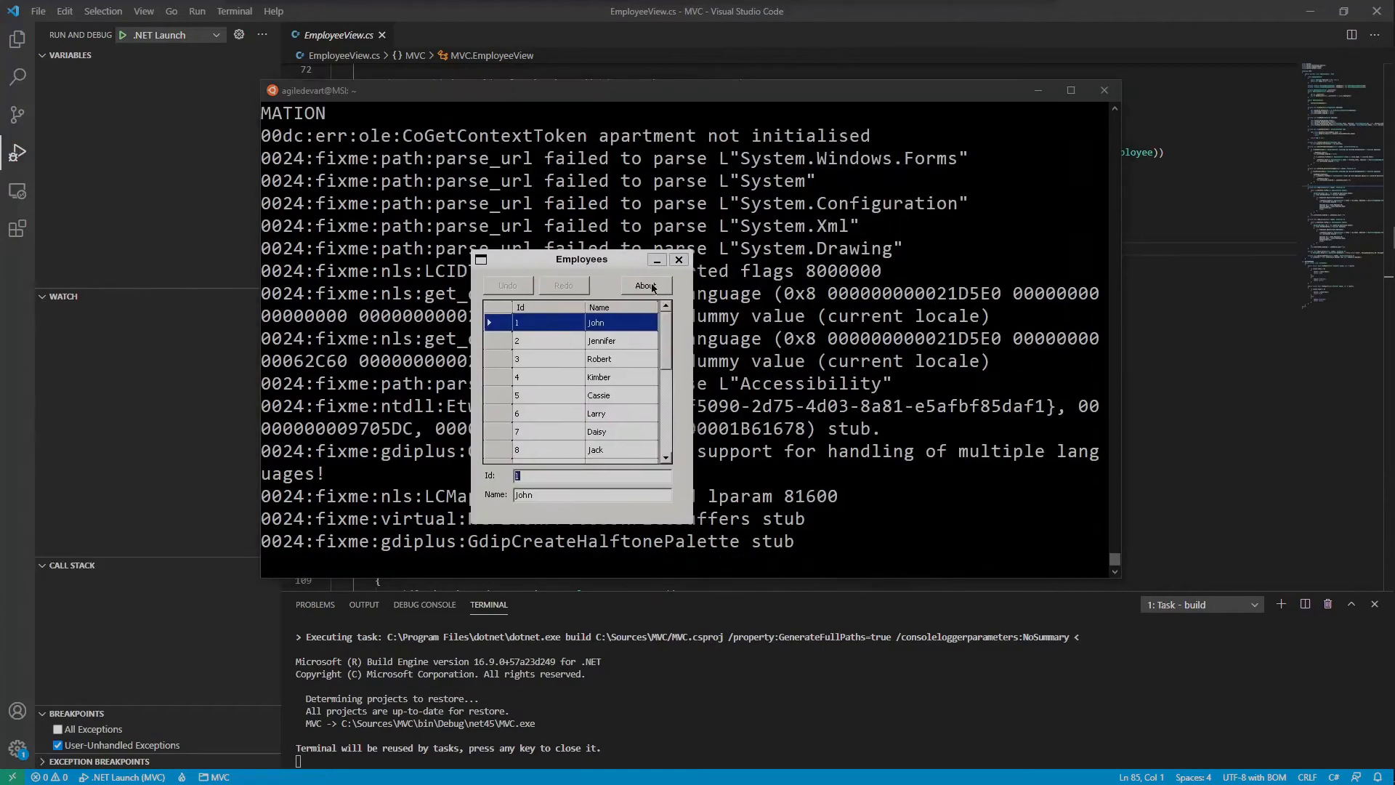
pyautogui.click(645, 285)
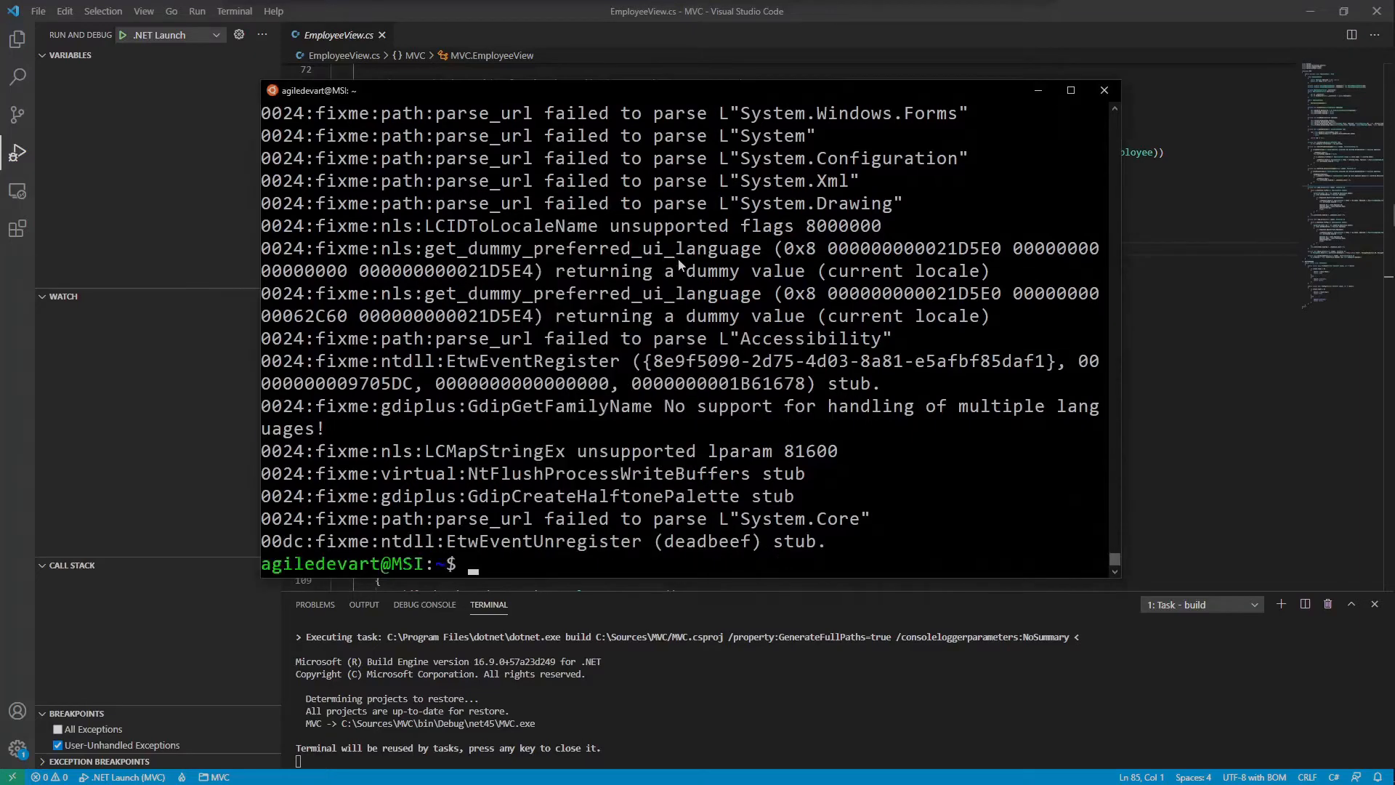
pyautogui.click(17, 228)
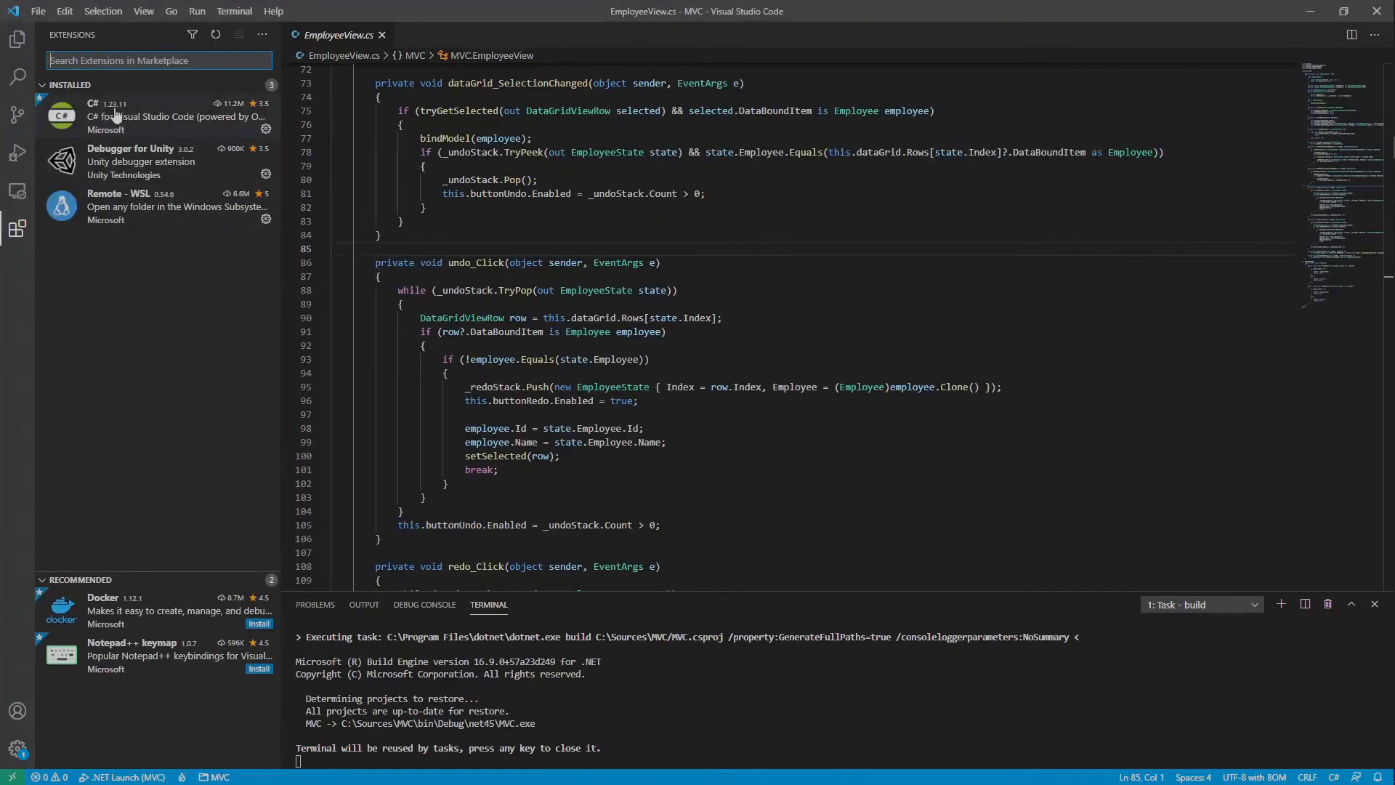
pyautogui.moveTo(187, 120)
pyautogui.write('%USERPROFILE%\\.vscode\\extensions\\')
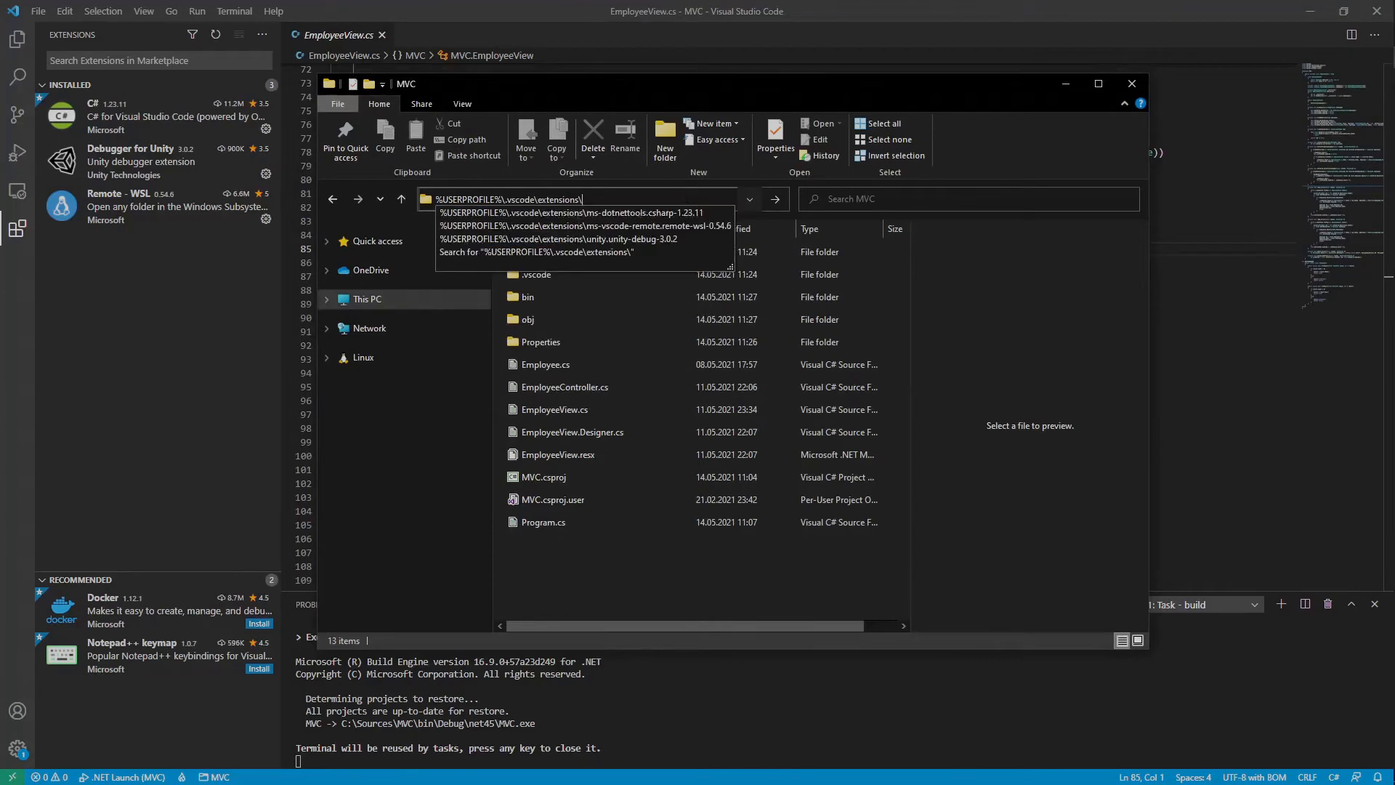
# Browse the C# extension's debugger folder and Ubuntu's .vs-debugger folder, then return to the terminal
pyautogui.click(572, 212)
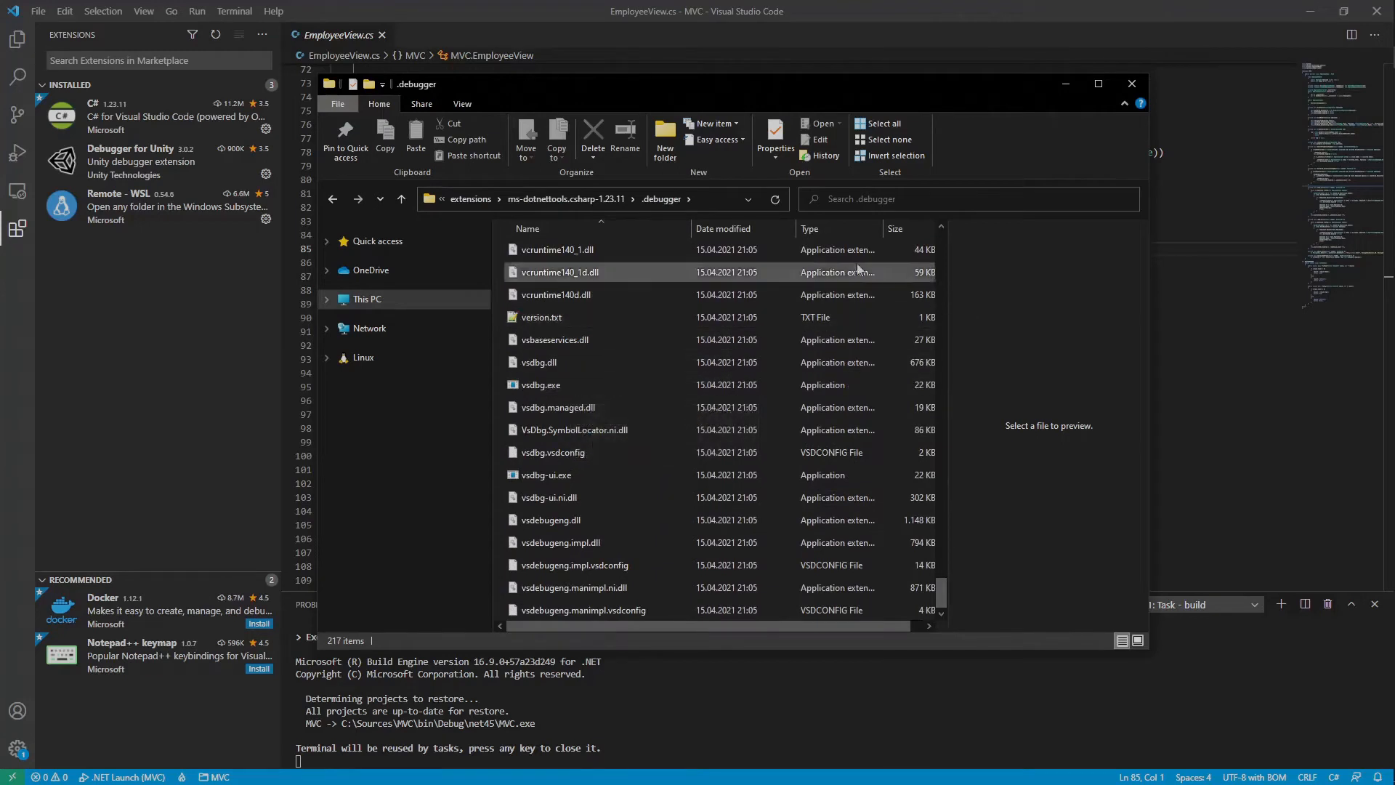
pyautogui.click(401, 199)
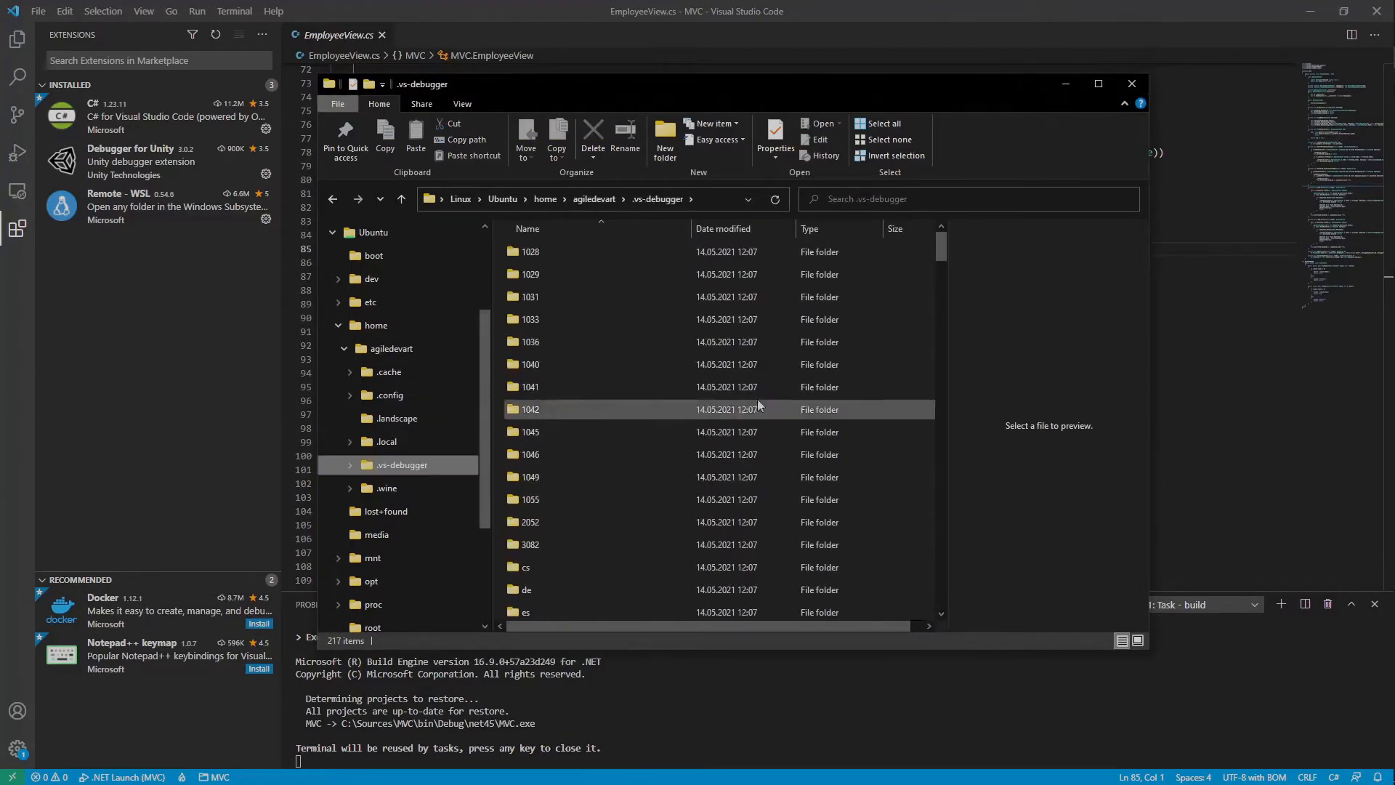
pyautogui.click(1130, 84)
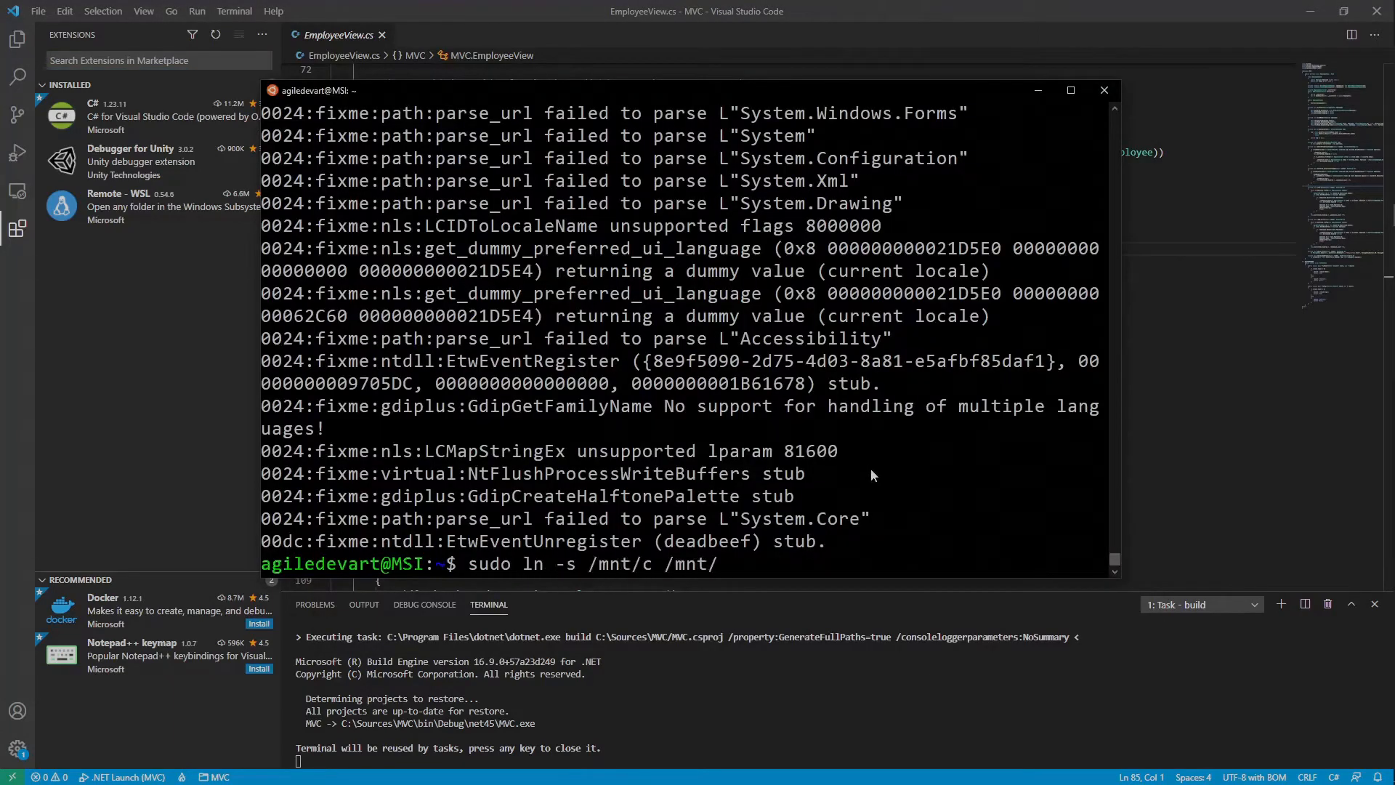
# Create the /mnt/C: symlink to /mnt/c and confirm it with ls -al /mnt
pyautogui.write('C:')
pyautogui.write('ls -al /mnt')
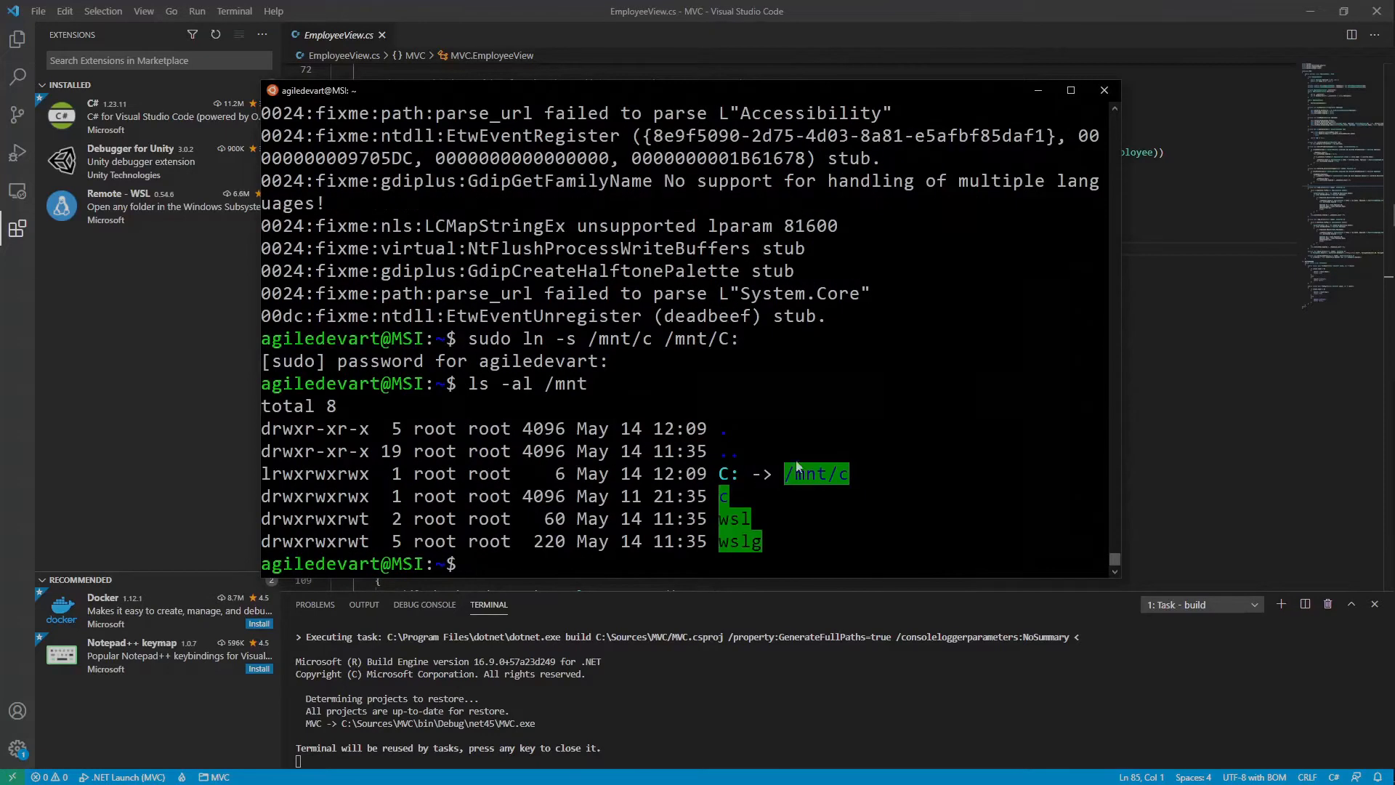
pyautogui.moveTo(949, 477)
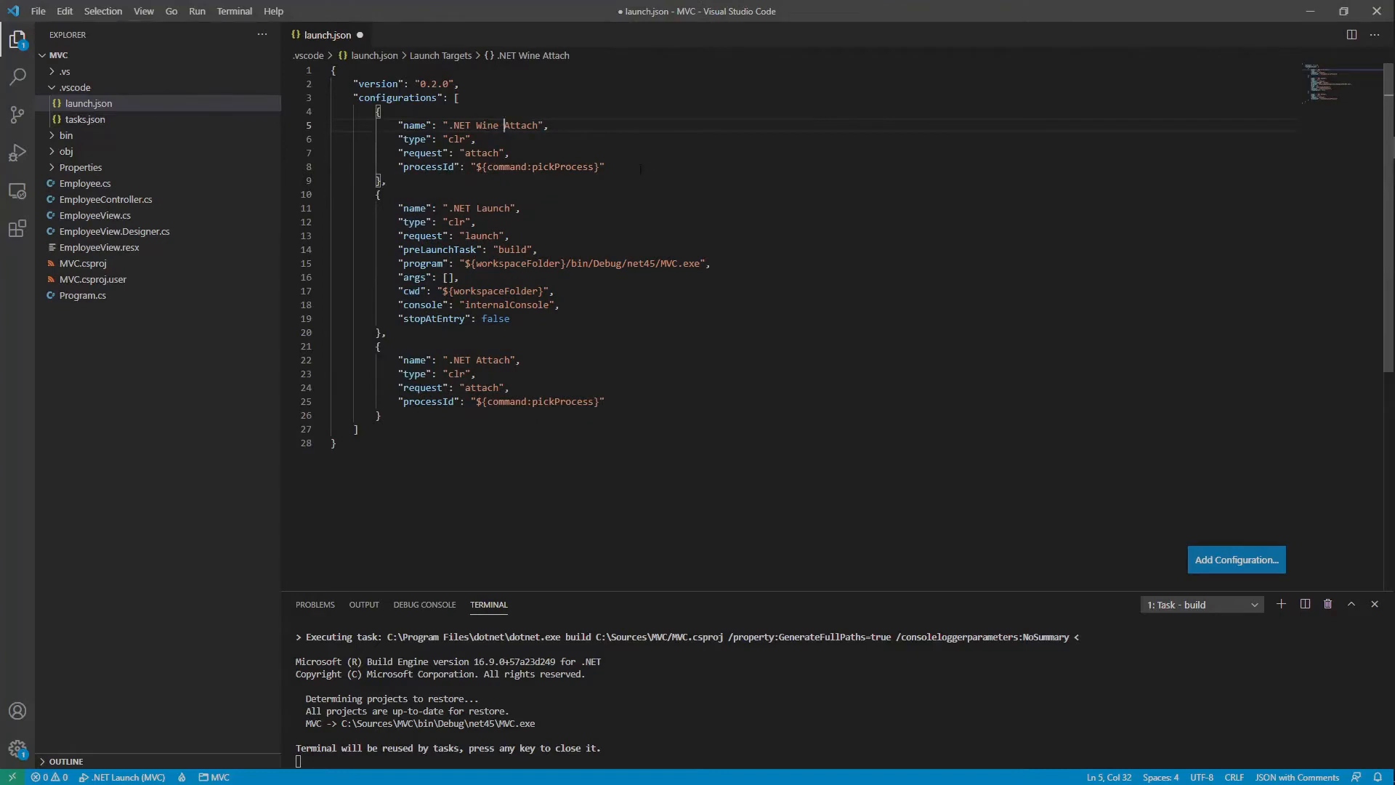
# Add processName MVC.exe, pipeProgram wsl.exe and debuggerPath wine64 ~/.vs-debugger/vsdbg.exe, removing pipeArgs
pyautogui.write('processName": "MVC.exe",')
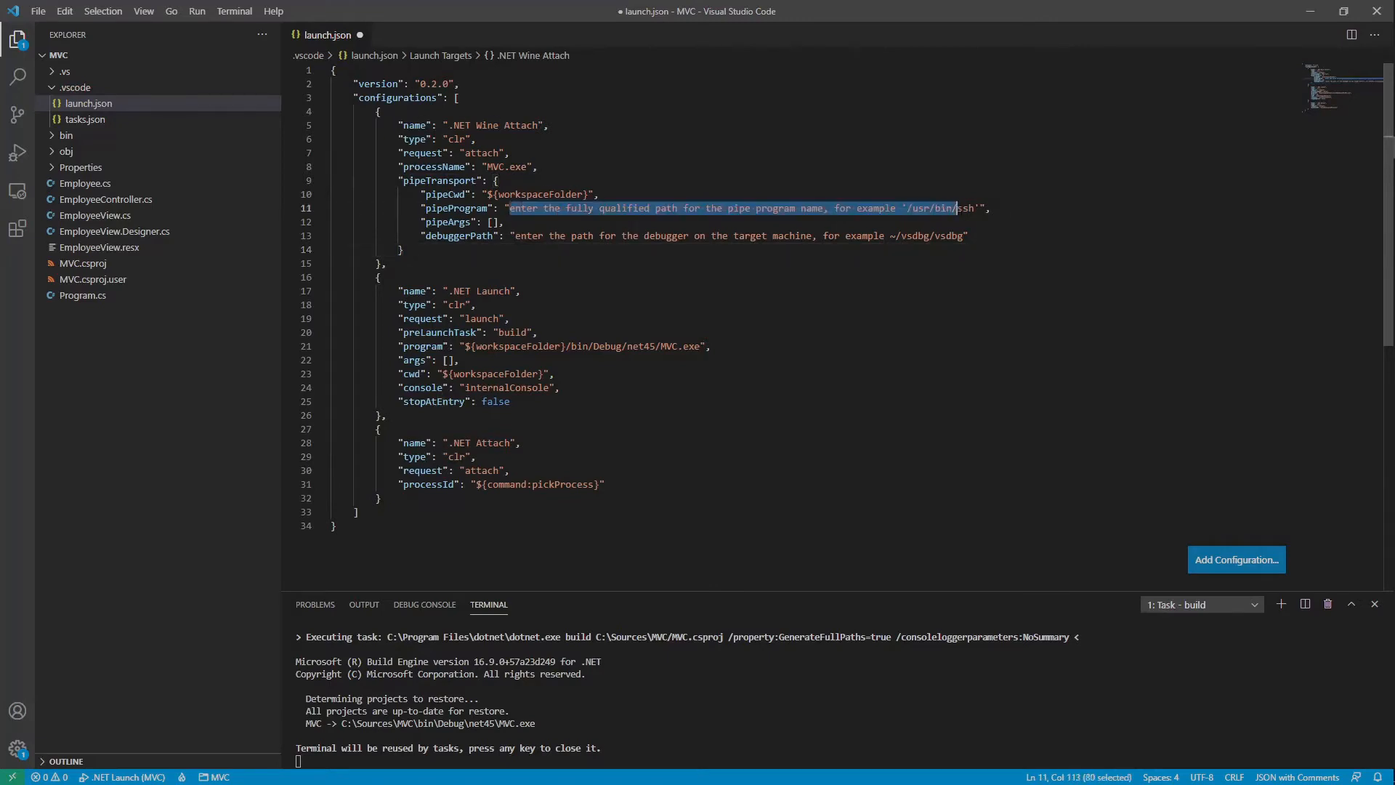
pyautogui.write('wsl.exe",')
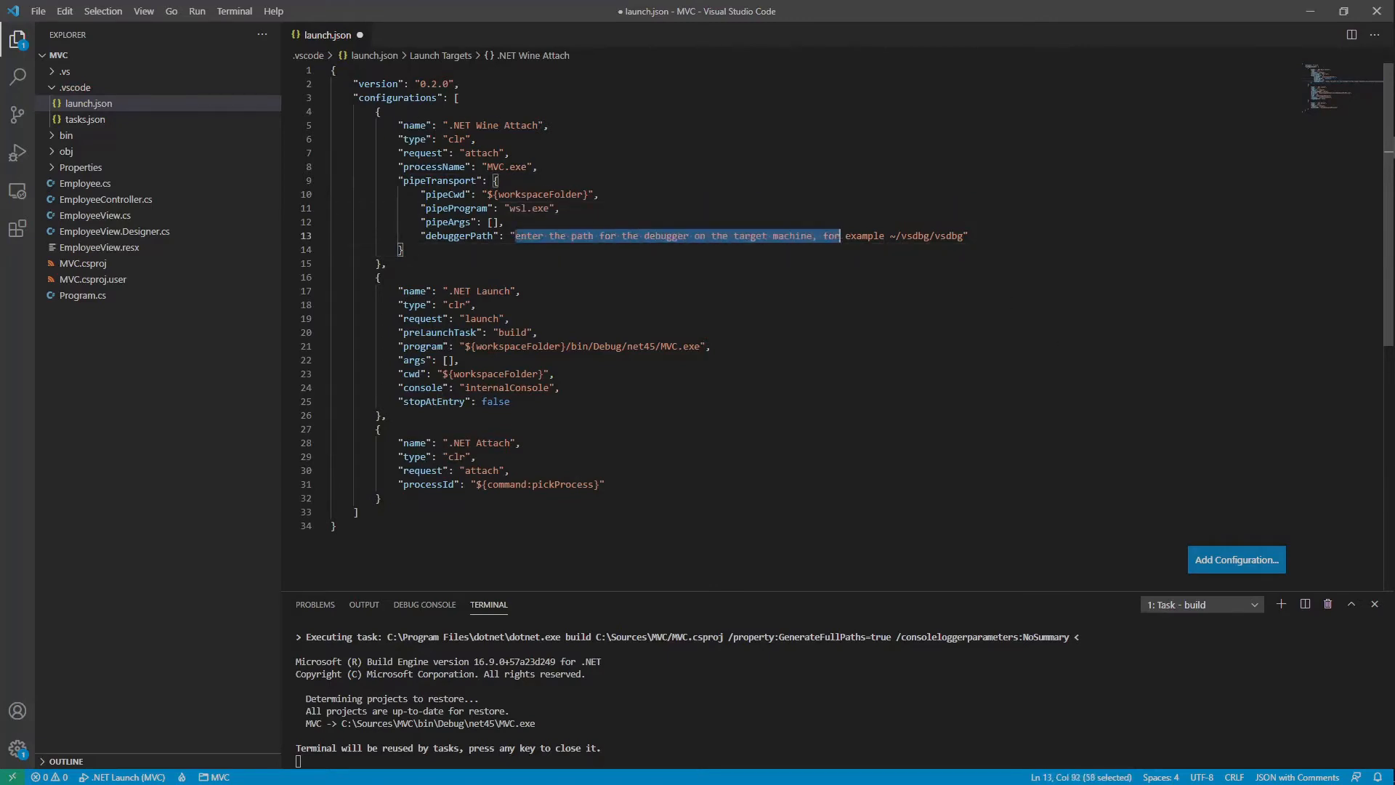
pyautogui.write('wine64 ~/.vs-debugger/vsdbg.exe"')
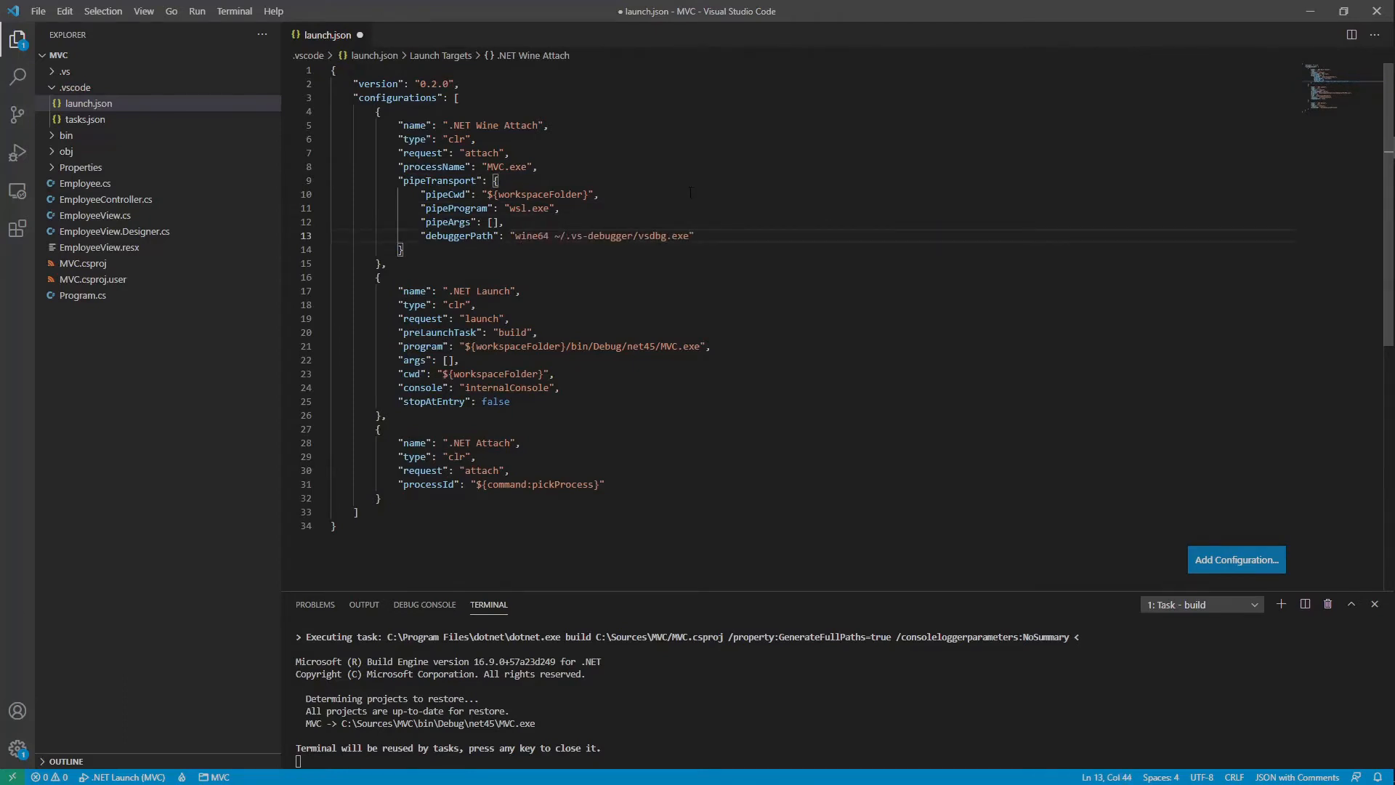
pyautogui.click(504, 221)
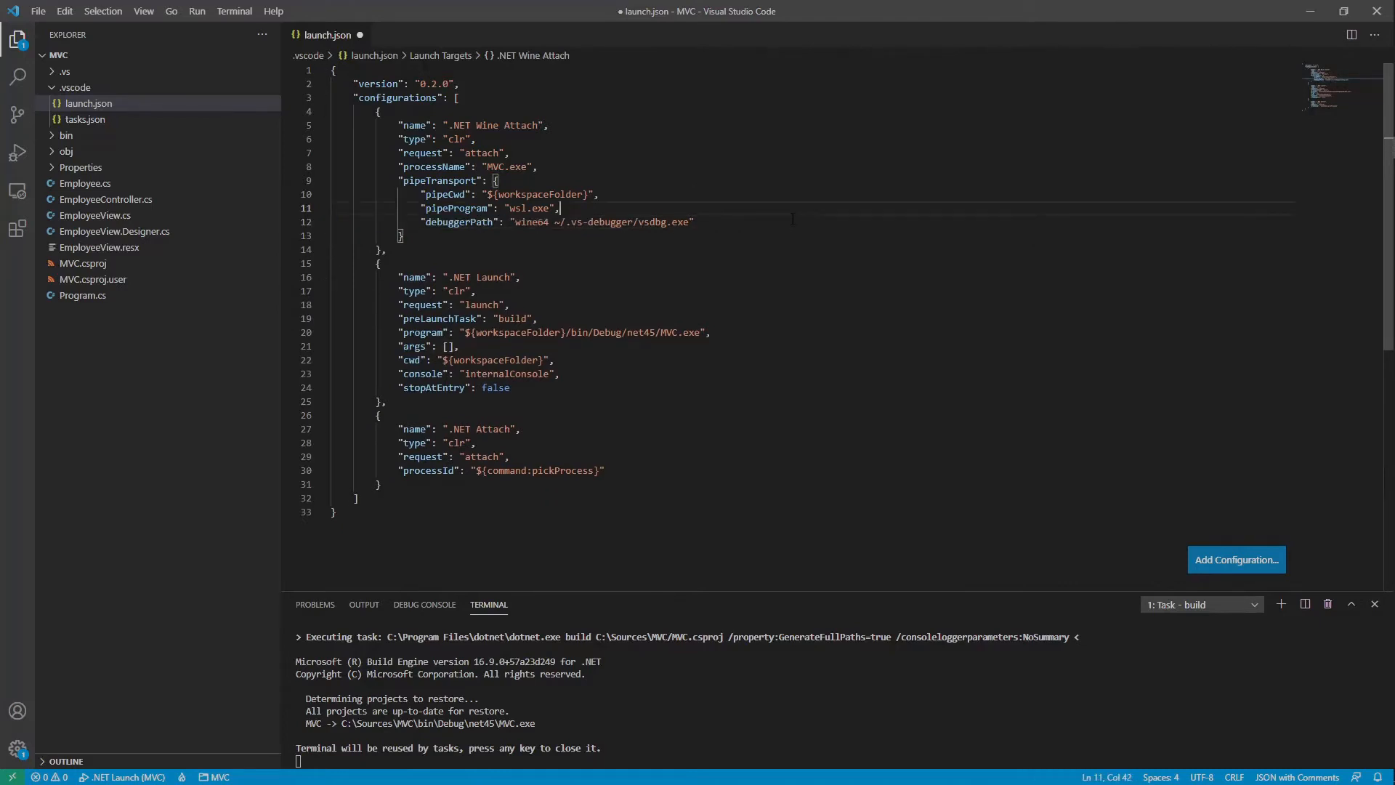
# Open MVC.csproj from the Explorer and relaunch MVC.exe under Wine in the Ubuntu terminal
pyautogui.click(83, 263)
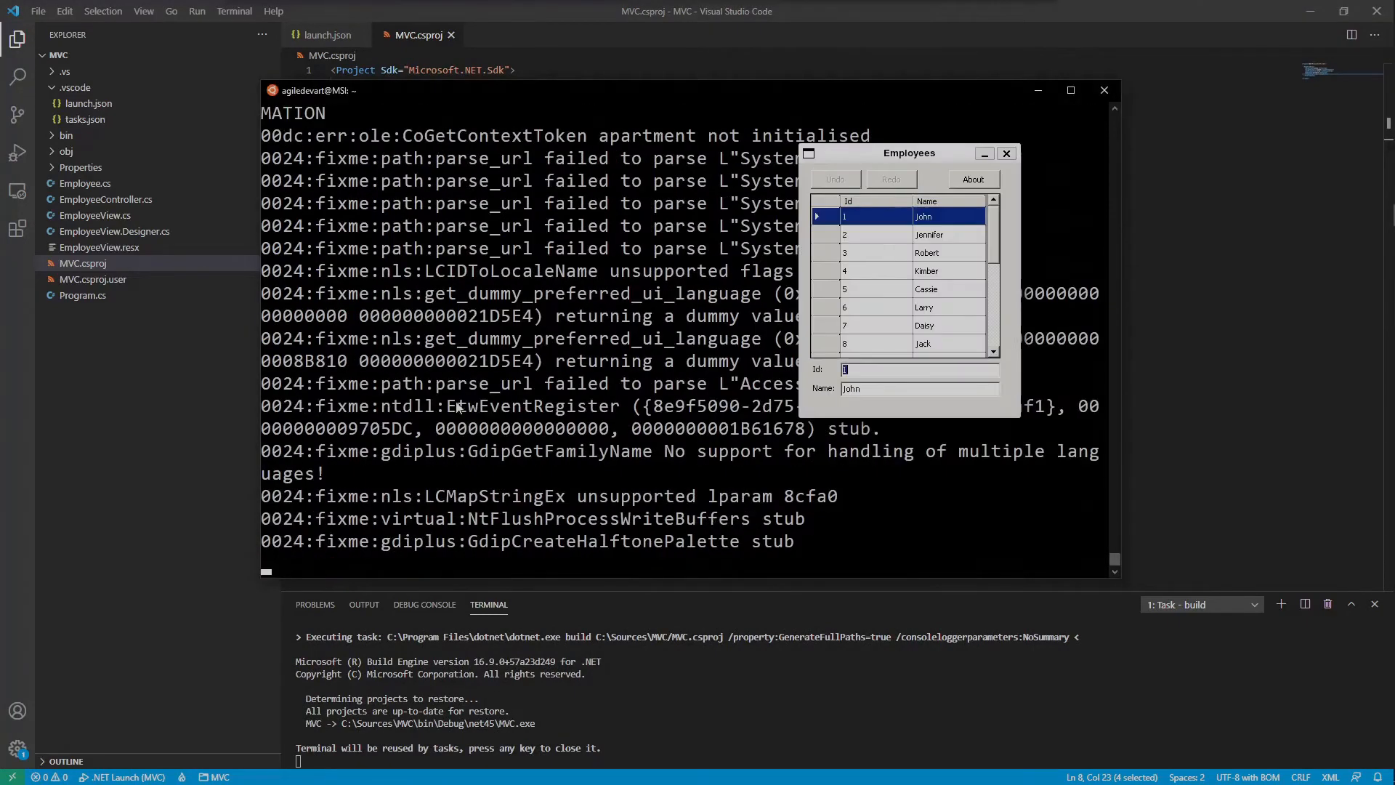
pyautogui.click(17, 149)
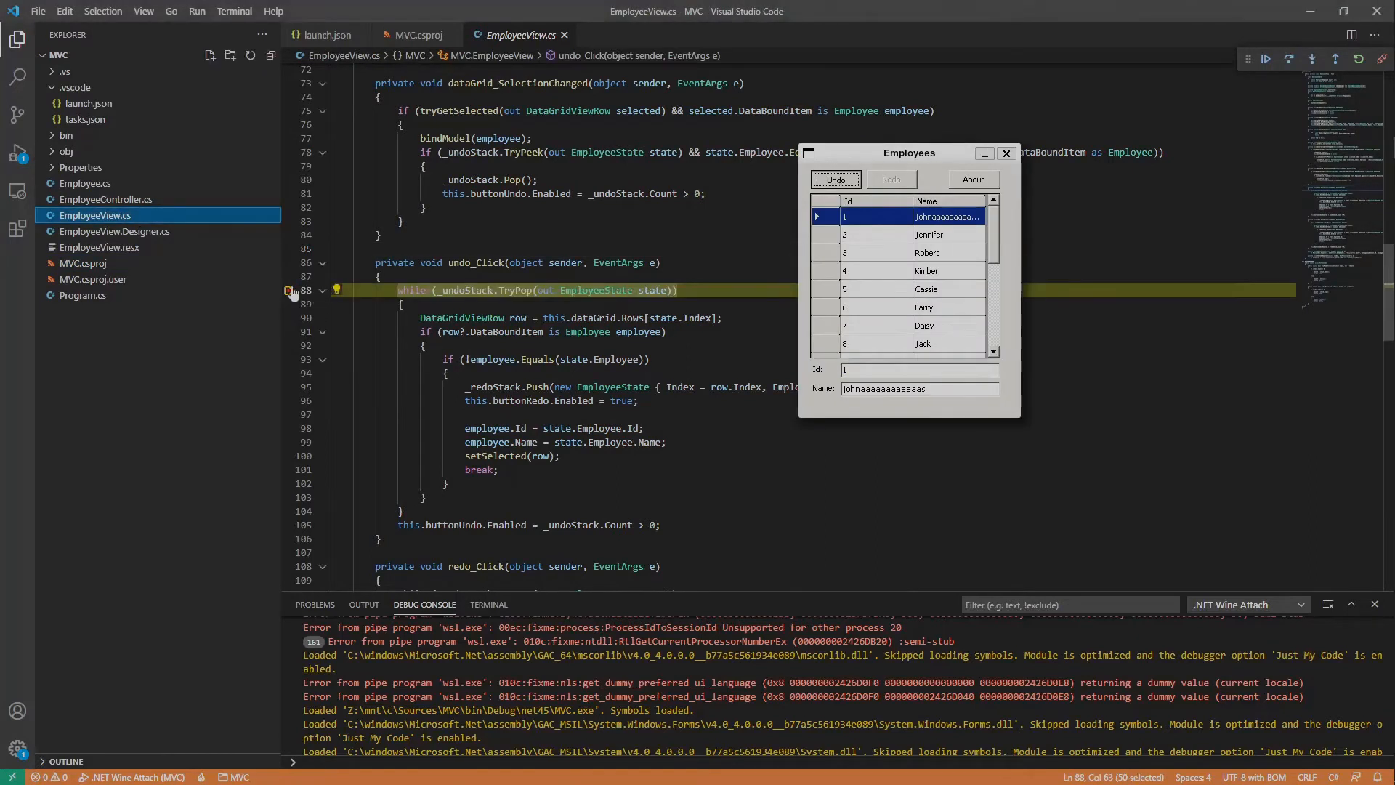
# Expand Locals in Run and Debug and add the state variable (Employee, Index 0) to Watch
pyautogui.click(18, 125)
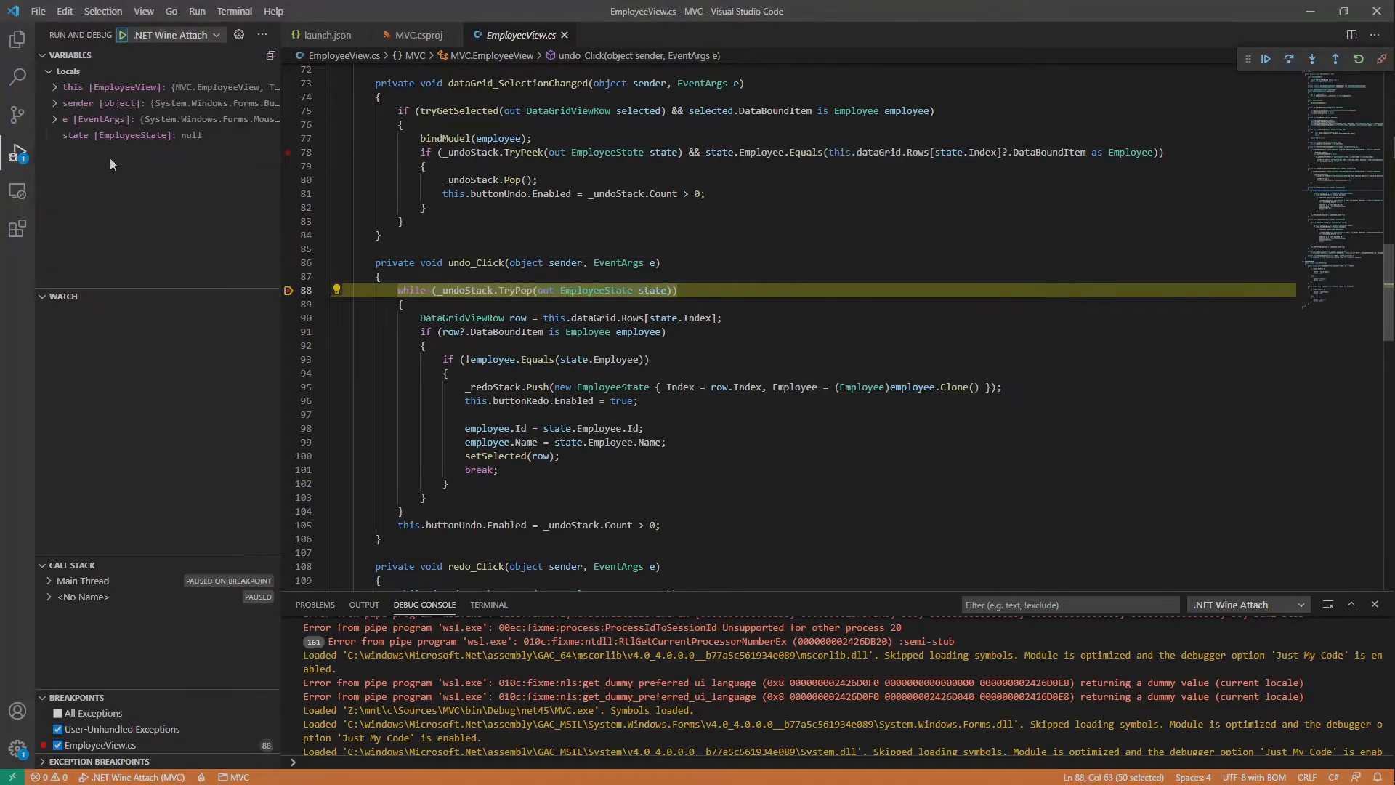
pyautogui.click(58, 86)
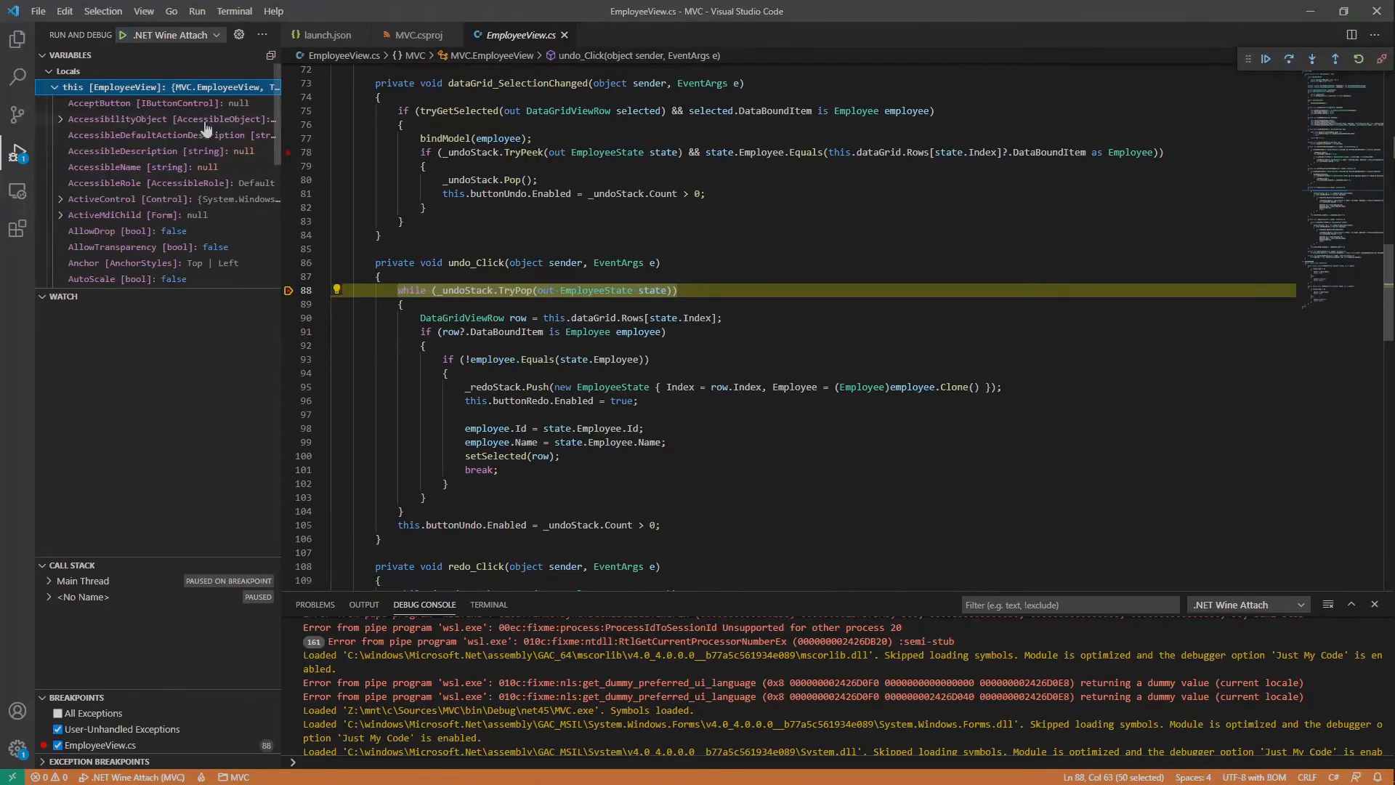
pyautogui.click(80, 579)
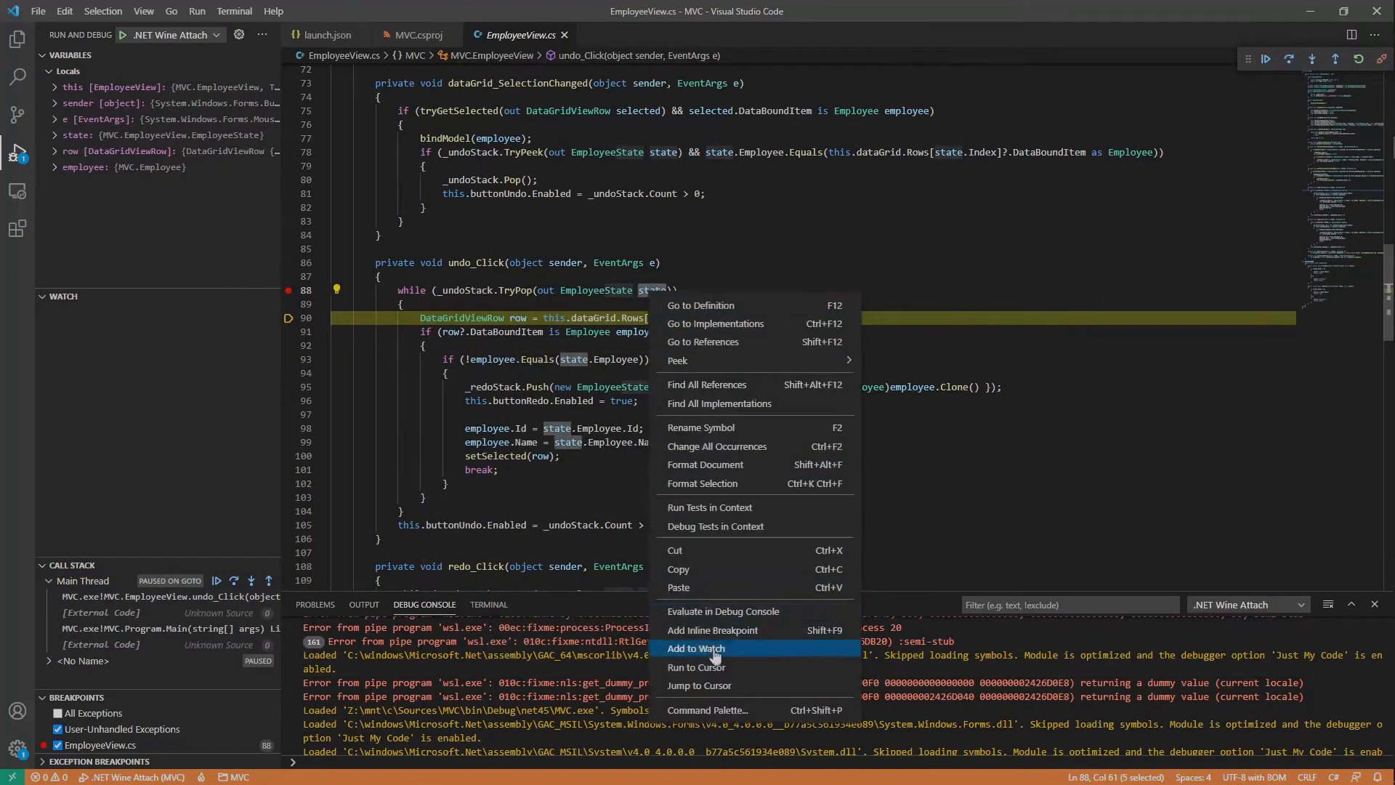
pyautogui.click(696, 648)
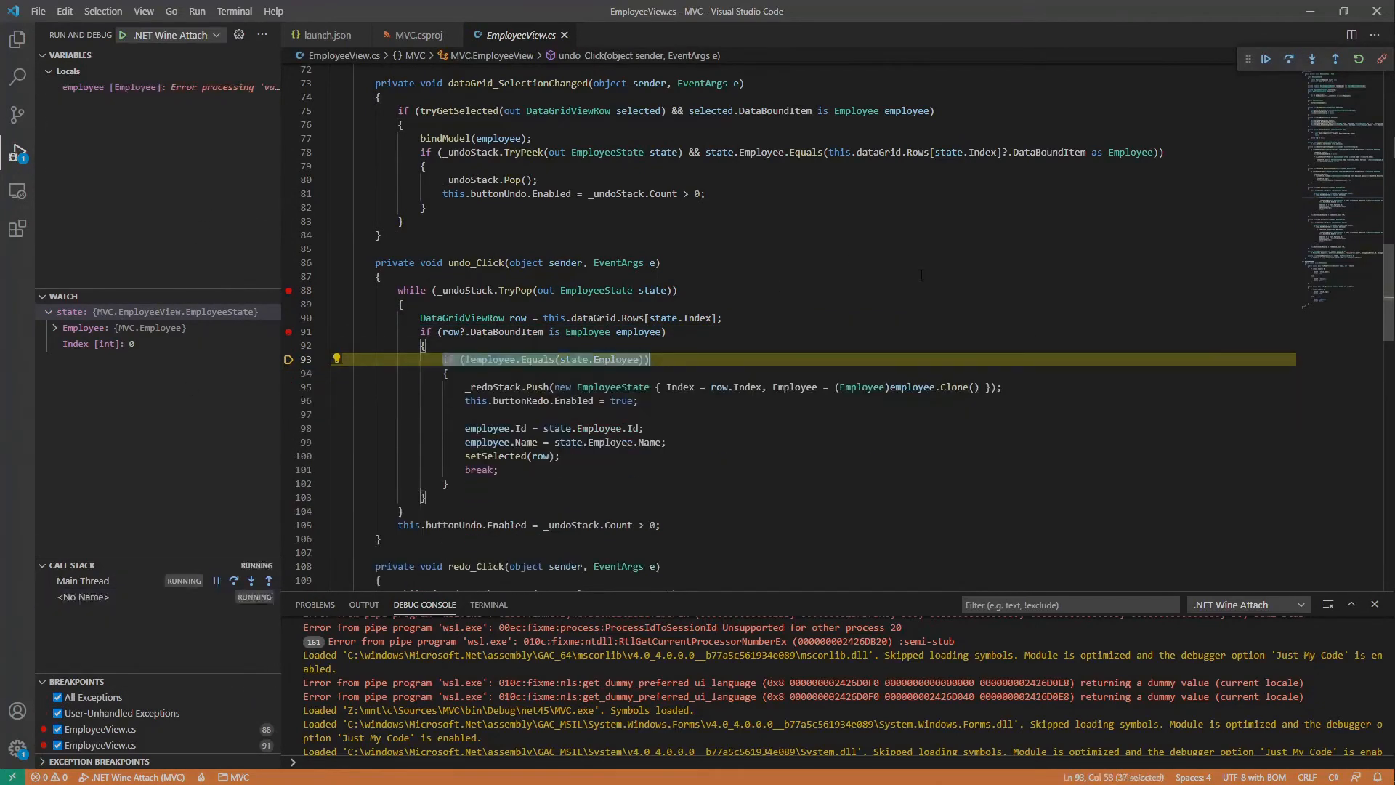
# Prefix the program and cwd paths in launch.json with Z:/mnt/ and select .NET Wine Launch
pyautogui.click(332, 34)
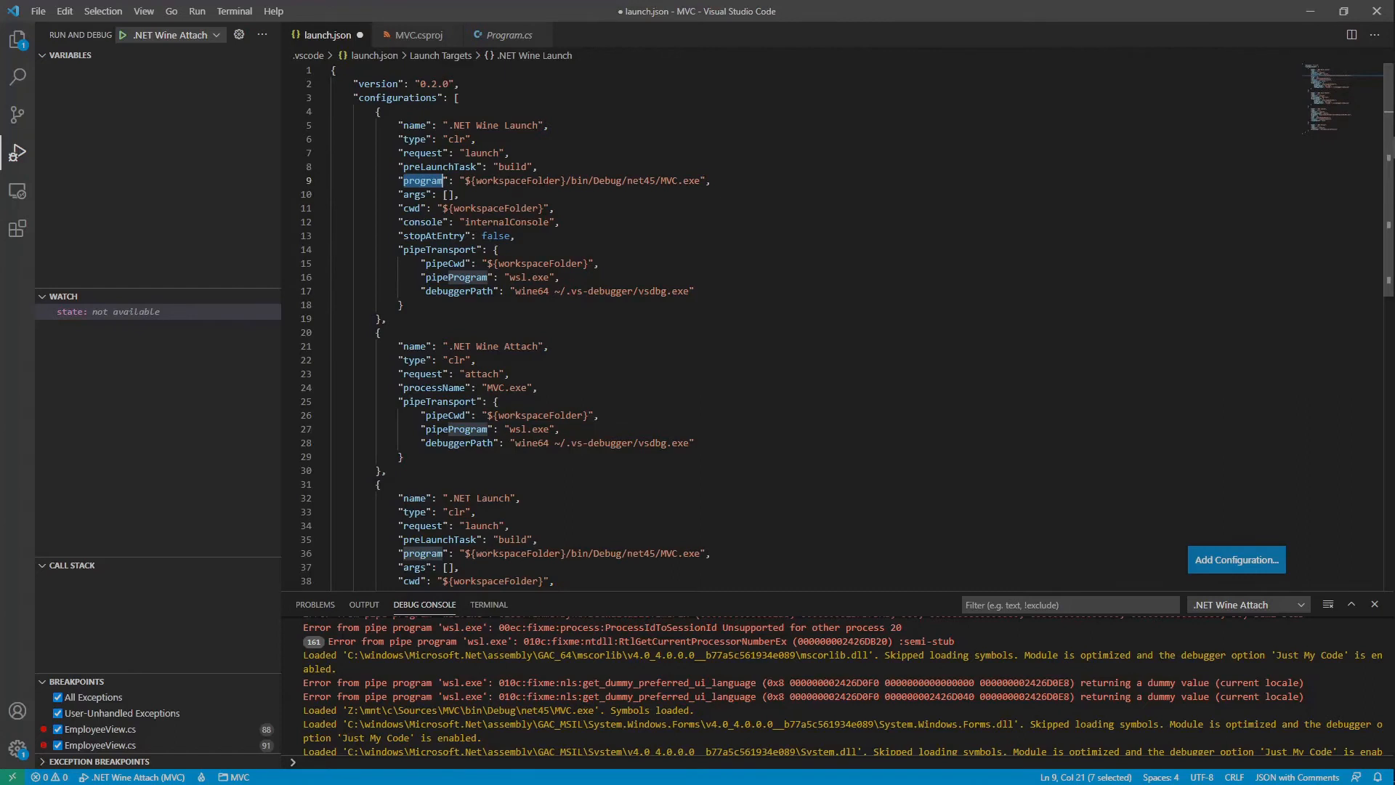
pyautogui.write('Z:/mnt/')
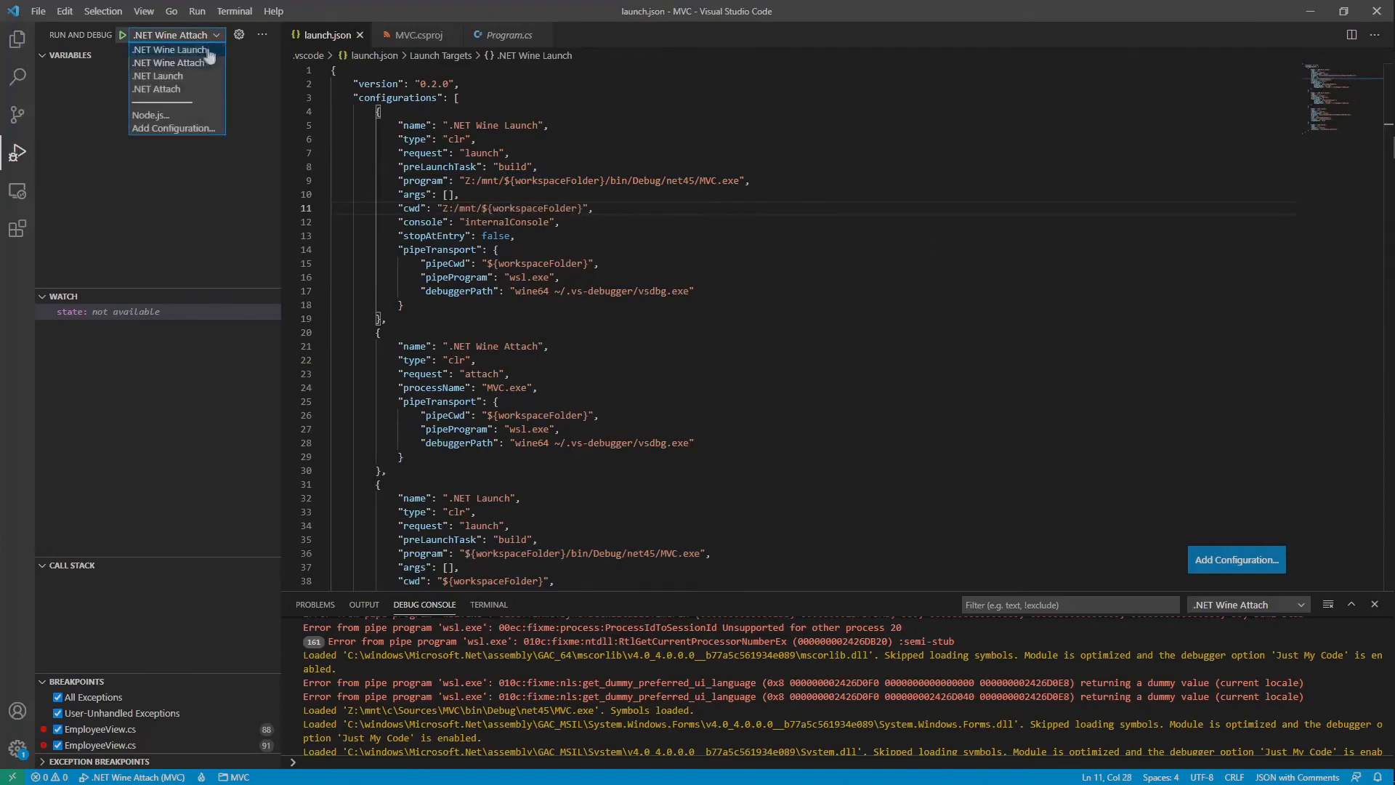
pyautogui.click(167, 49)
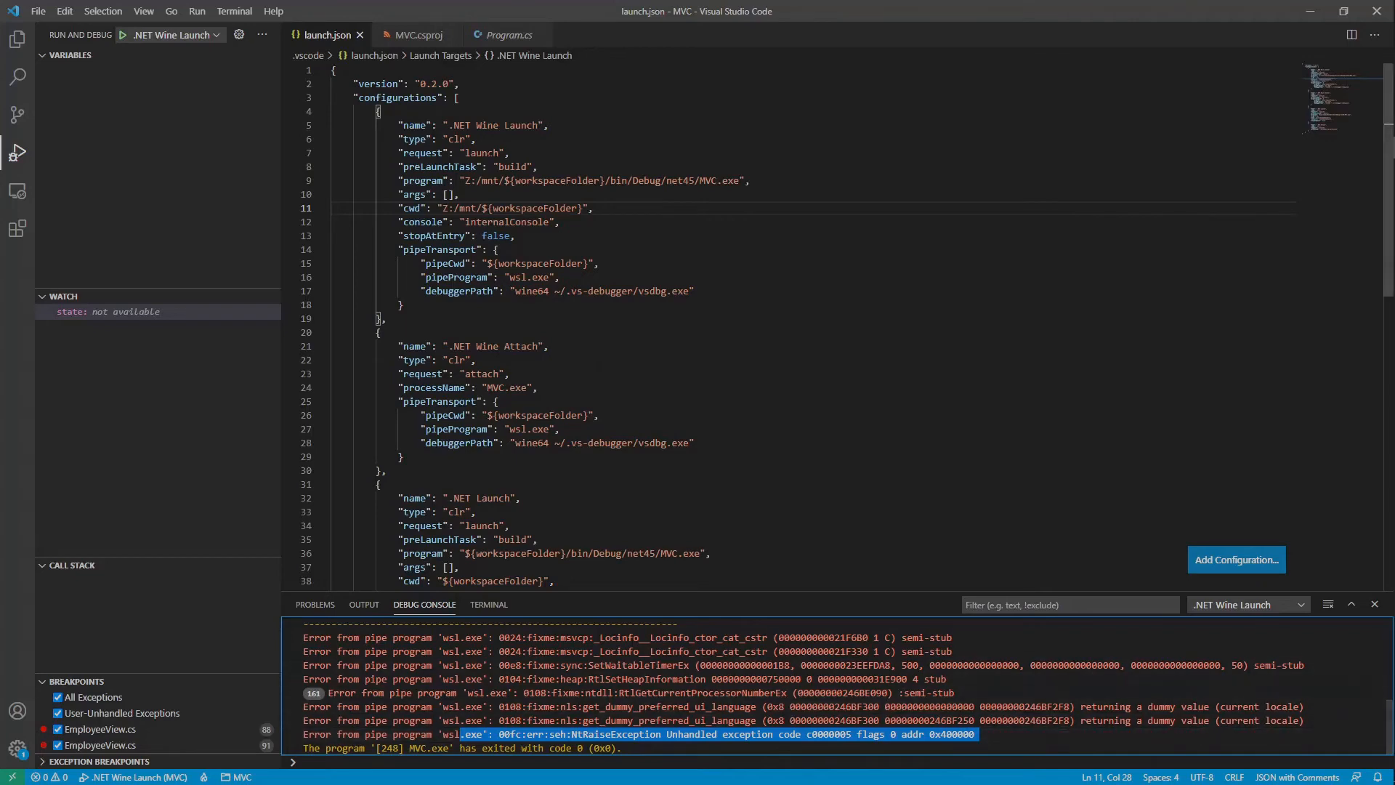
# Open MVC.csproj and start installing the wine64 .NET 5 Windows Desktop Runtime
pyautogui.click(417, 35)
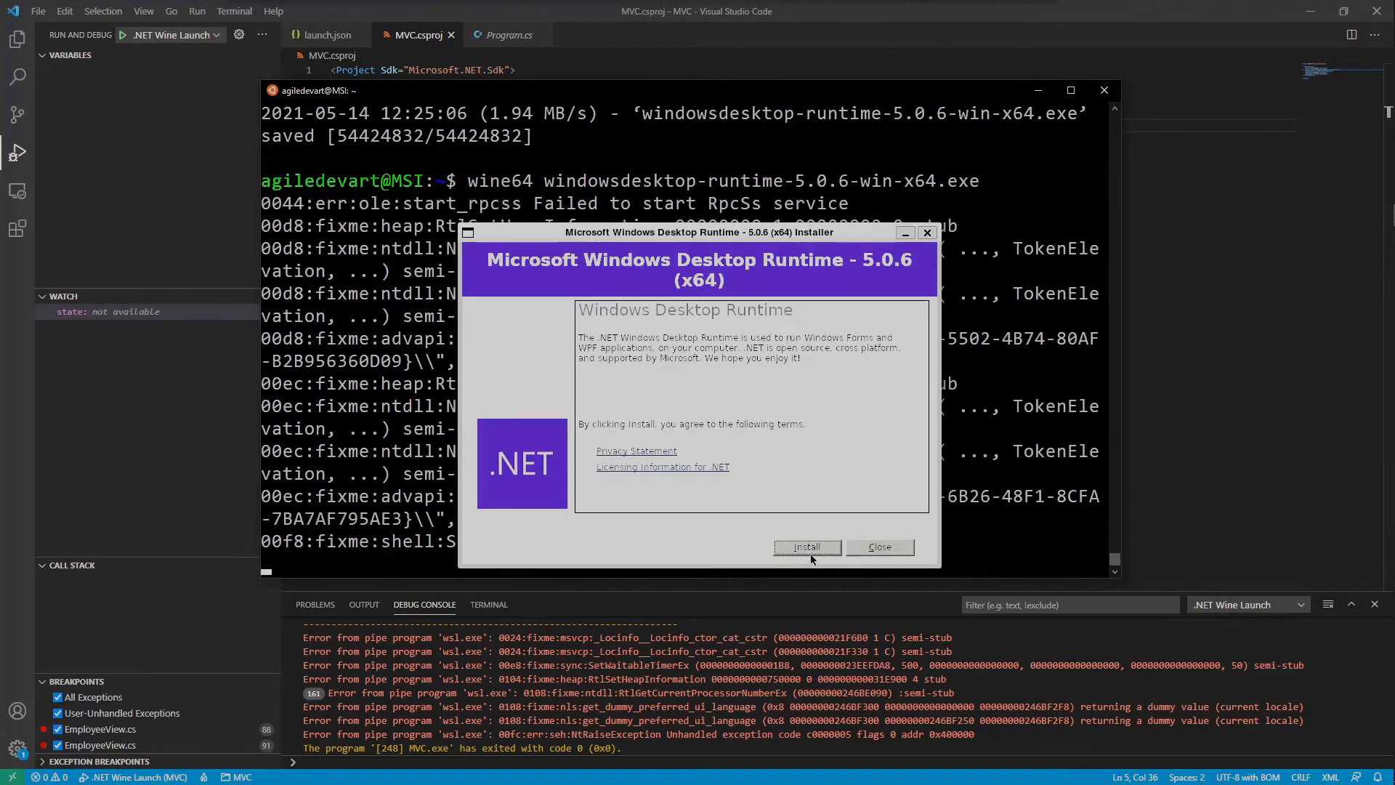
pyautogui.click(804, 547)
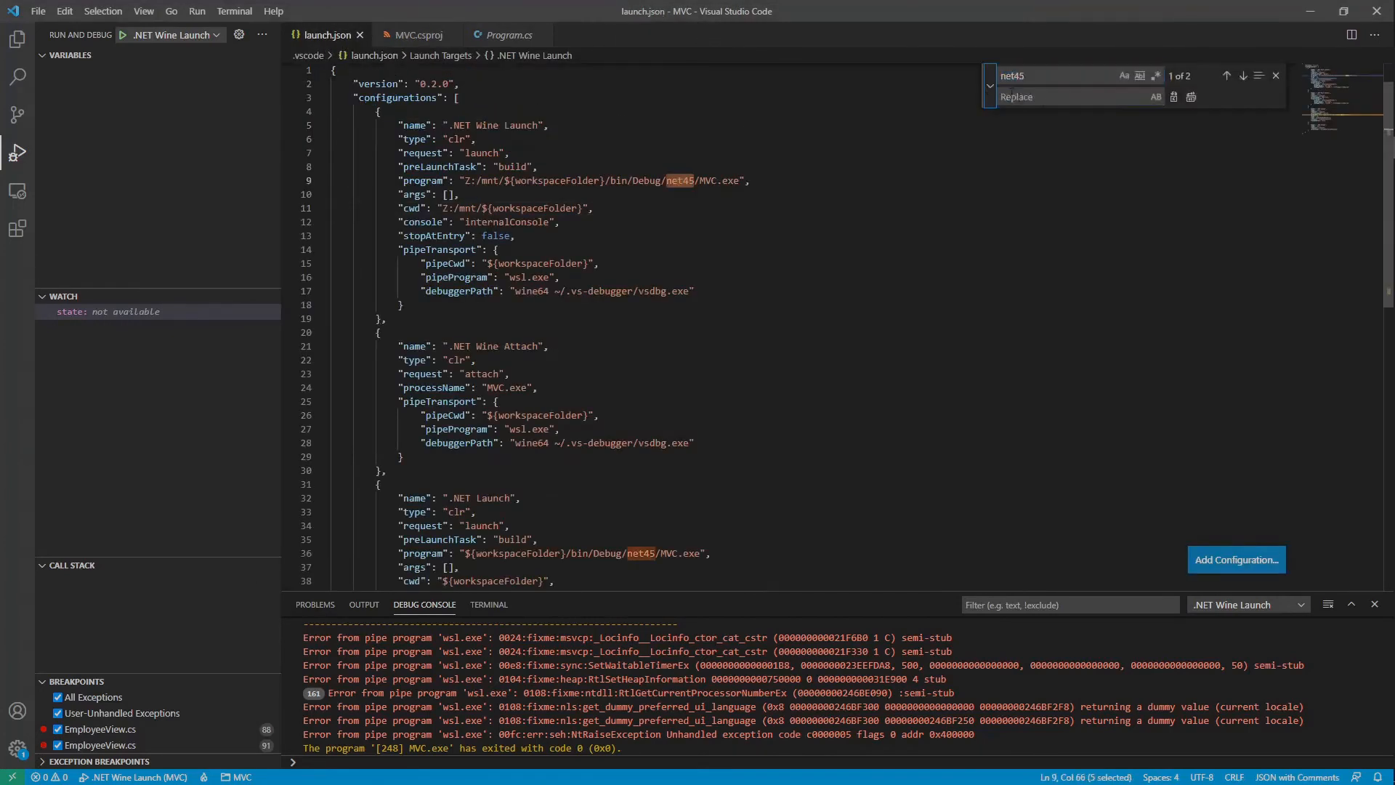
# Run the retargeted net5.0-windows Employees app and dismiss the About Employees box
pyautogui.click(1190, 96)
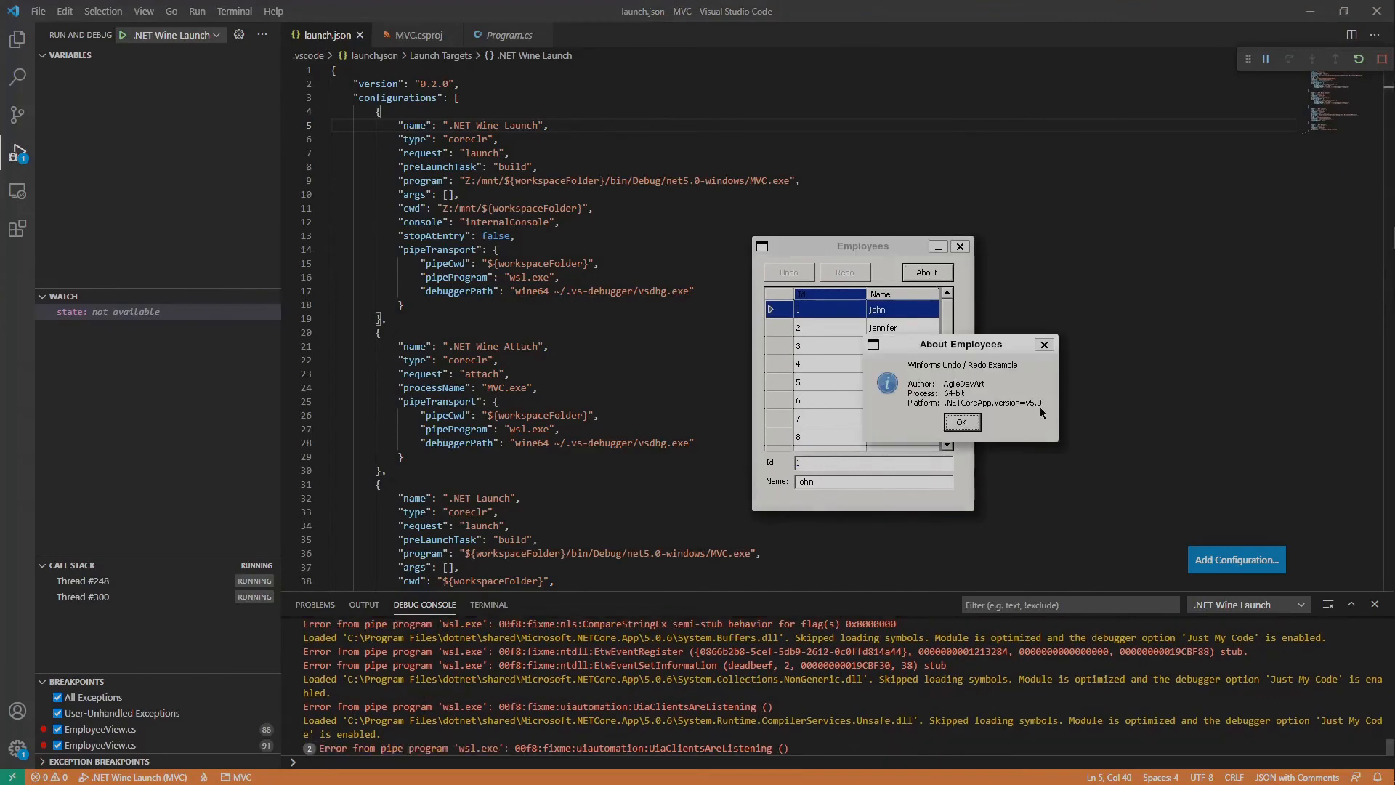
pyautogui.click(18, 40)
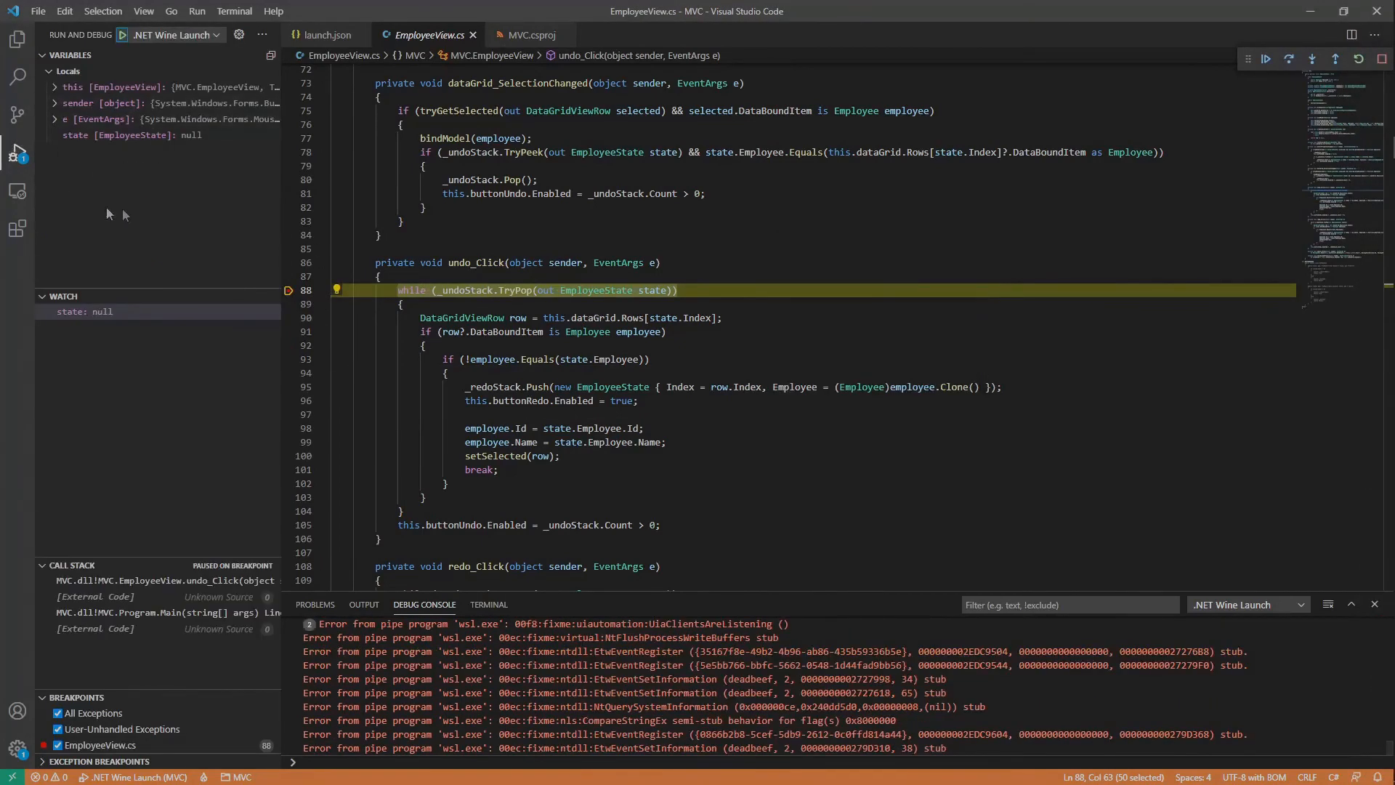
pyautogui.moveTo(143, 619)
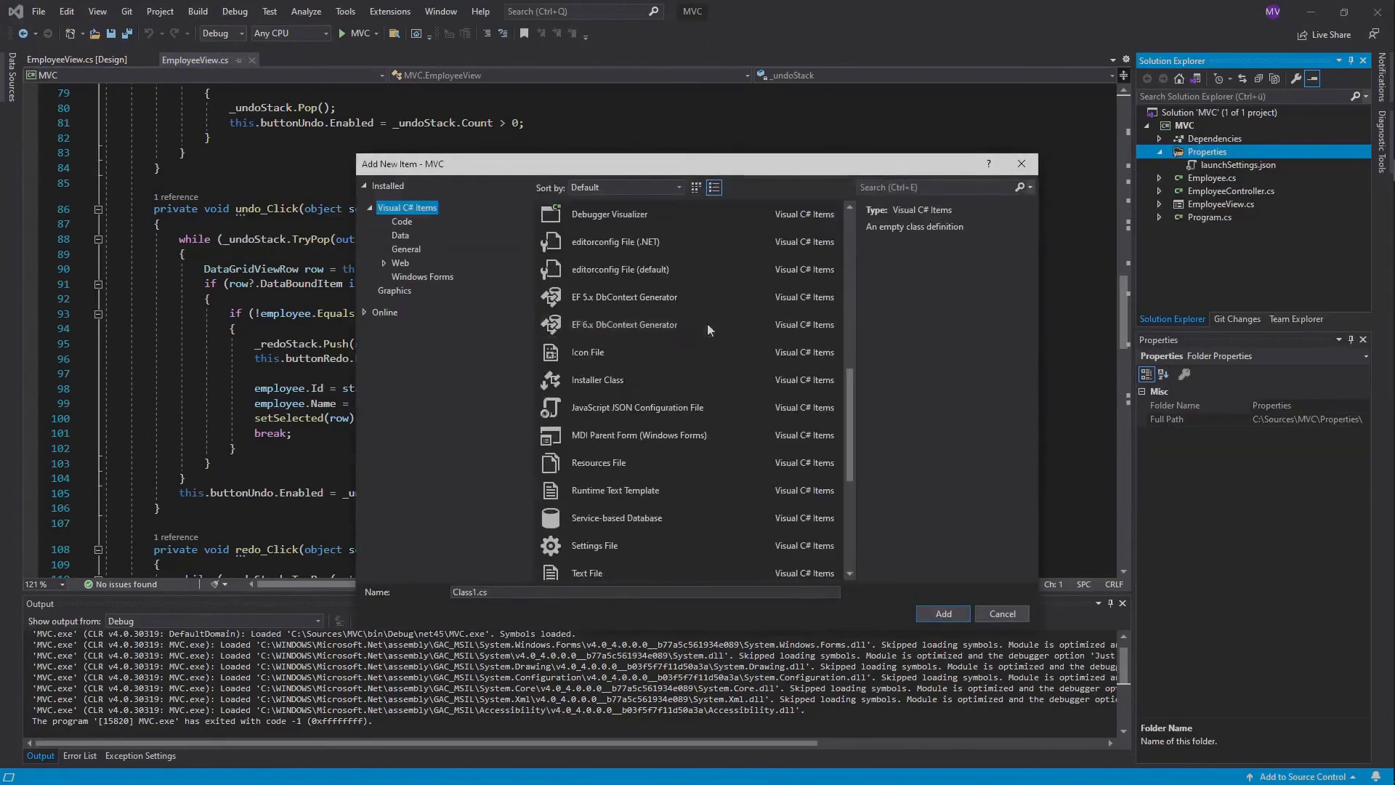
# Add a launch.json text file under Properties with the Wine adapter and adapterArgs configuration
pyautogui.click(942, 614)
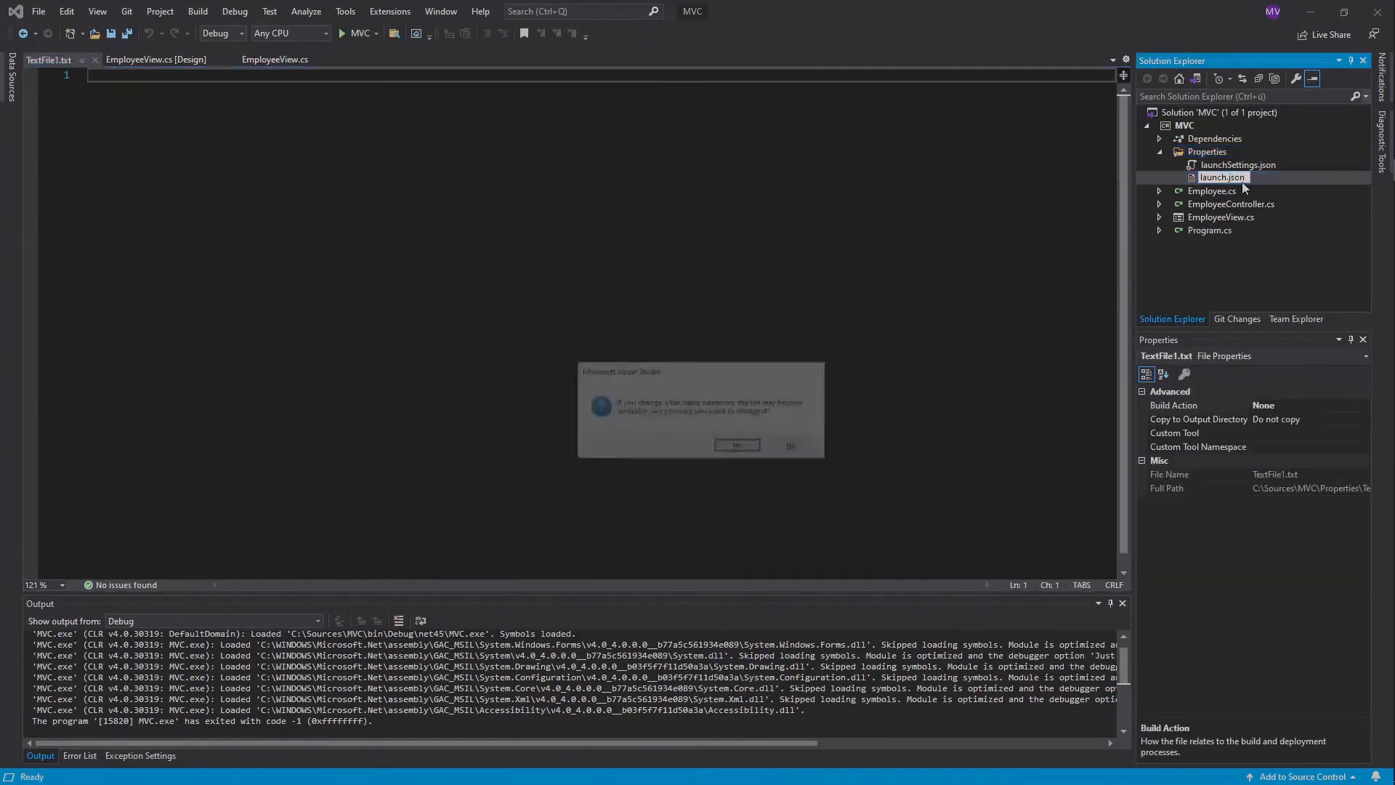
pyautogui.click(736, 445)
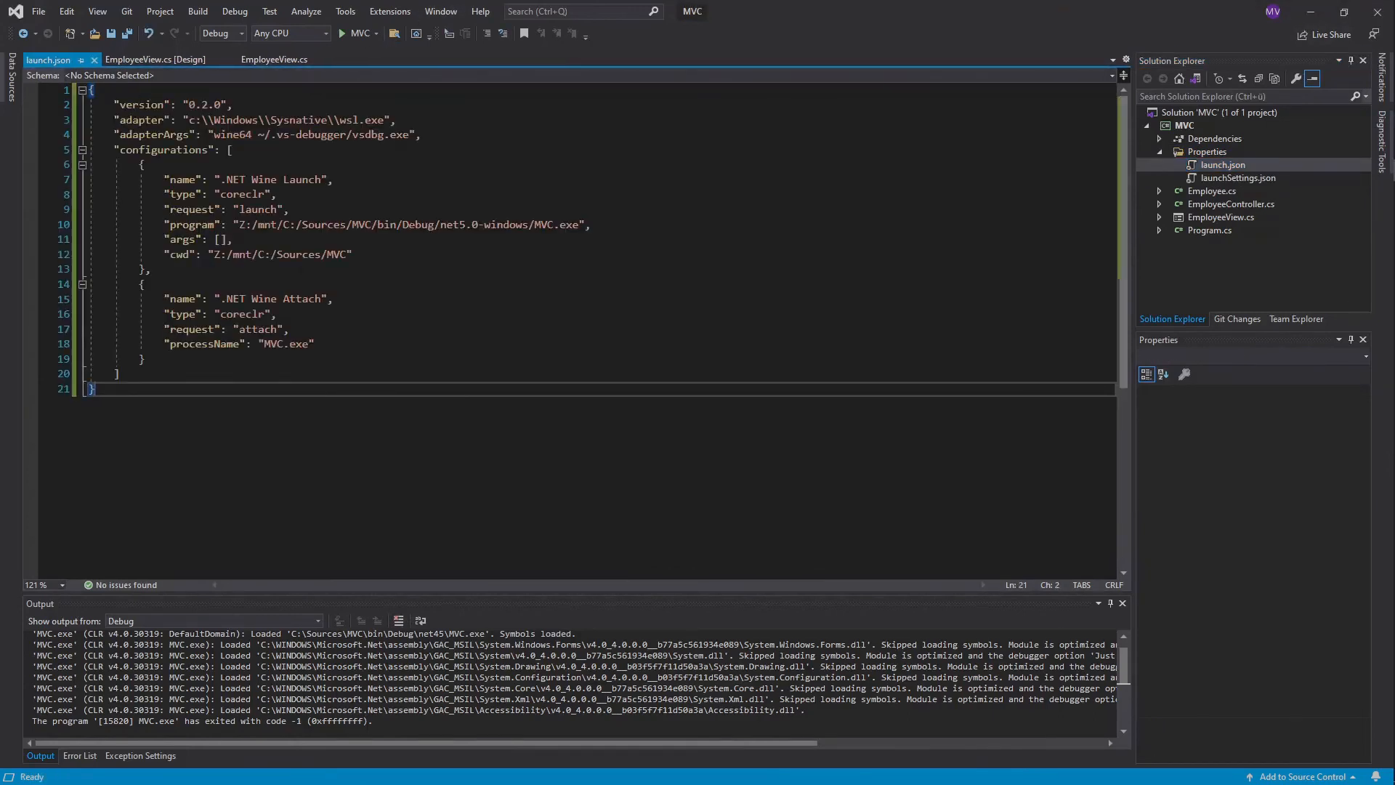
pyautogui.moveTo(113, 121); pyautogui.dragTo(421, 134)
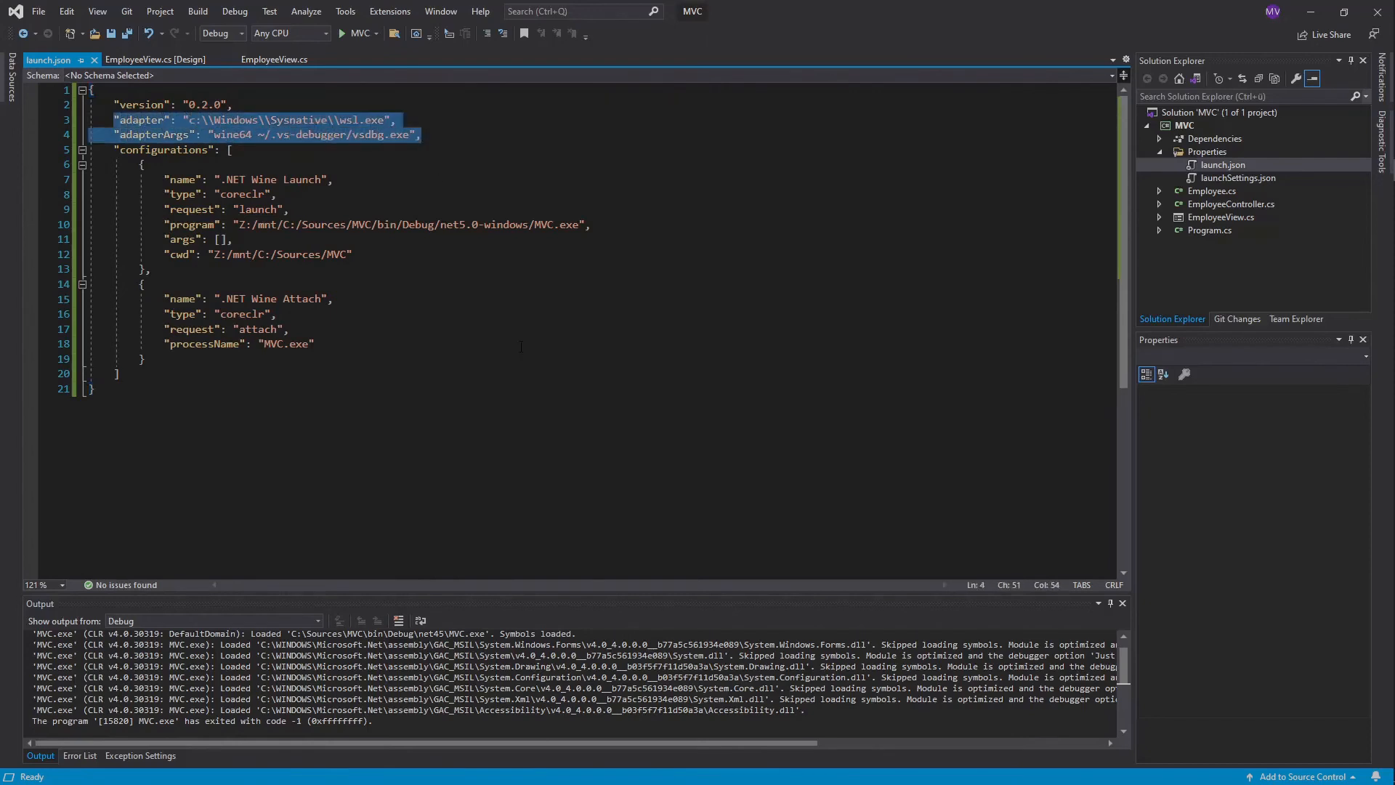
pyautogui.click(95, 10)
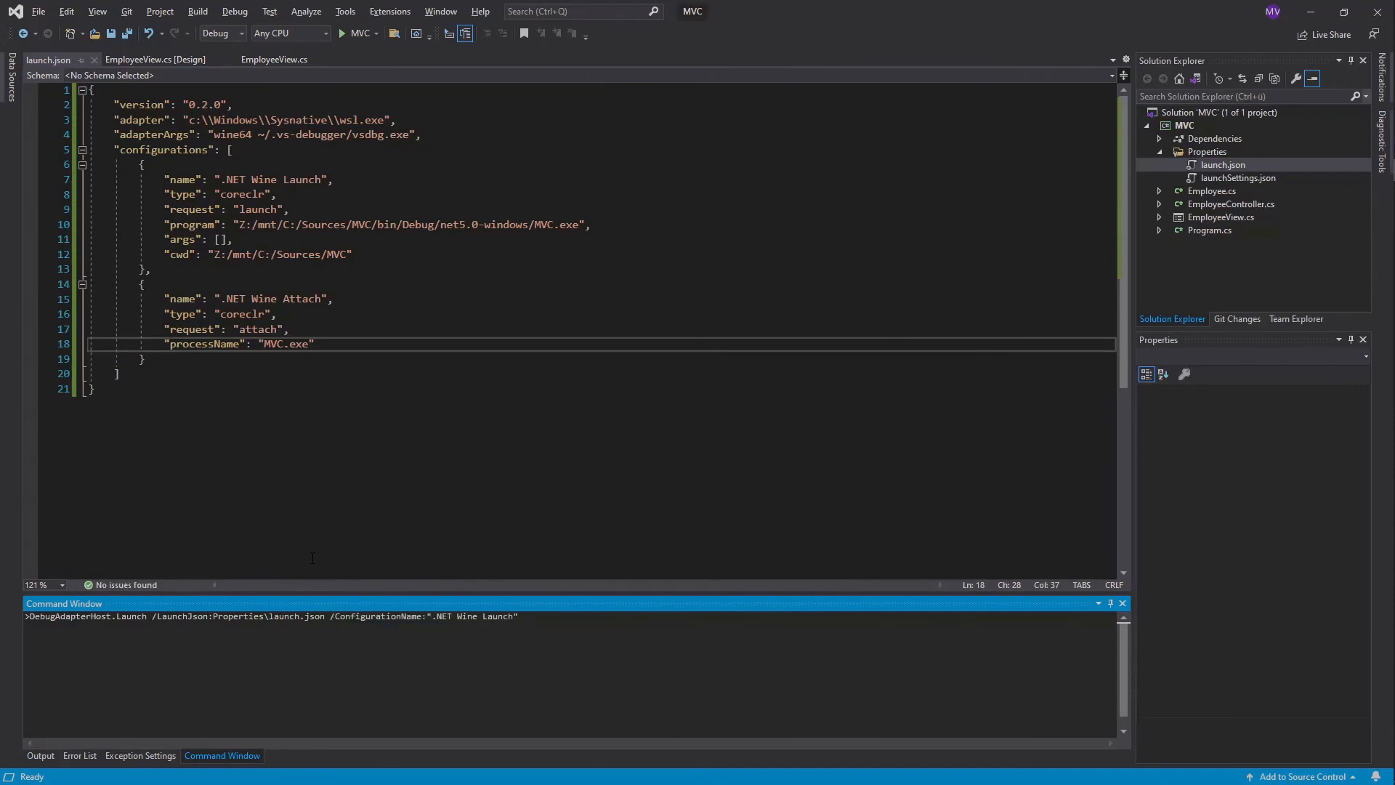
# Launch debugging under Wine, trigger Undo and step to the next statement in undo_Click
pyautogui.click(342, 34)
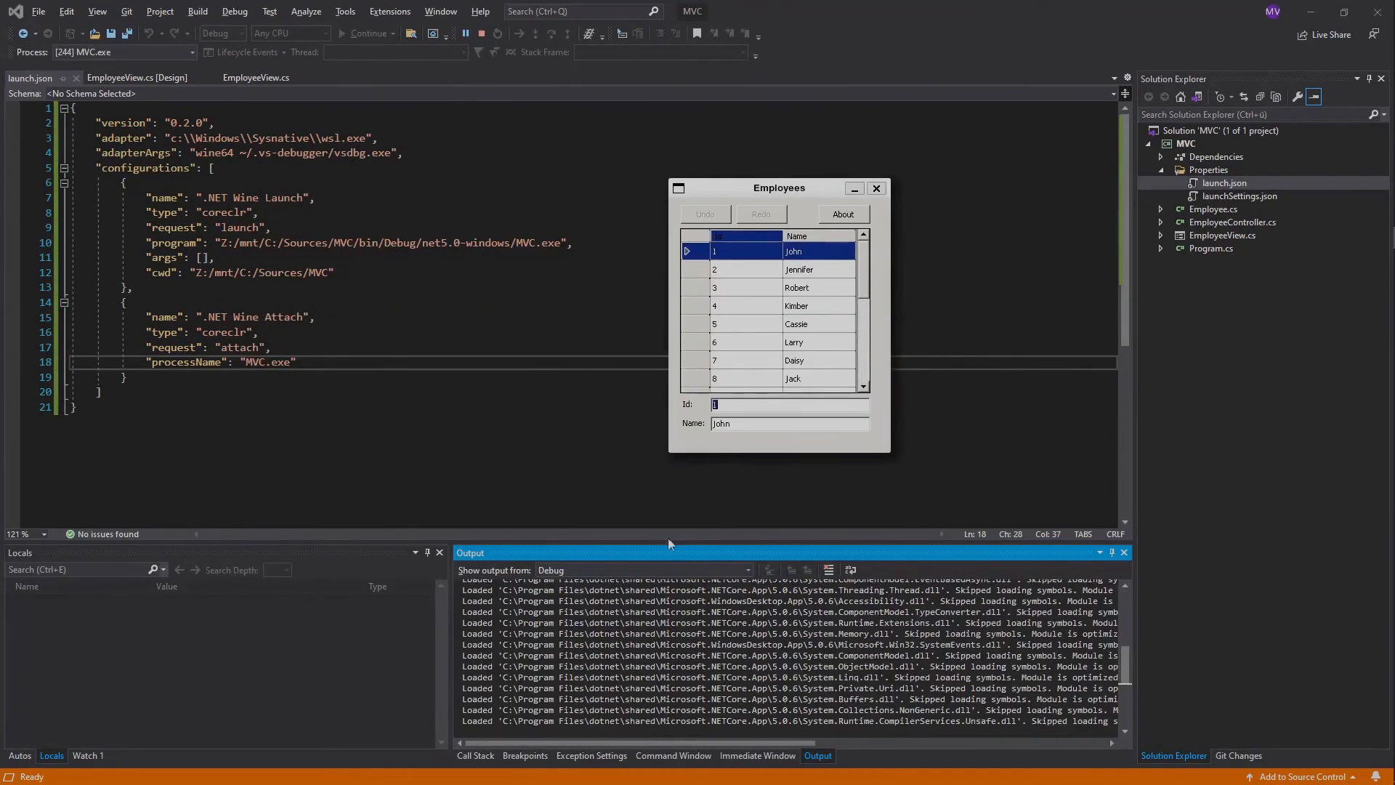
pyautogui.click(876, 187)
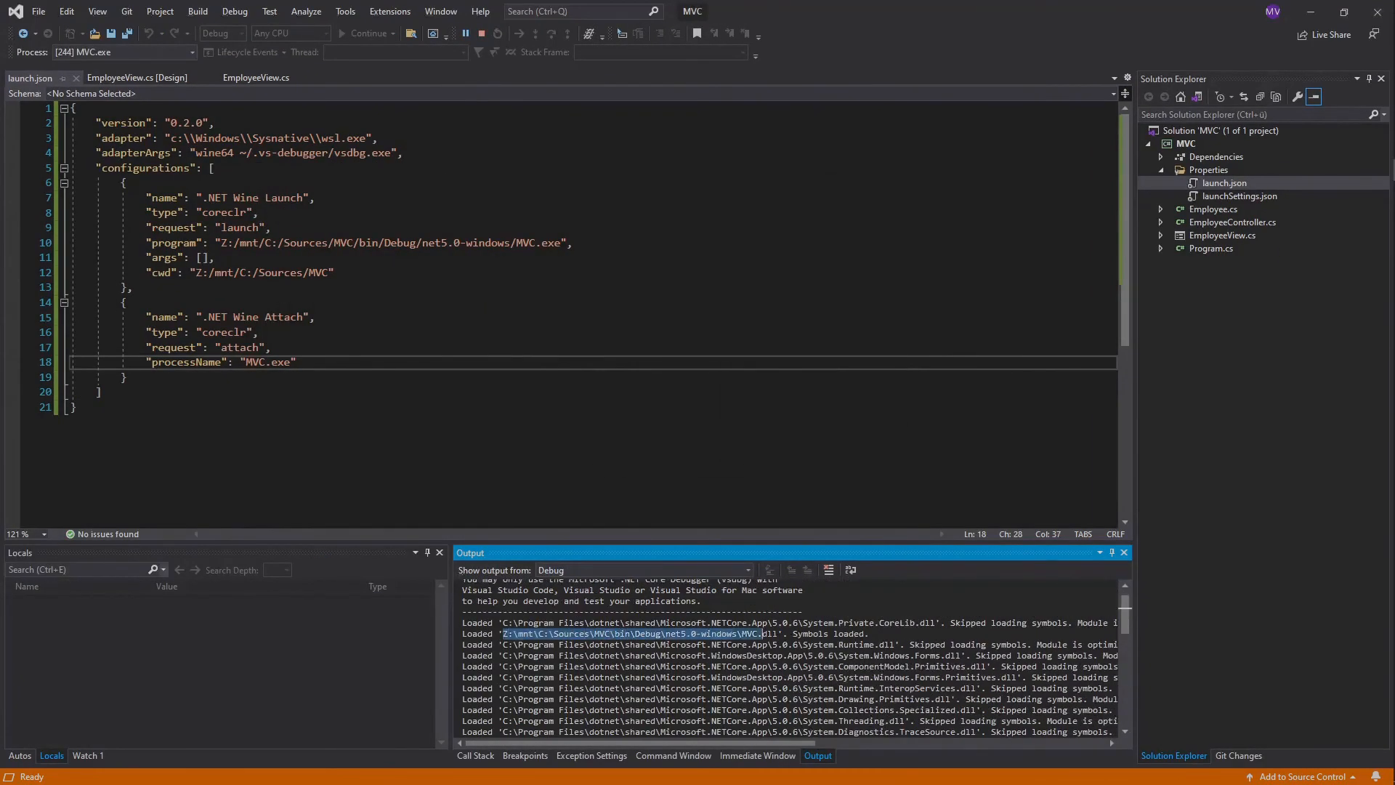
pyautogui.click(256, 77)
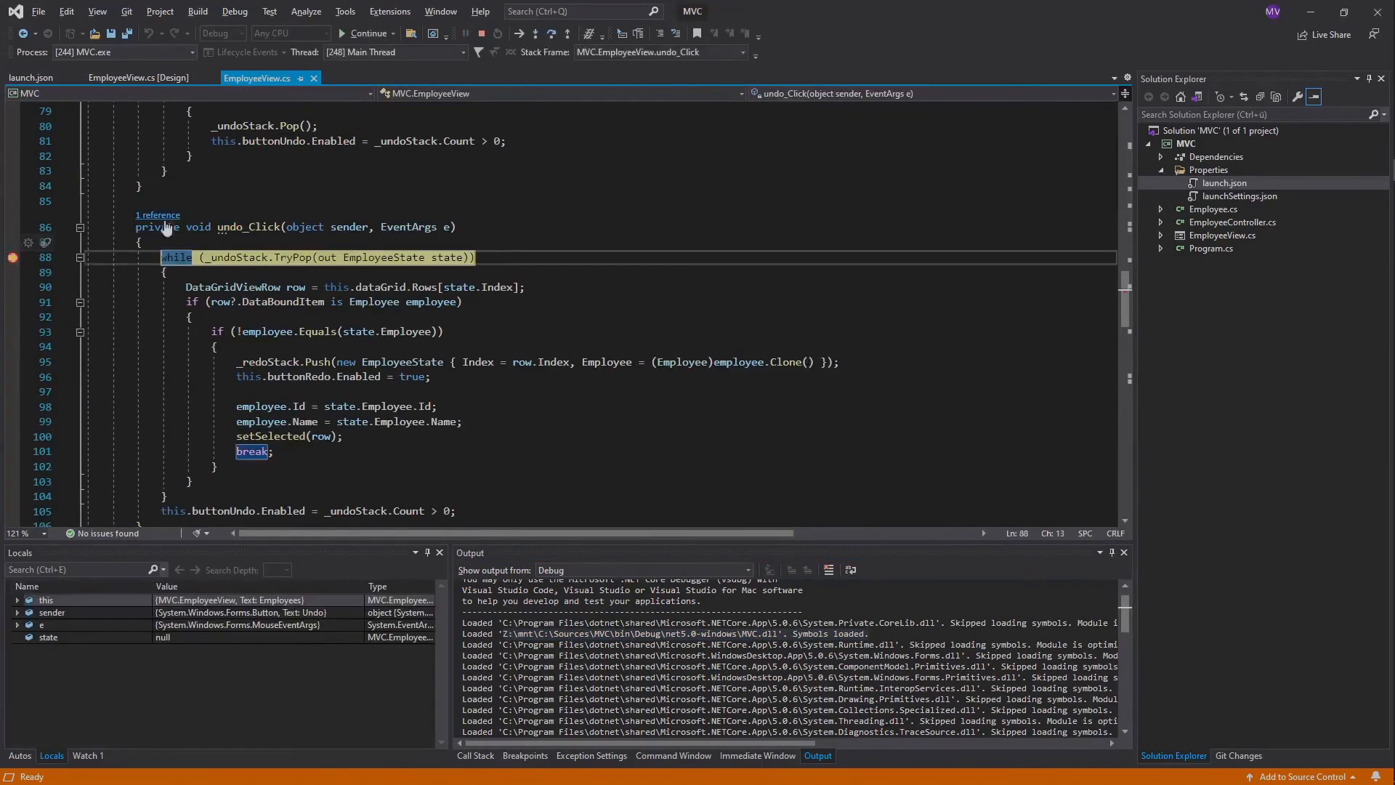
pyautogui.click(17, 600)
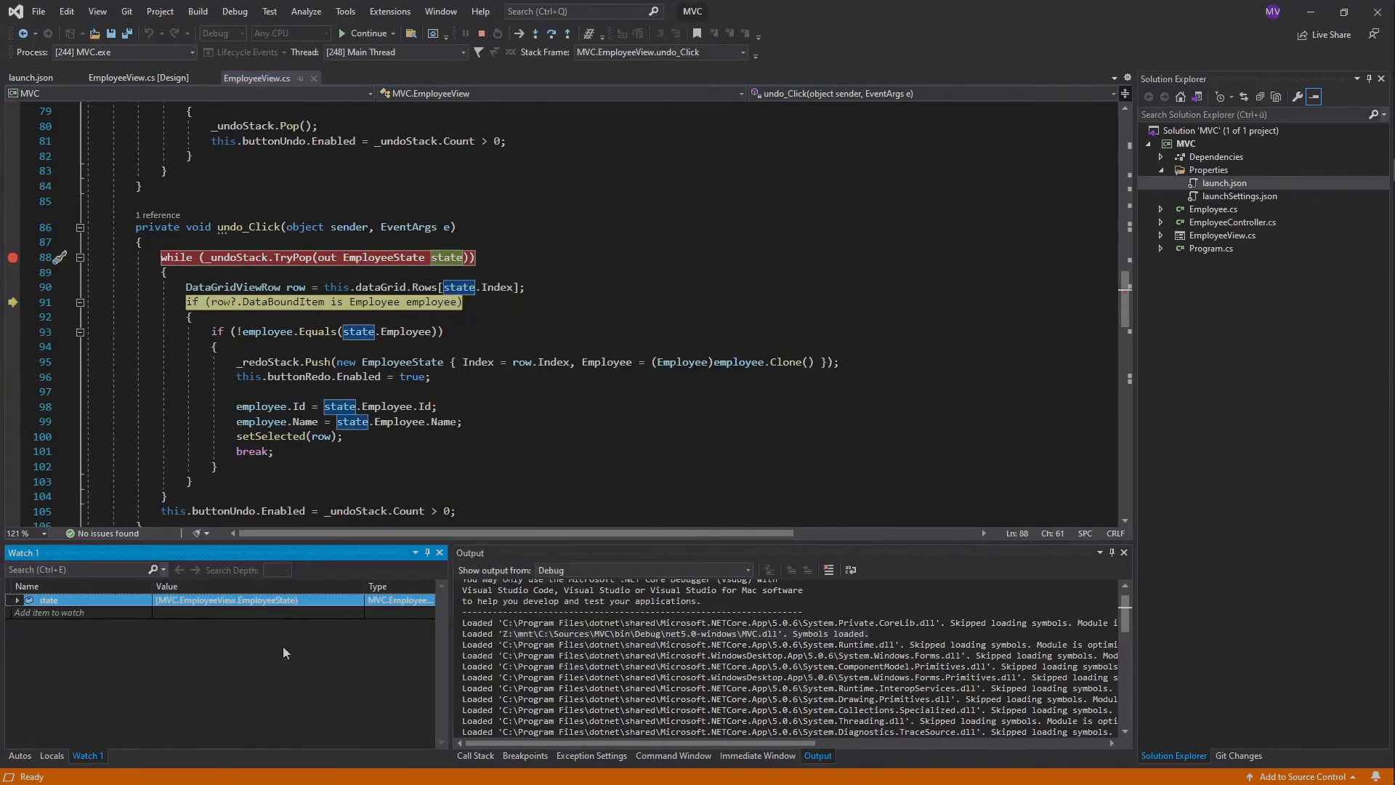
# Change the line 93 breakpoint's settings via Conditions, then stop the debugging session
pyautogui.rightClick(13, 332)
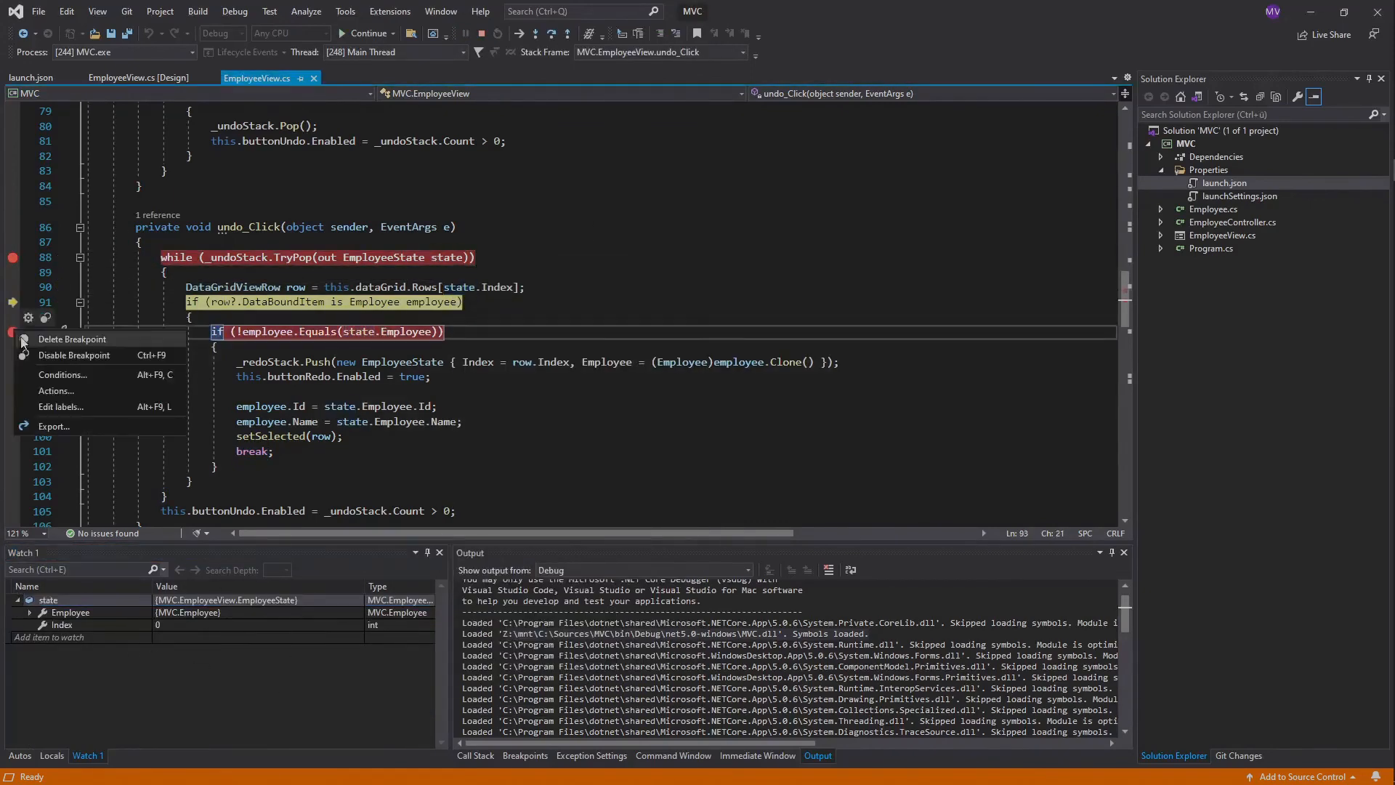
pyautogui.click(62, 375)
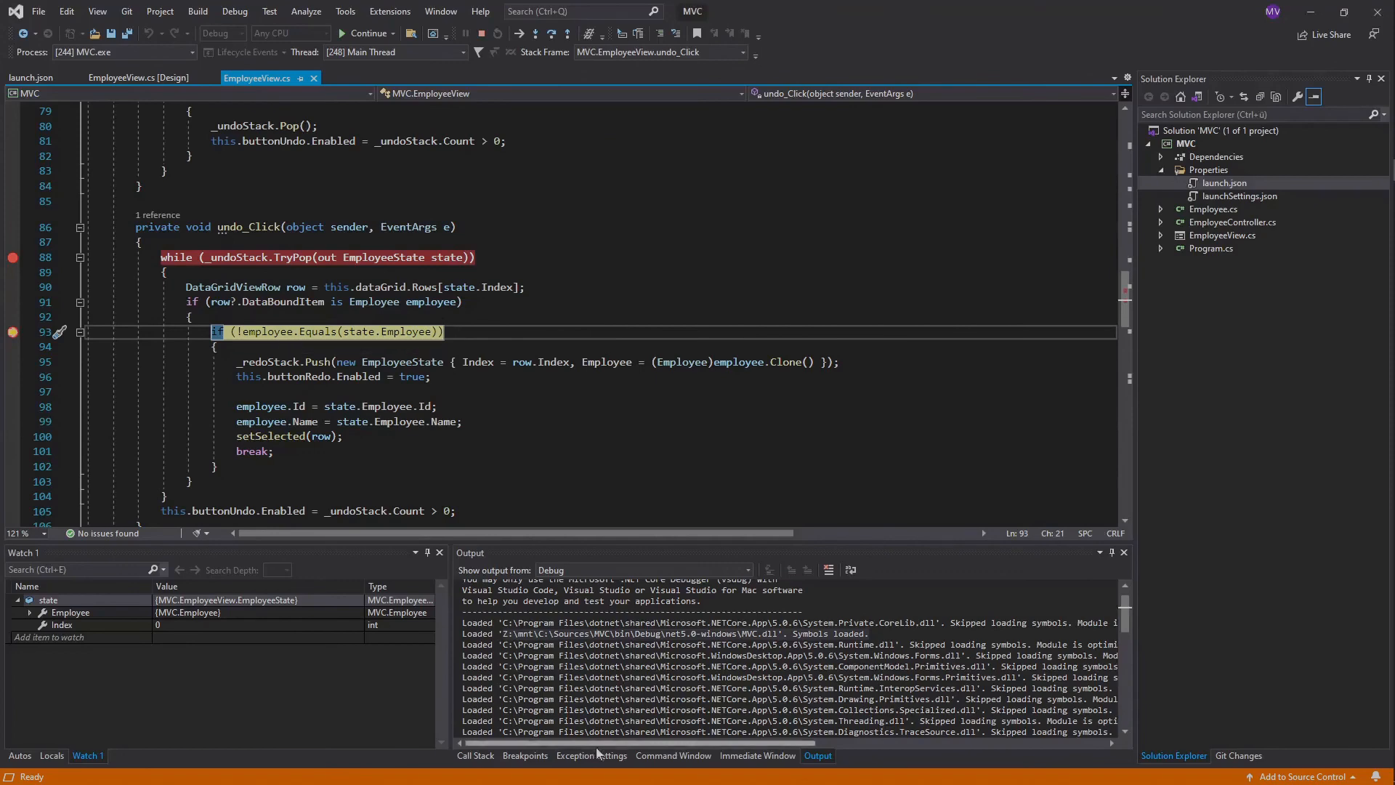
pyautogui.click(366, 33)
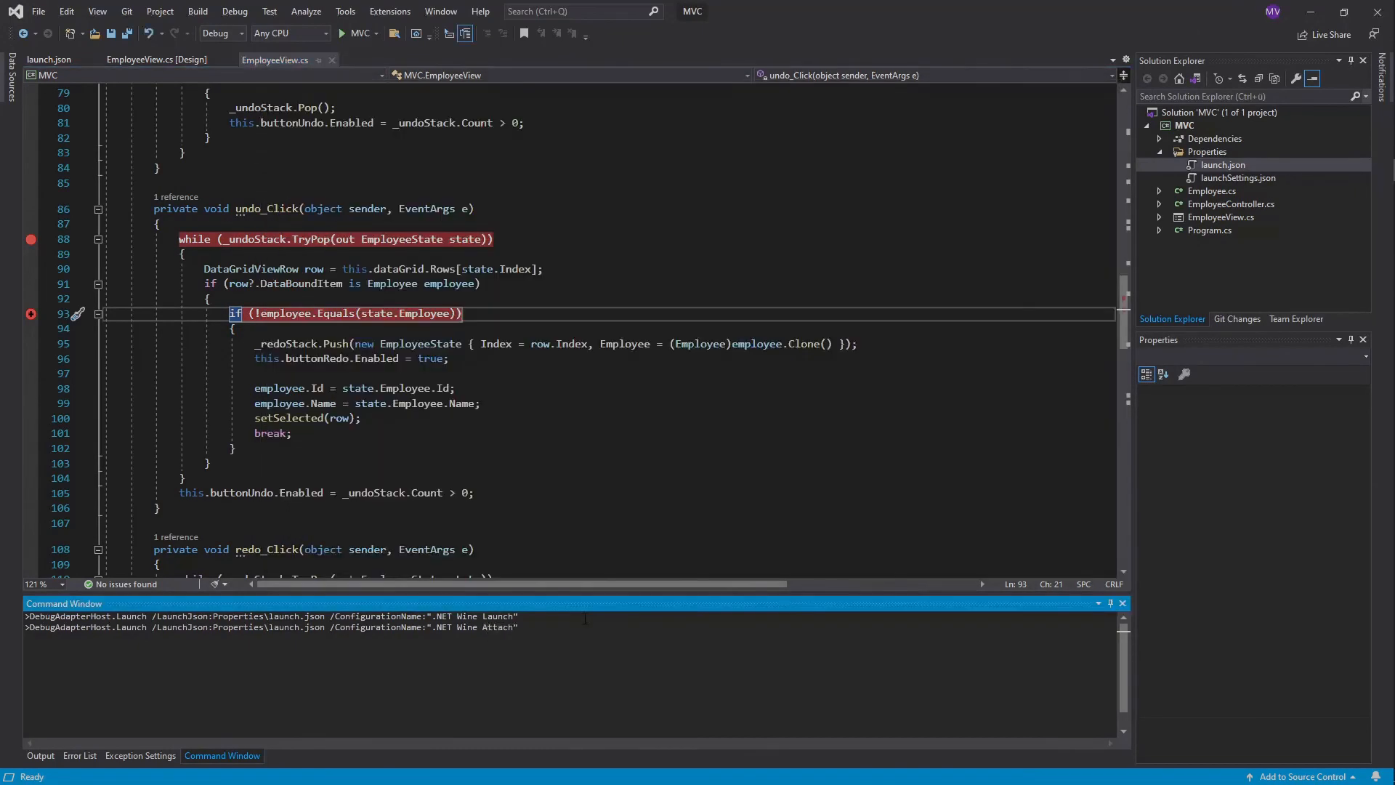
# Attach to the running MVC.exe with .NET Wine Attach, continue, show About Employees and close it
pyautogui.click(342, 33)
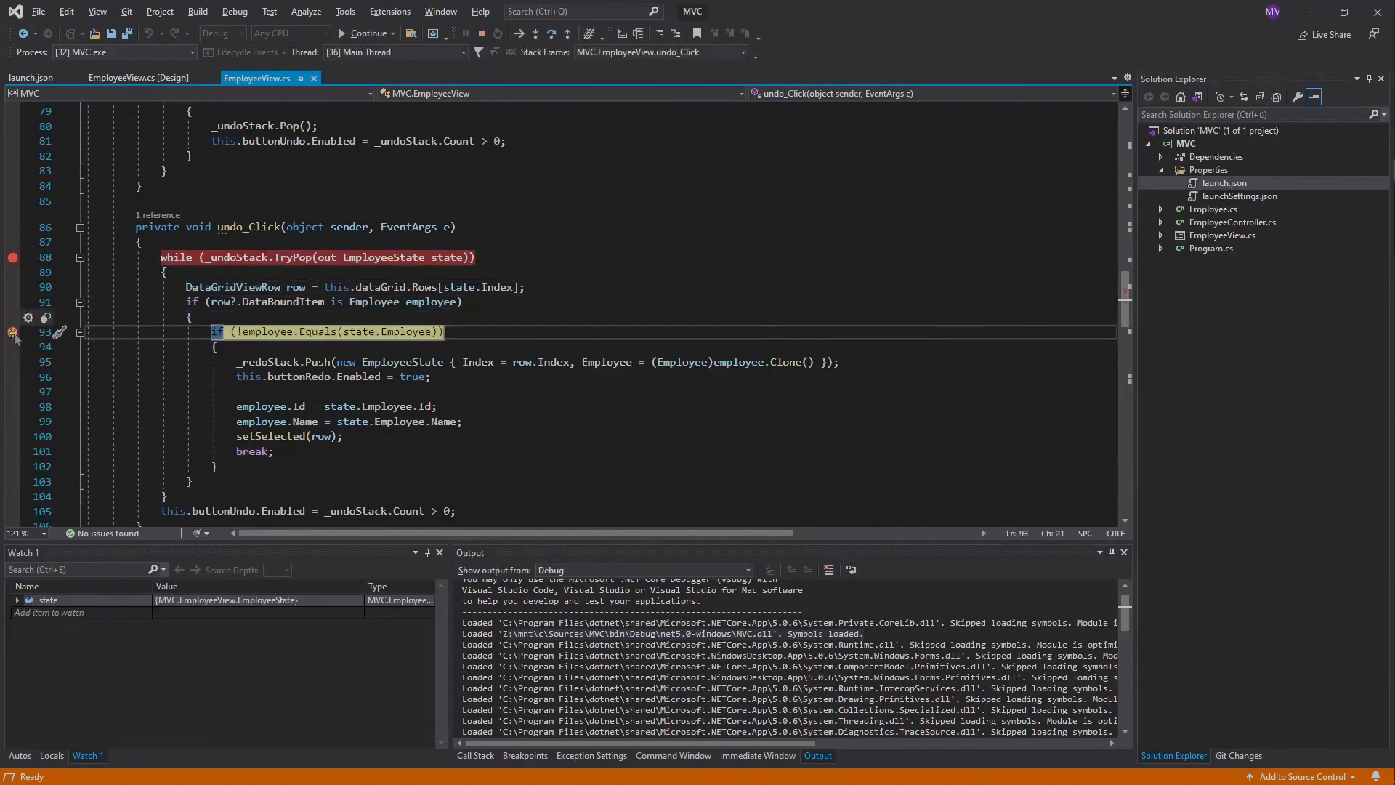
pyautogui.click(368, 33)
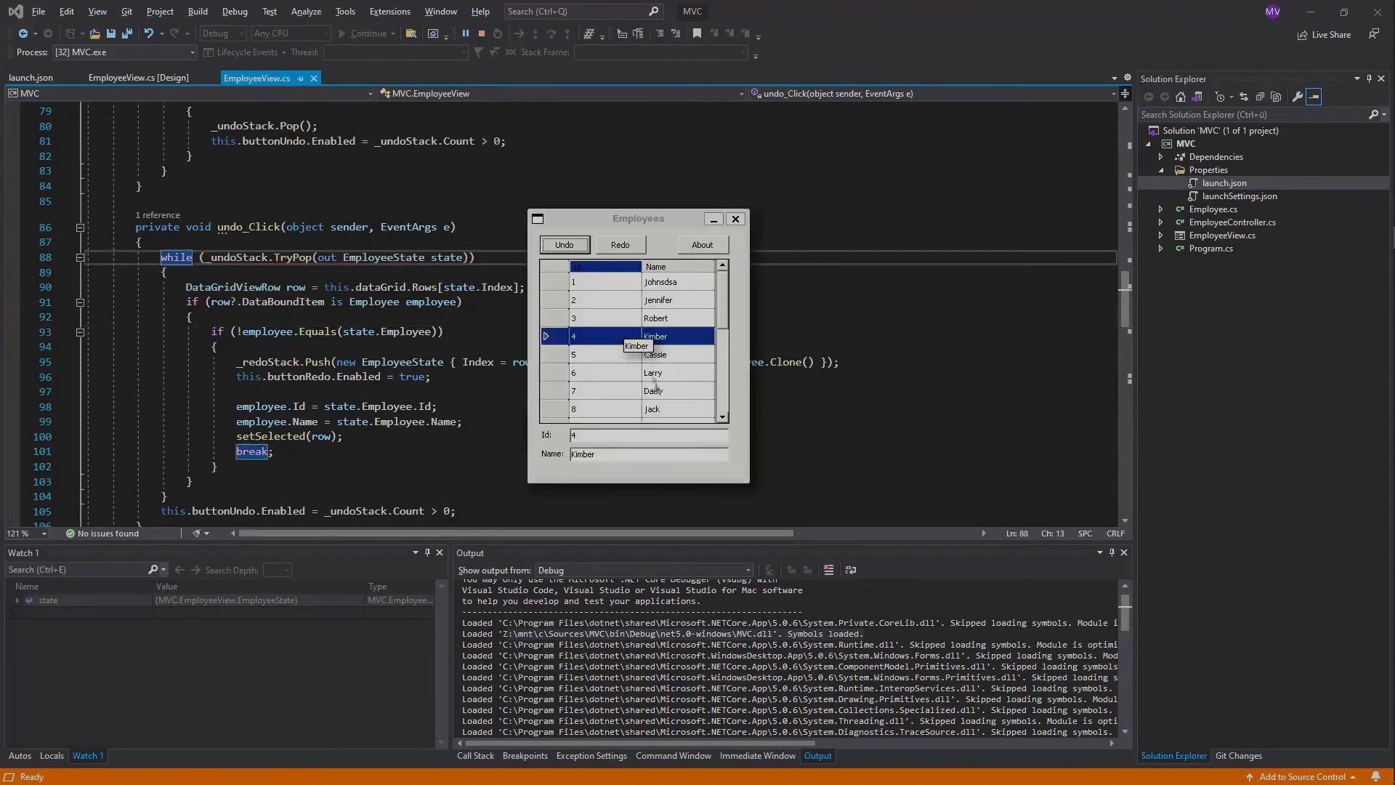
pyautogui.click(702, 244)
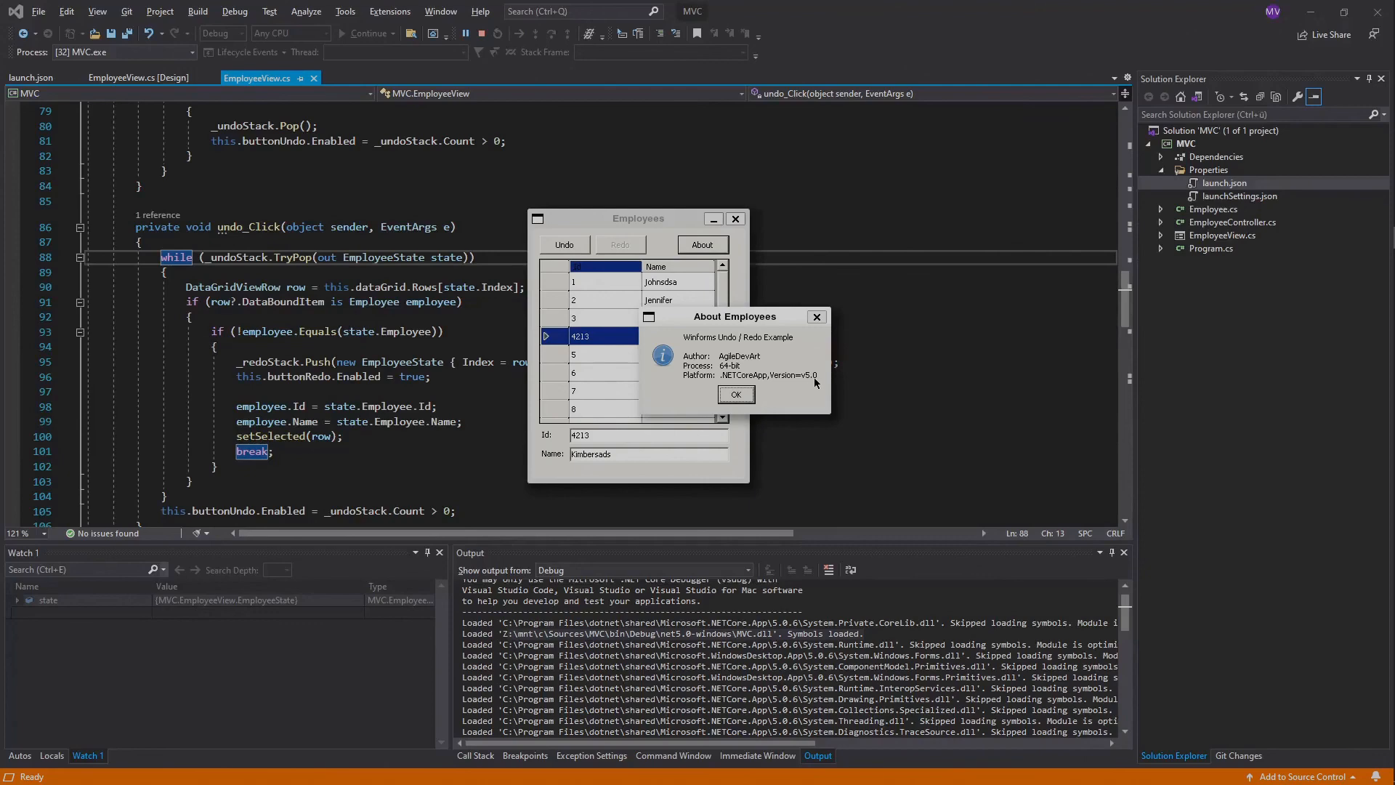
pyautogui.click(735, 394)
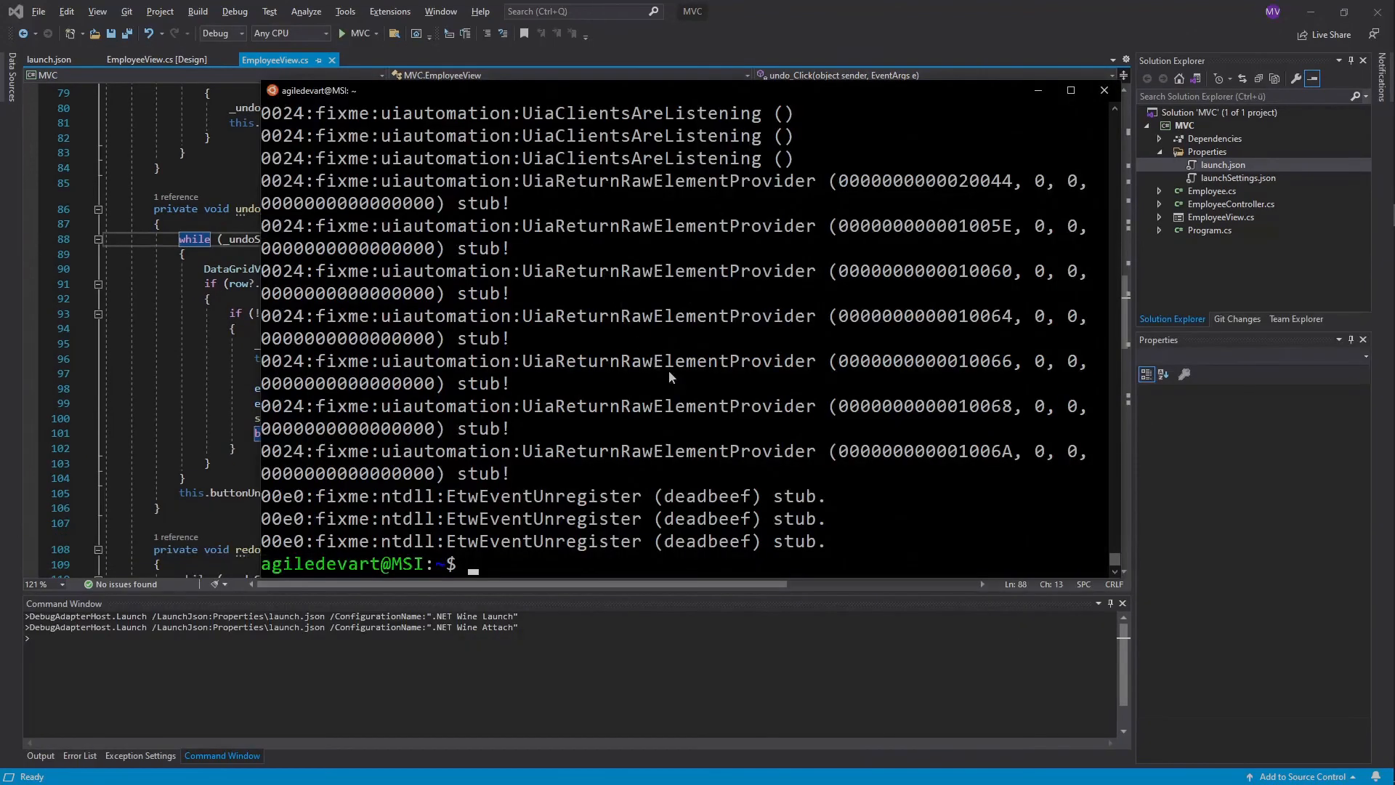